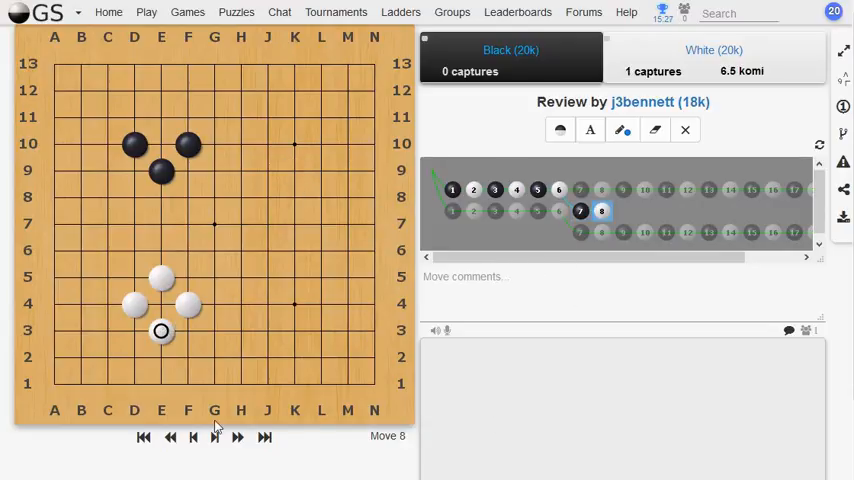
- Step forward one move, then back to the position after move 7
{"action": "left_click", "coordinate": [194, 436]}
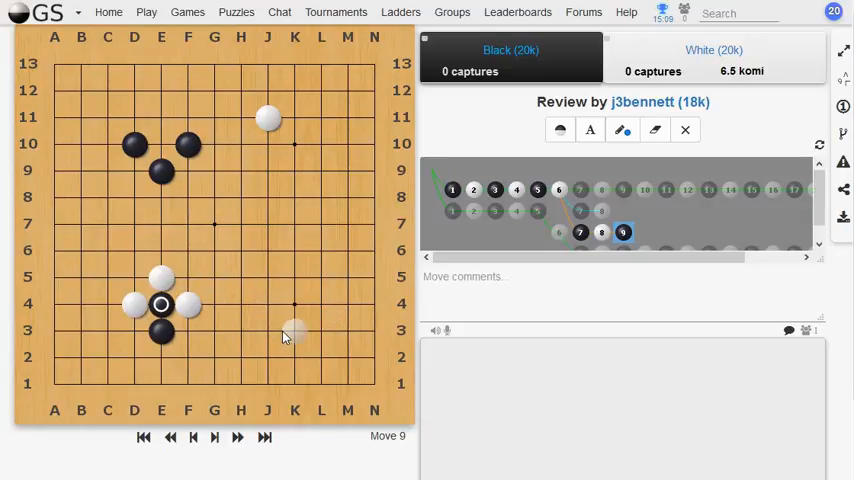
{"action": "left_click", "coordinate": [192, 436]}
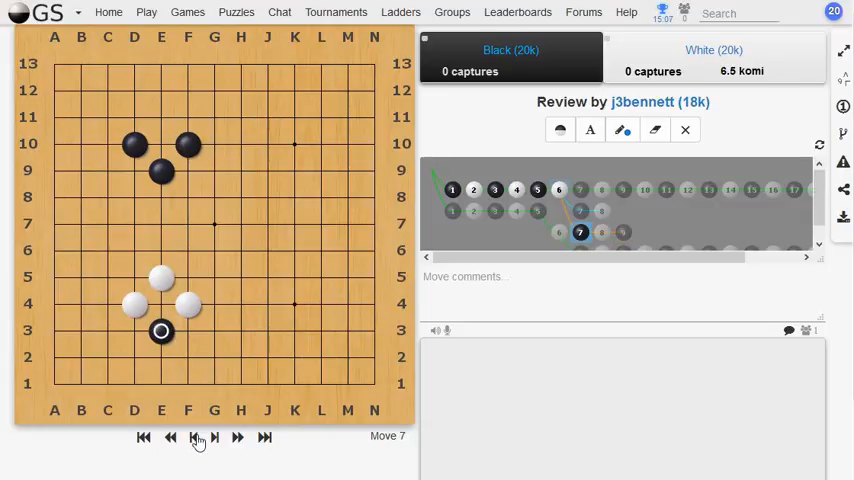
- Step back to move 6 and place a stone on the board to start a variation
{"action": "left_click", "coordinate": [170, 436]}
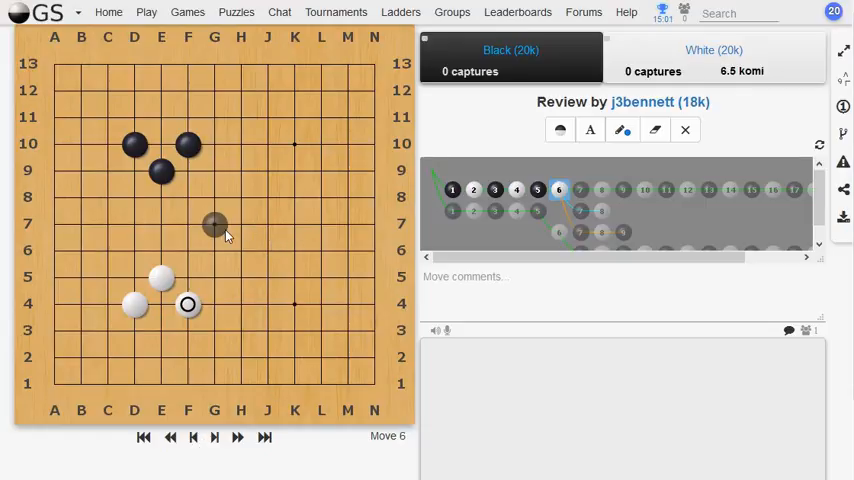
{"action": "left_click", "coordinate": [214, 224]}
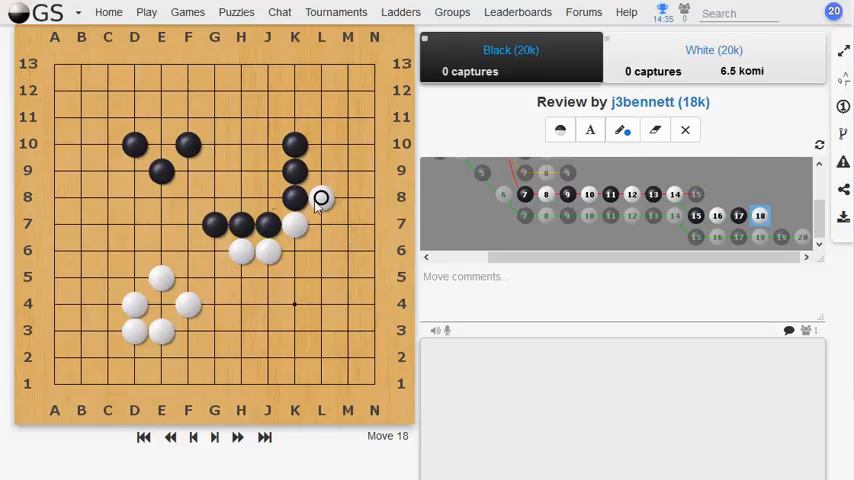
{"action": "mouse_move", "coordinate": [268, 196]}
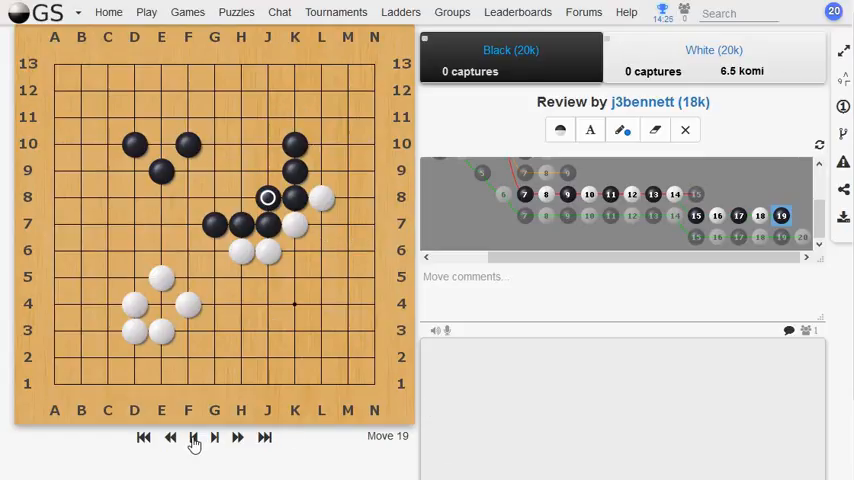
- Take back a move, play the capturing stone, then return to the position before the capture
{"action": "left_click", "coordinate": [192, 436]}
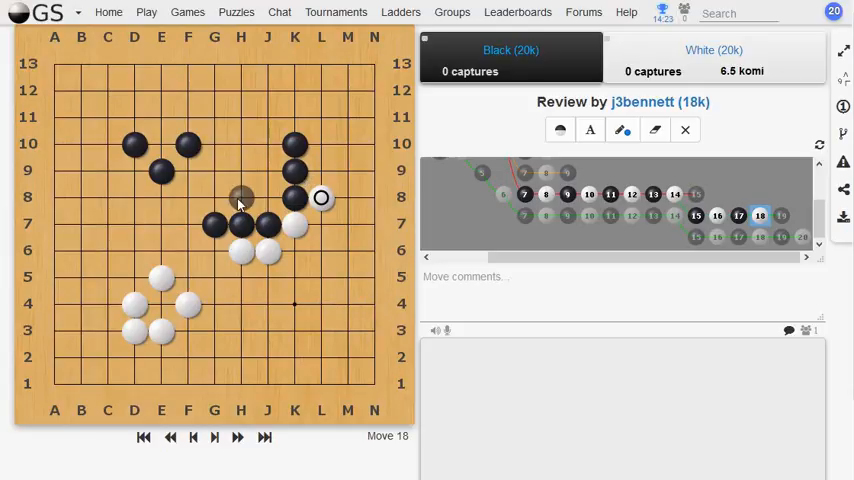
{"action": "mouse_move", "coordinate": [276, 176]}
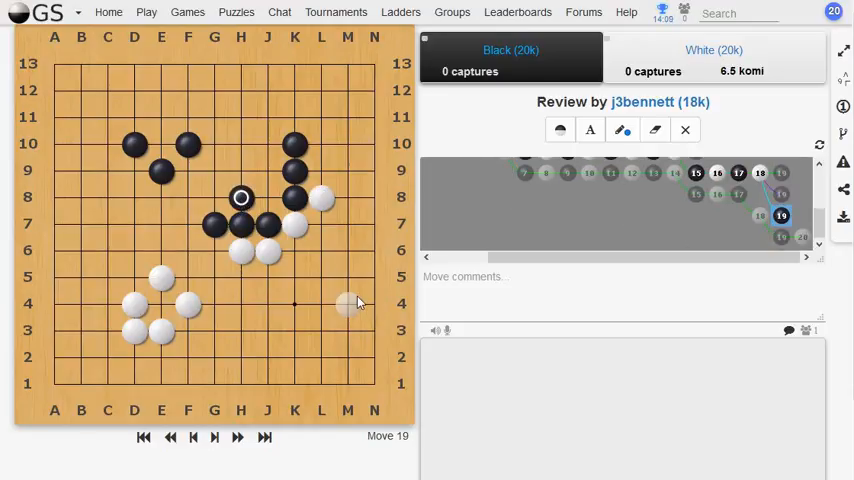
{"action": "left_click", "coordinate": [268, 198]}
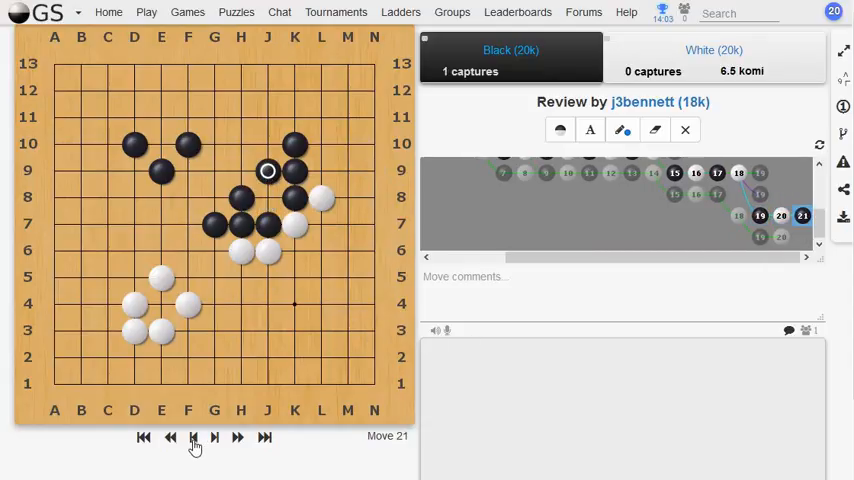
{"action": "left_click", "coordinate": [172, 436]}
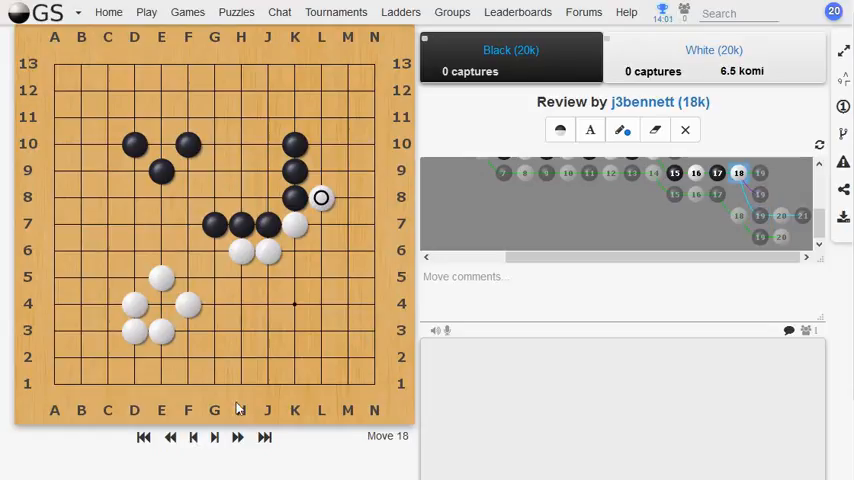
{"action": "mouse_move", "coordinate": [214, 144]}
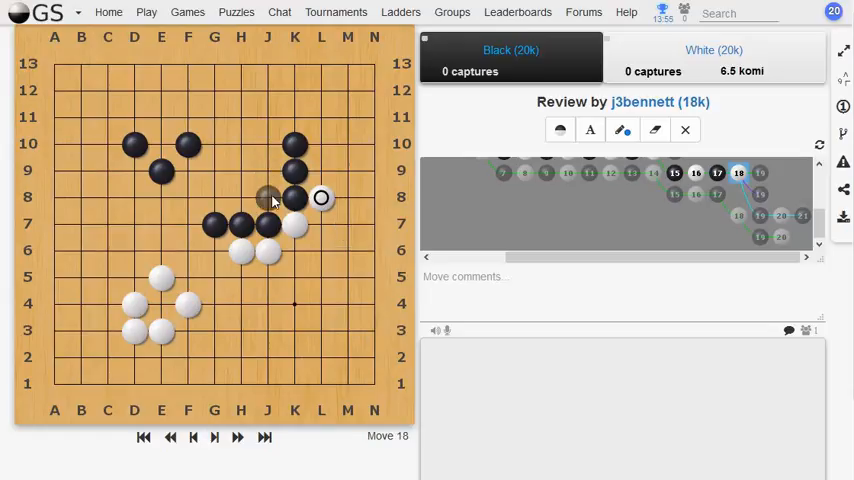
{"action": "mouse_move", "coordinate": [268, 202]}
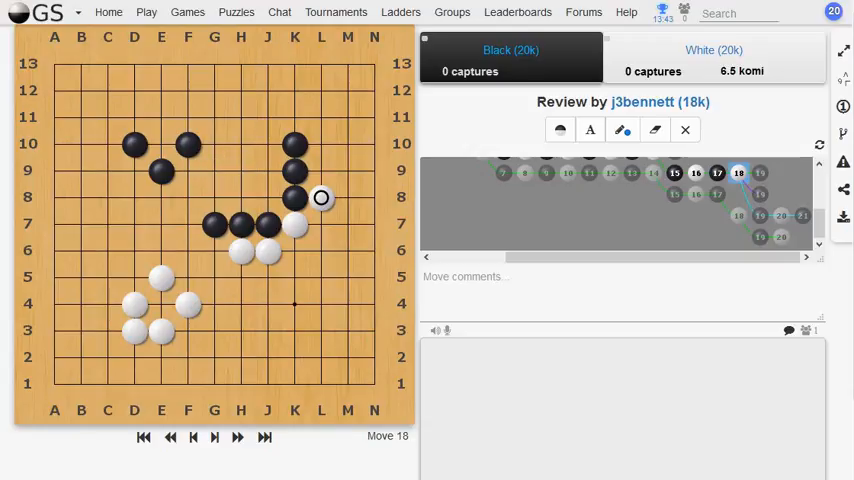
{"action": "mouse_move", "coordinate": [262, 234]}
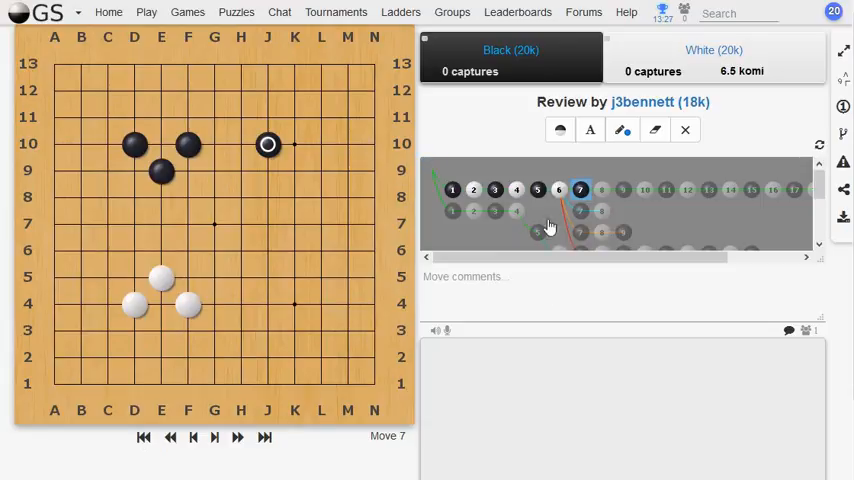
- Advance through the branch and play a white stone under the black stone on the right
{"action": "left_click", "coordinate": [216, 436]}
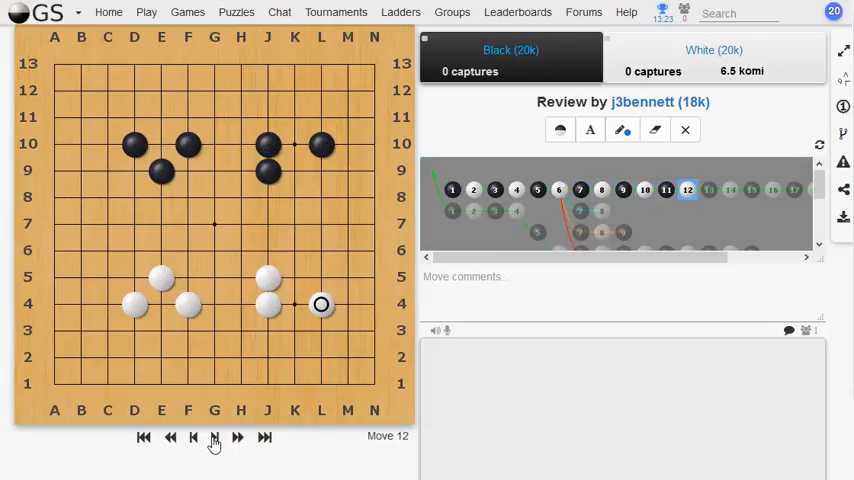
{"action": "left_click", "coordinate": [214, 436]}
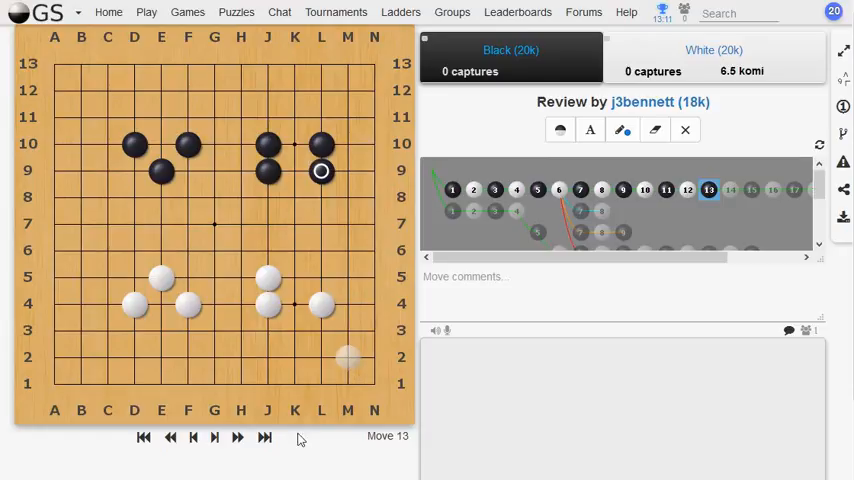
{"action": "left_click", "coordinate": [238, 436]}
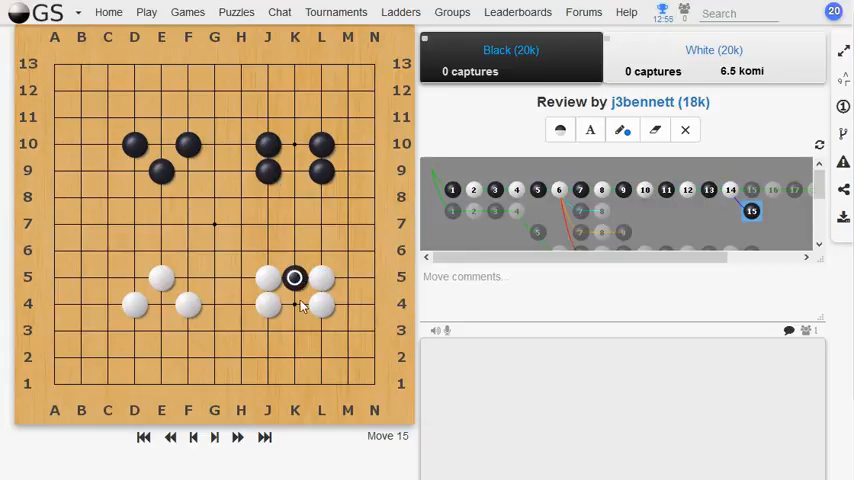
{"action": "left_click", "coordinate": [294, 304]}
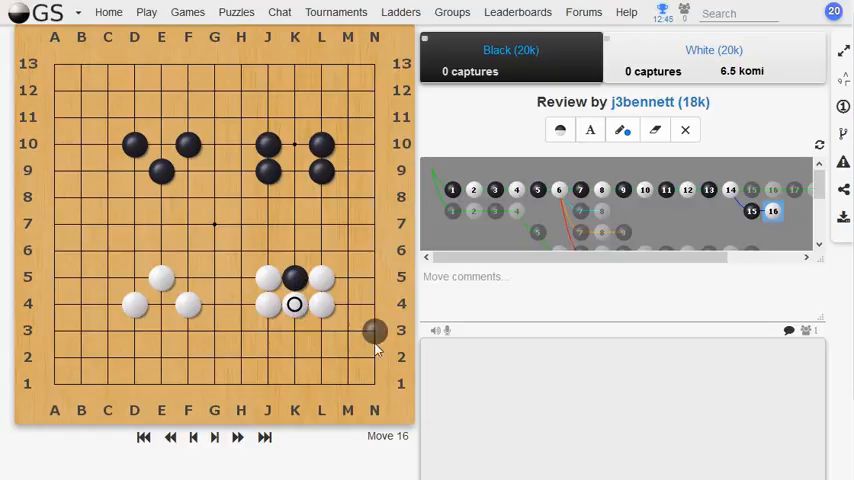
- Take back two moves and play black above the upper-right black group as move 15
{"action": "left_click", "coordinate": [194, 436]}
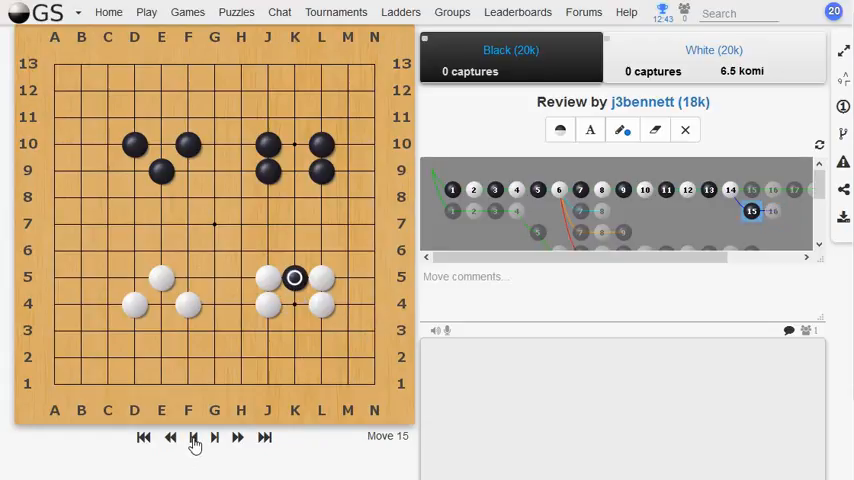
{"action": "left_click", "coordinate": [194, 436]}
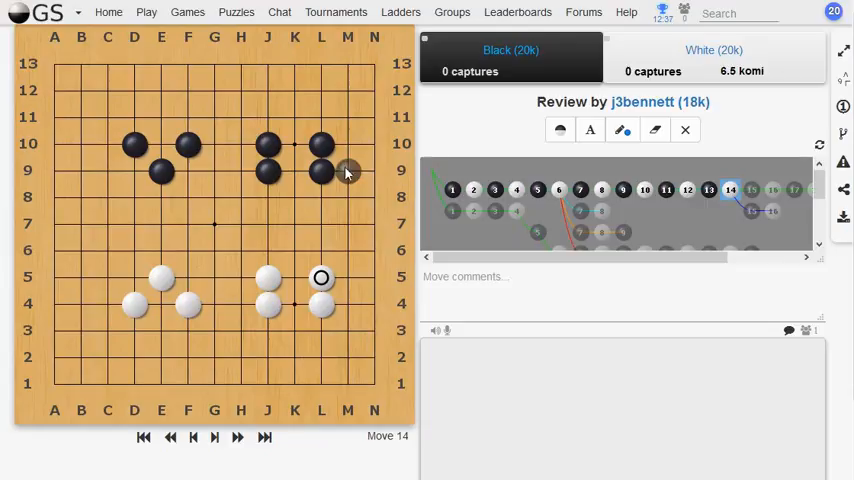
{"action": "mouse_move", "coordinate": [320, 222]}
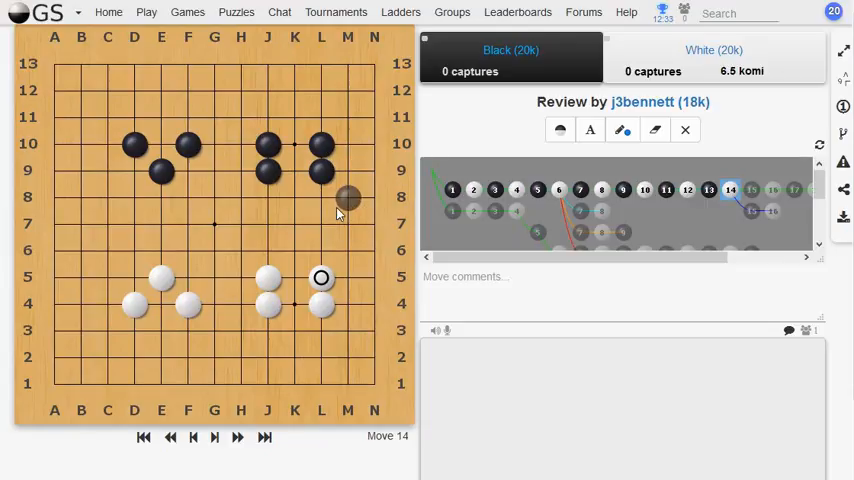
{"action": "left_click", "coordinate": [752, 190]}
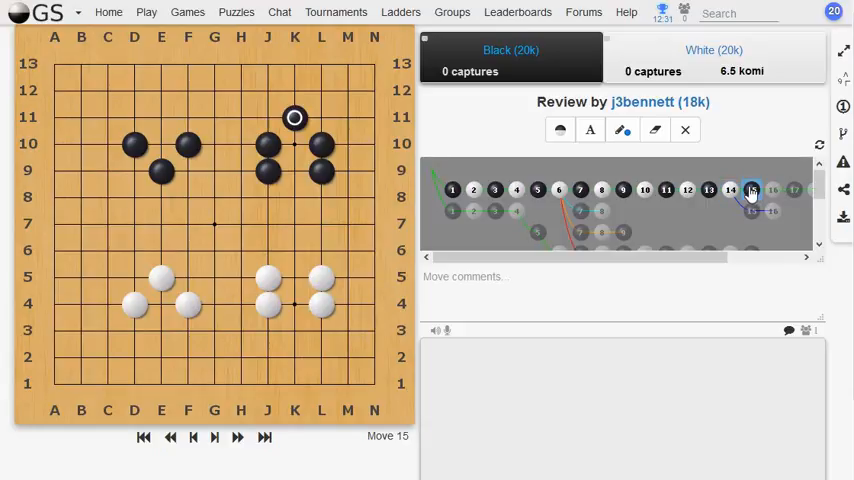
- Jump to the branch end, add a stone at the top, and step back to move 18
{"action": "left_click", "coordinate": [238, 436]}
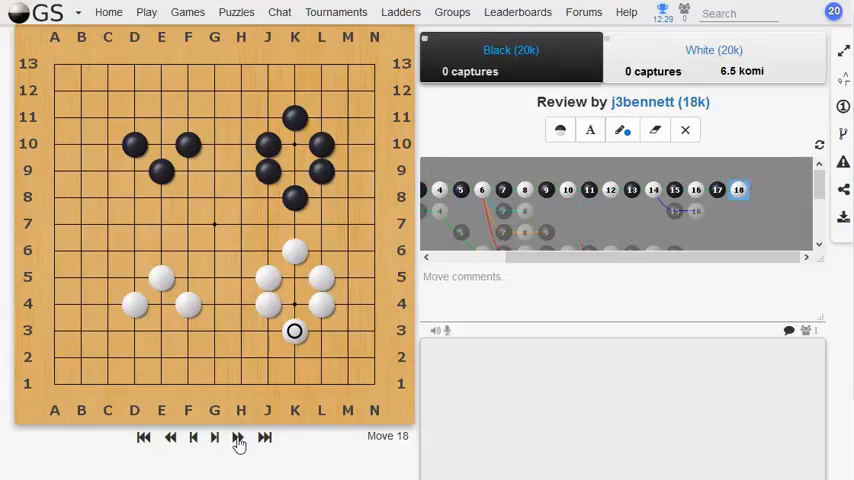
{"action": "left_click", "coordinate": [652, 188]}
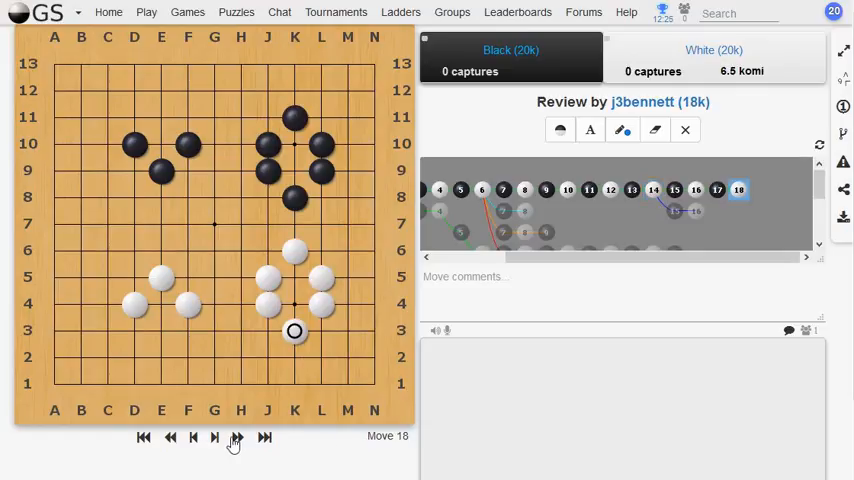
{"action": "mouse_move", "coordinate": [500, 368]}
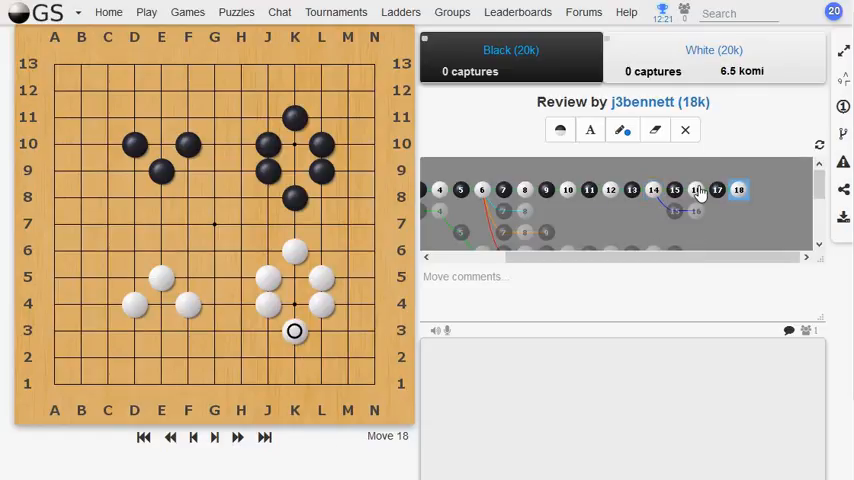
{"action": "left_click", "coordinate": [192, 436]}
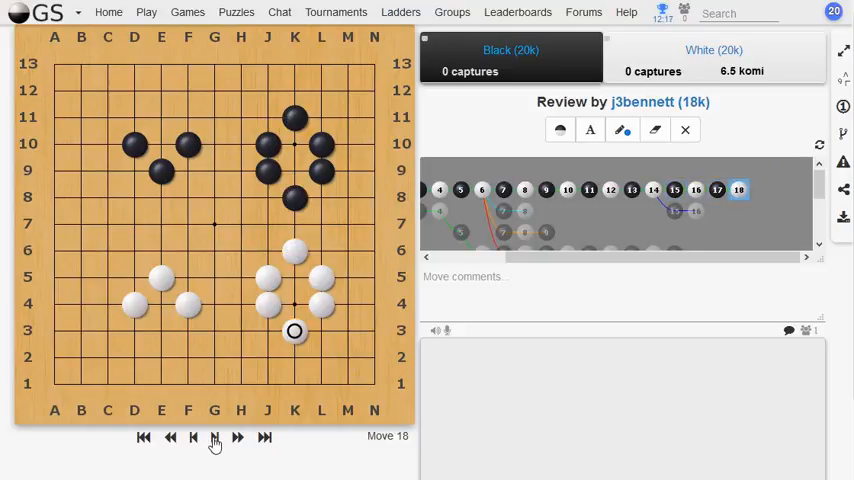
{"action": "mouse_move", "coordinate": [348, 196]}
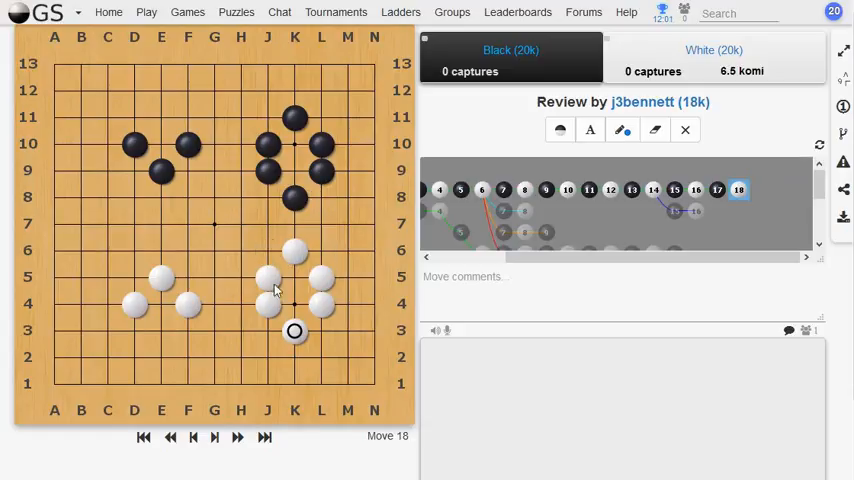
{"action": "mouse_move", "coordinate": [240, 224]}
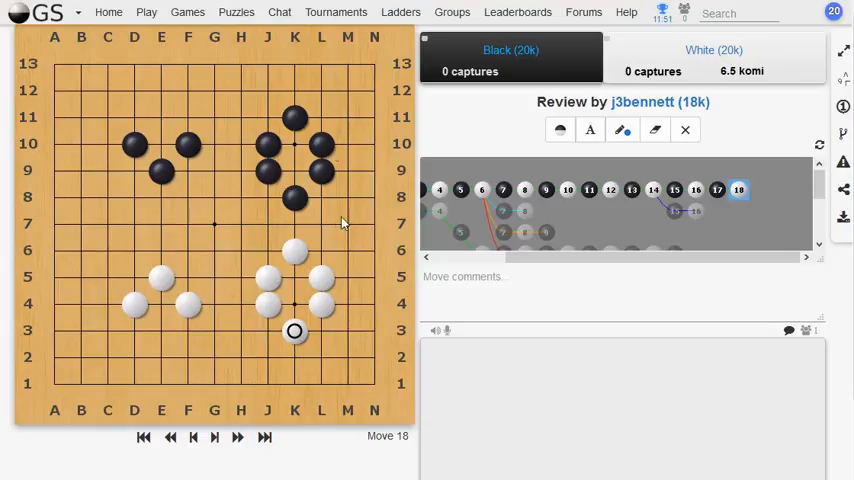
{"action": "mouse_move", "coordinate": [372, 170]}
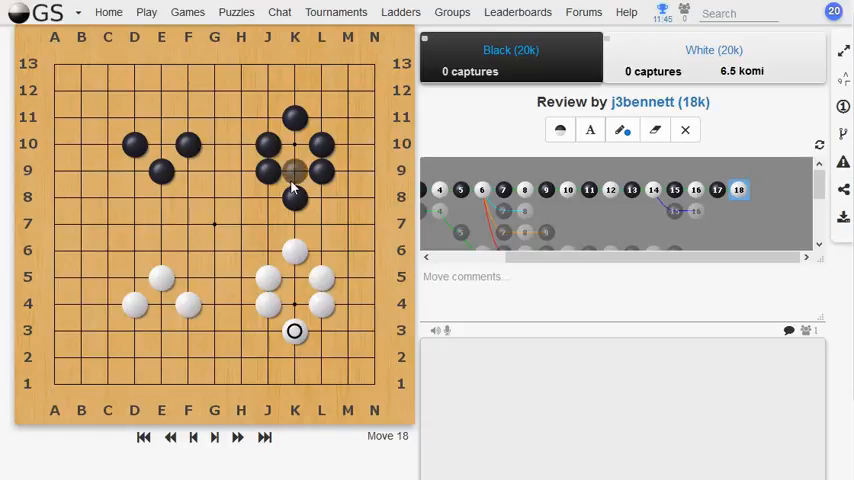
{"action": "mouse_move", "coordinate": [188, 250]}
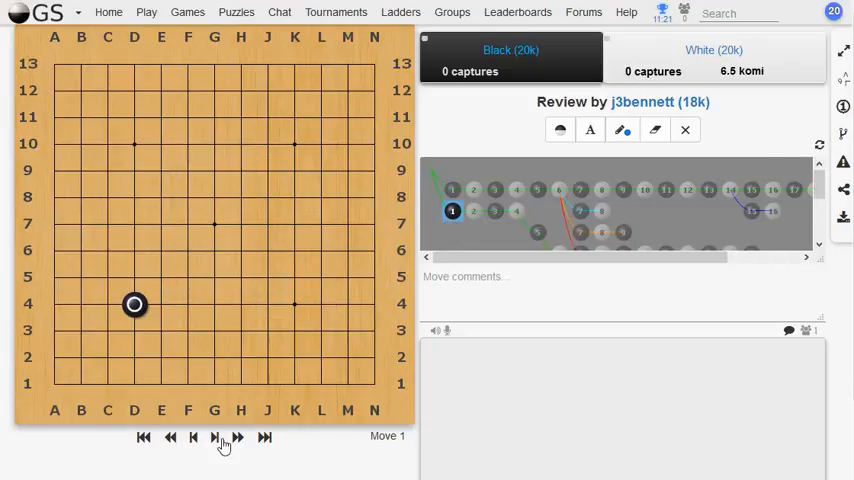
- Step forward through the opening and play black against the upper-left white stones at move 7
{"action": "left_click", "coordinate": [216, 436]}
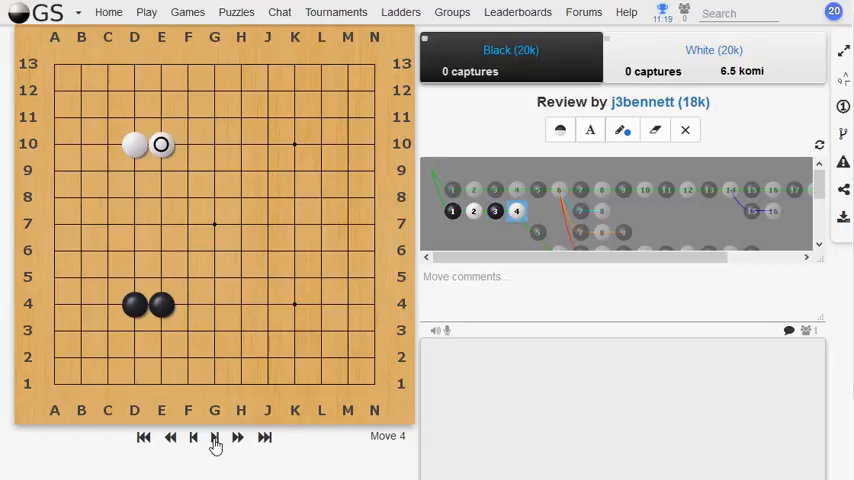
{"action": "left_click", "coordinate": [216, 436]}
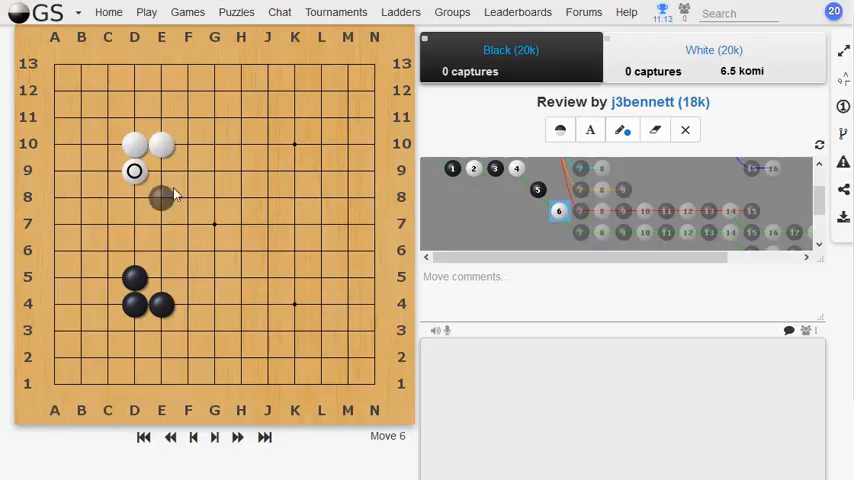
{"action": "left_click", "coordinate": [240, 144]}
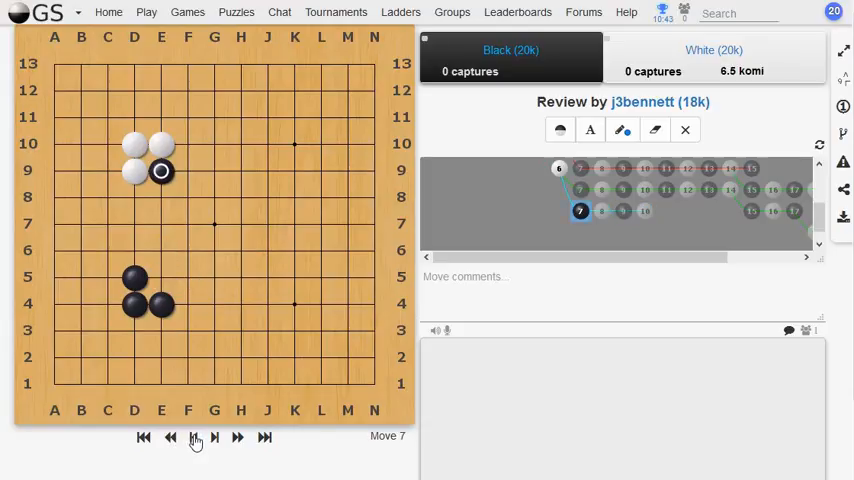
- Go back a move, place a stone lower left, then return to move 5
{"action": "left_click", "coordinate": [196, 436]}
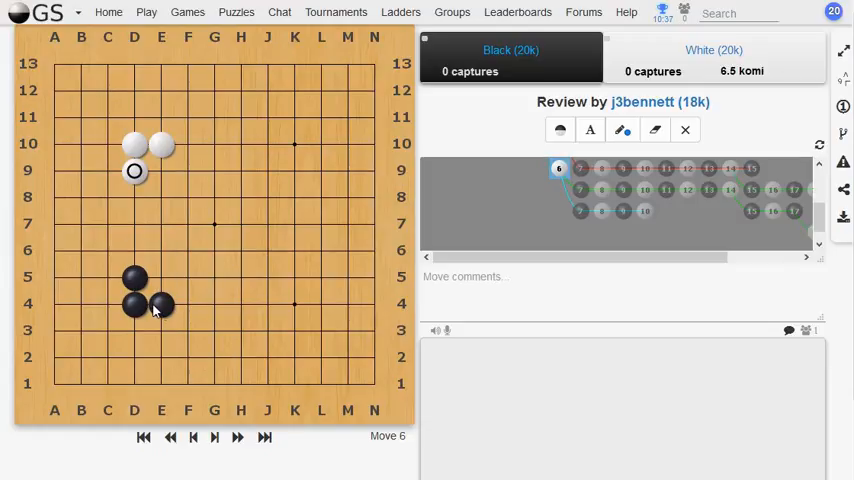
{"action": "left_click", "coordinate": [214, 356]}
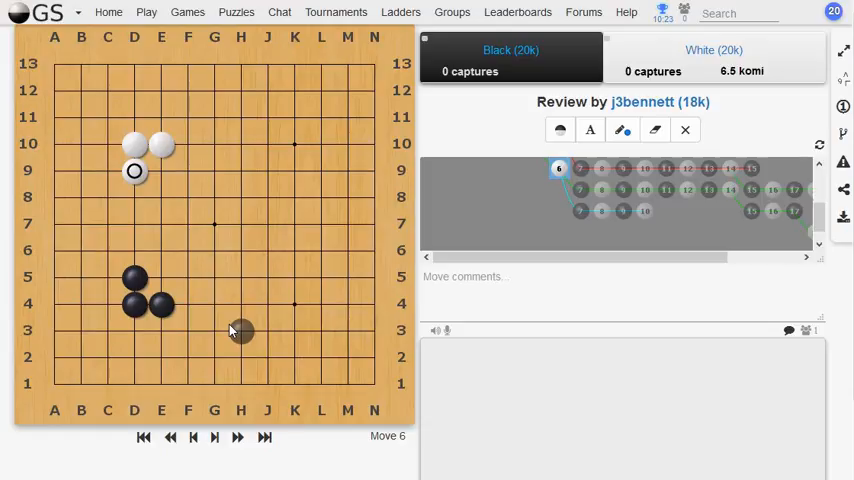
{"action": "mouse_move", "coordinate": [240, 276]}
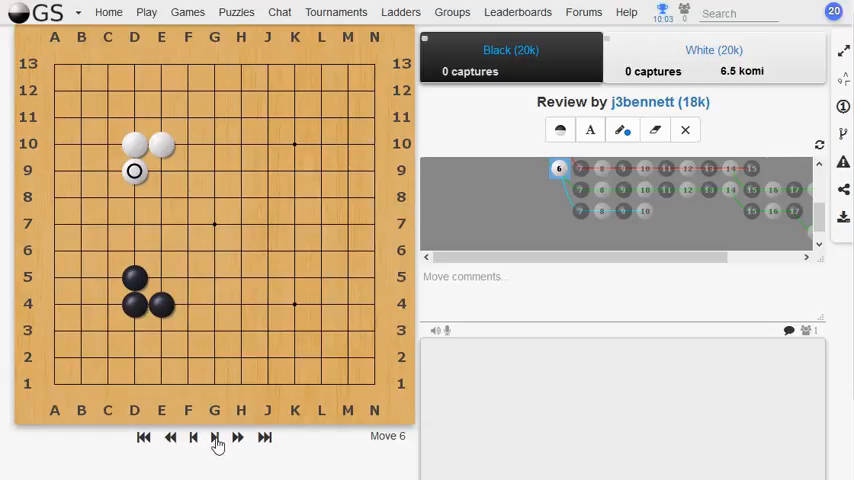
{"action": "left_click", "coordinate": [192, 436]}
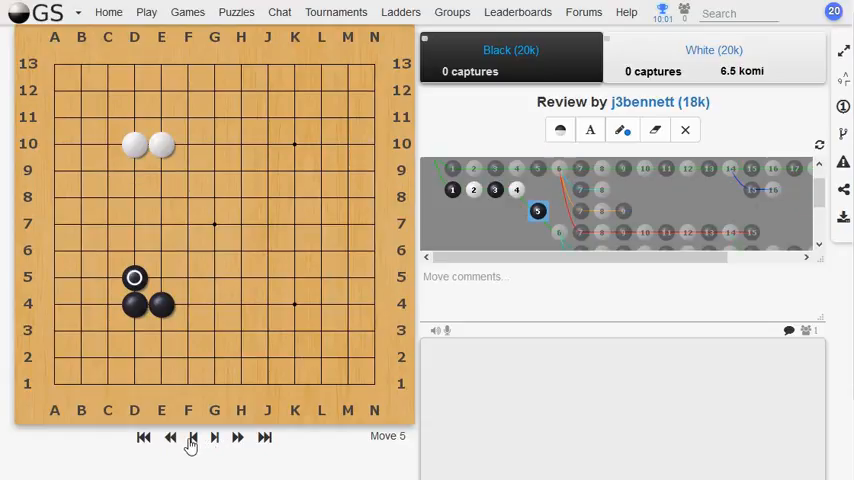
- Play forward from move 6 through the game toward move 10 and beyond
{"action": "left_click", "coordinate": [216, 436]}
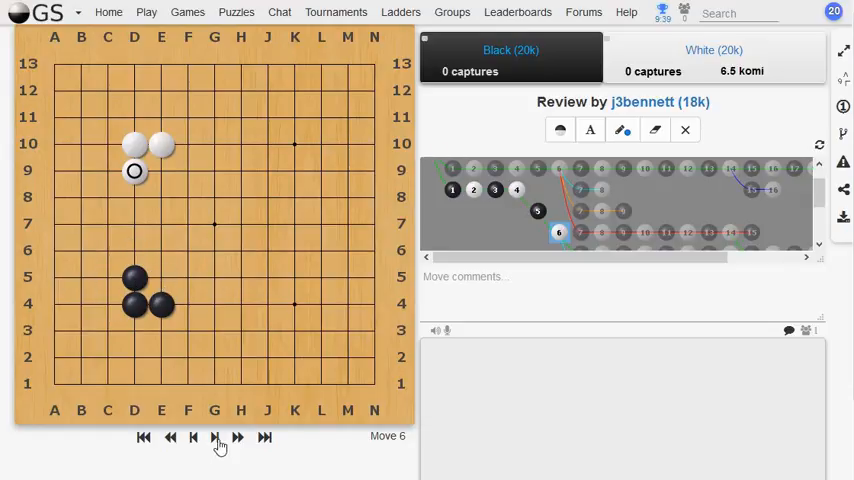
{"action": "left_click", "coordinate": [216, 436]}
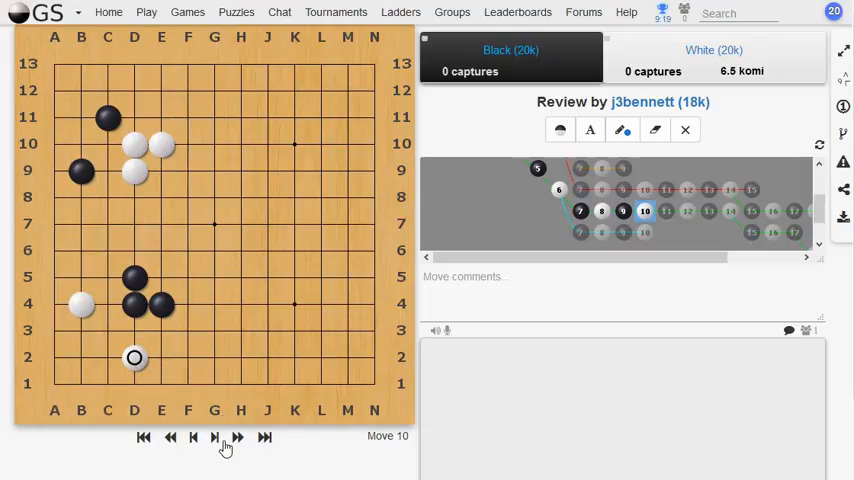
{"action": "left_click", "coordinate": [216, 436]}
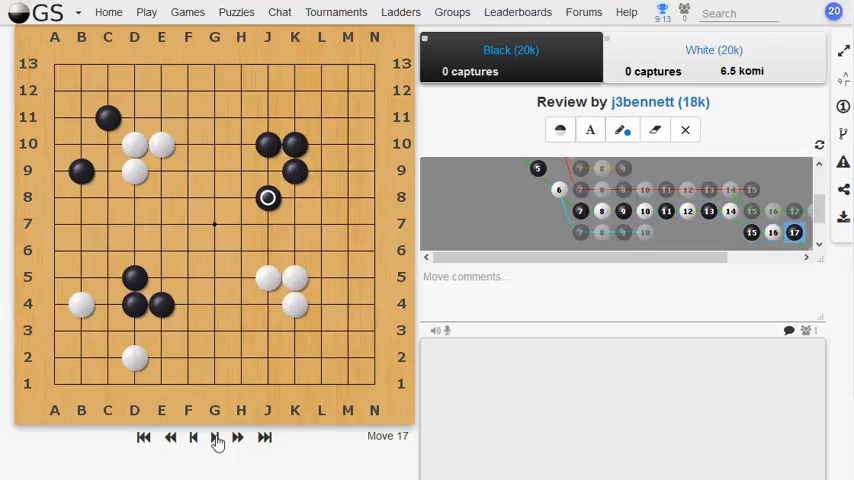
- Advance the review line forward to move 23
{"action": "left_click", "coordinate": [216, 436]}
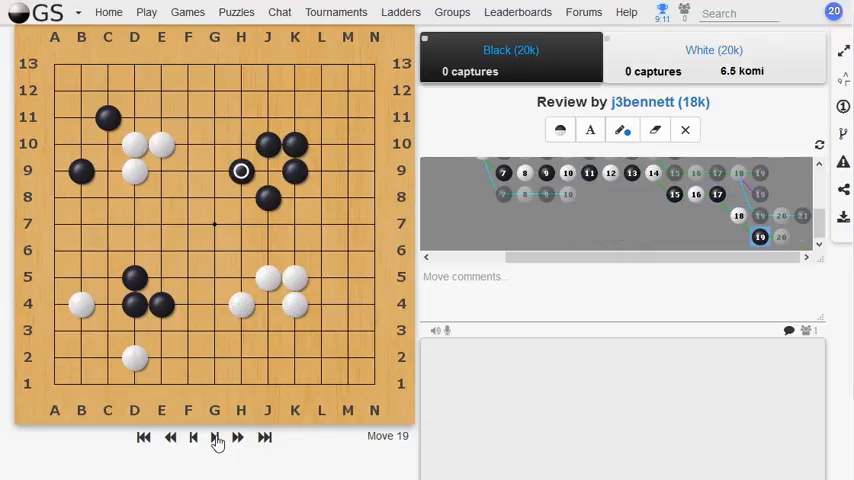
{"action": "left_click", "coordinate": [216, 436]}
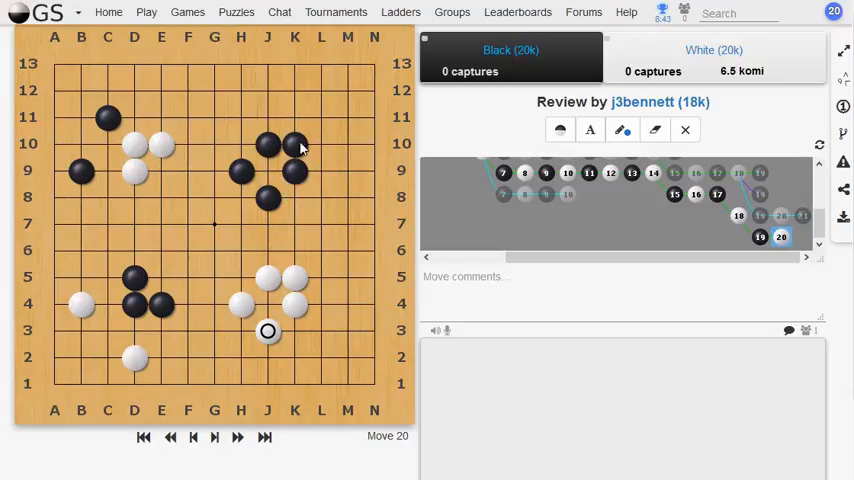
{"action": "mouse_move", "coordinate": [292, 144]}
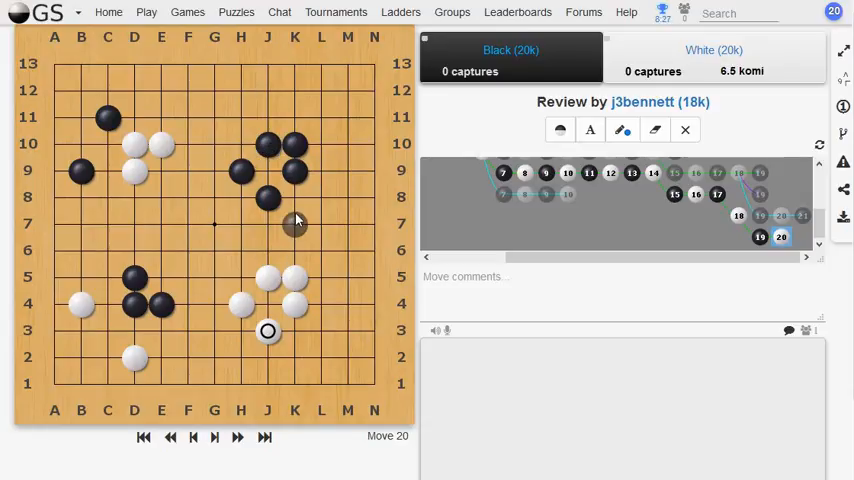
{"action": "mouse_move", "coordinate": [296, 198]}
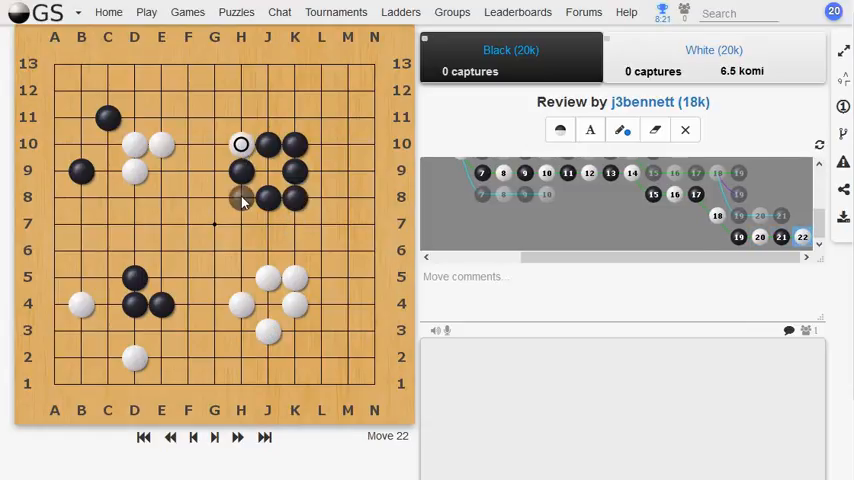
{"action": "left_click", "coordinate": [214, 436]}
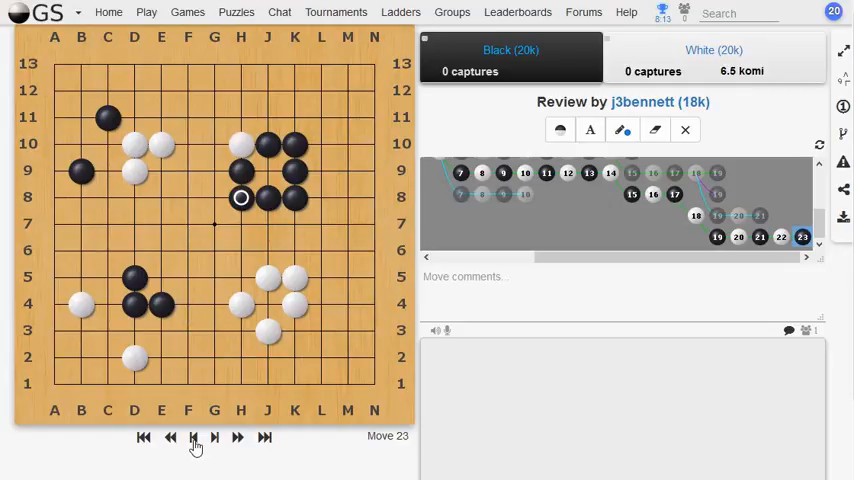
- Jump back to an earlier move, then return to move 23
{"action": "left_click", "coordinate": [170, 436]}
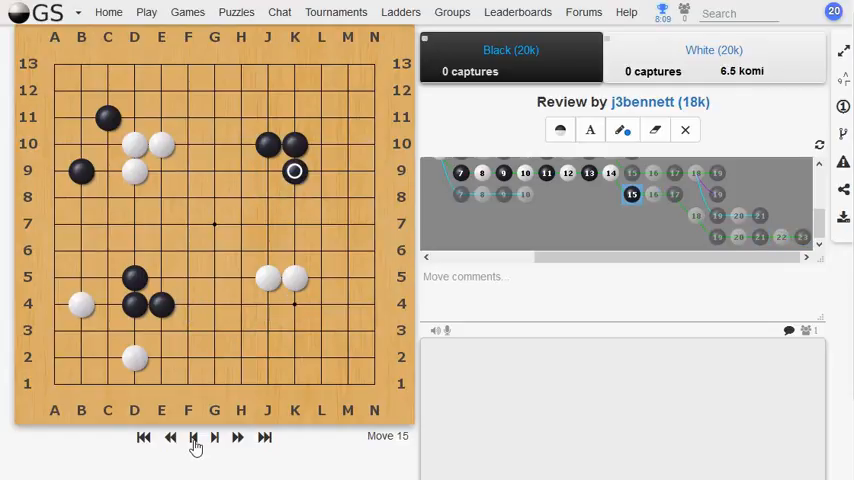
{"action": "left_click", "coordinate": [192, 436]}
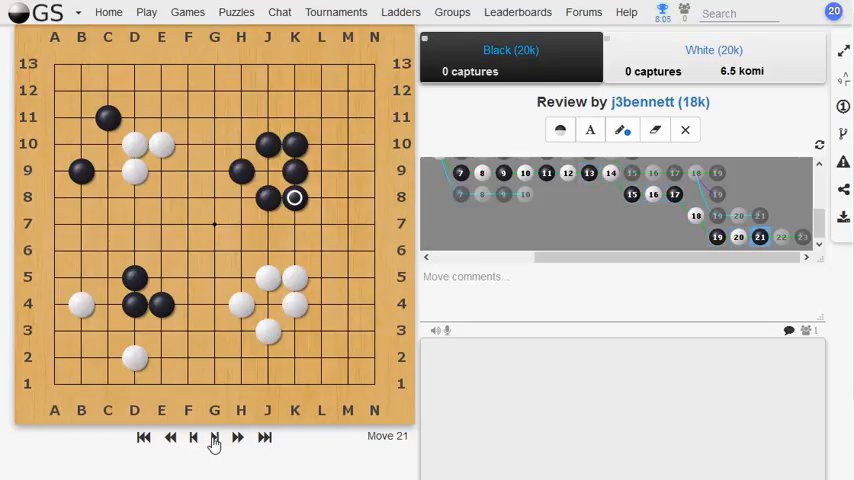
{"action": "left_click", "coordinate": [238, 436]}
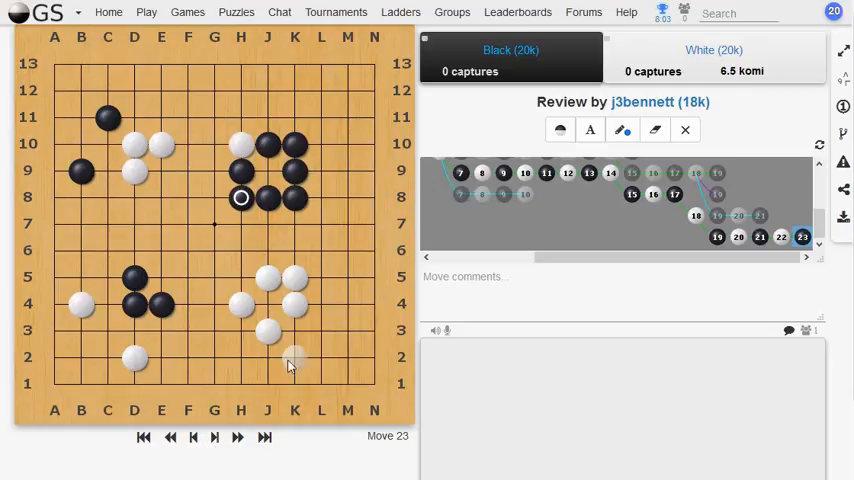
{"action": "mouse_move", "coordinate": [316, 356]}
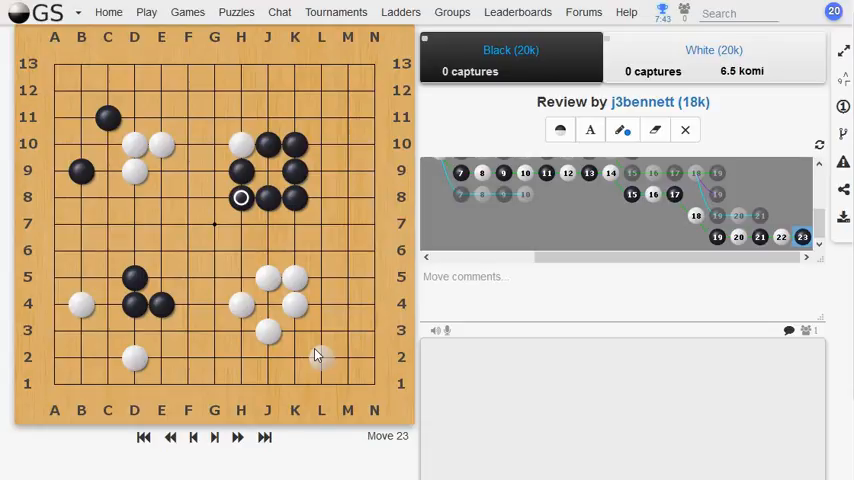
{"action": "mouse_move", "coordinate": [118, 36]}
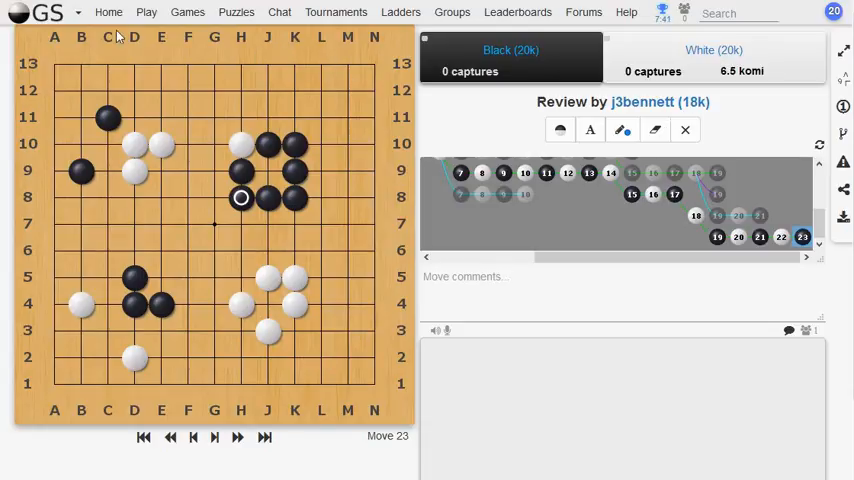
- Leave the review and send a 13x13 challenge from the Play page to start a new game
{"action": "left_click", "coordinate": [146, 16]}
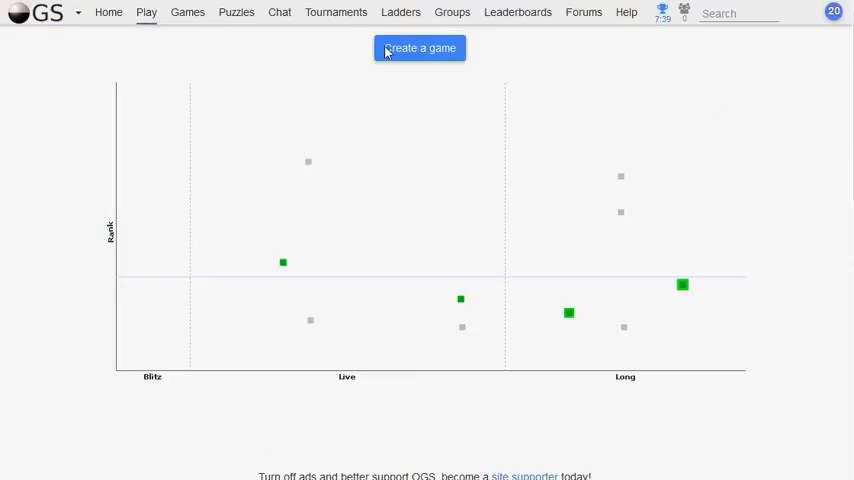
{"action": "left_click", "coordinate": [420, 48]}
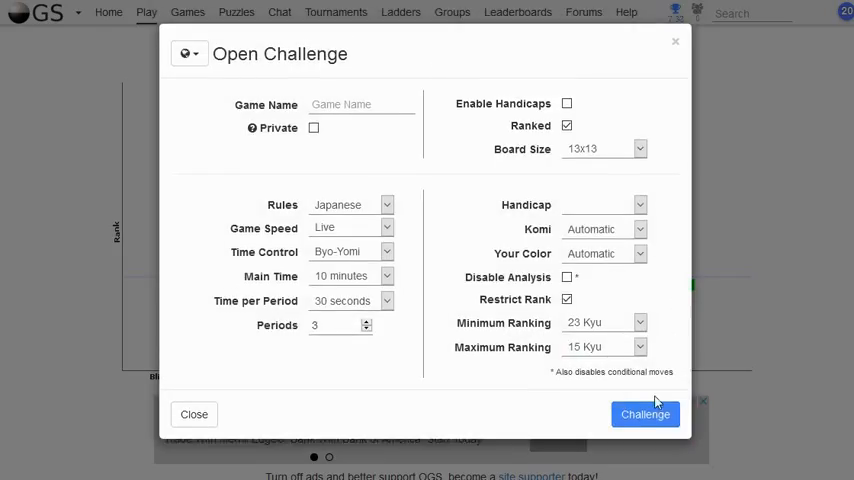
{"action": "left_click", "coordinate": [644, 414]}
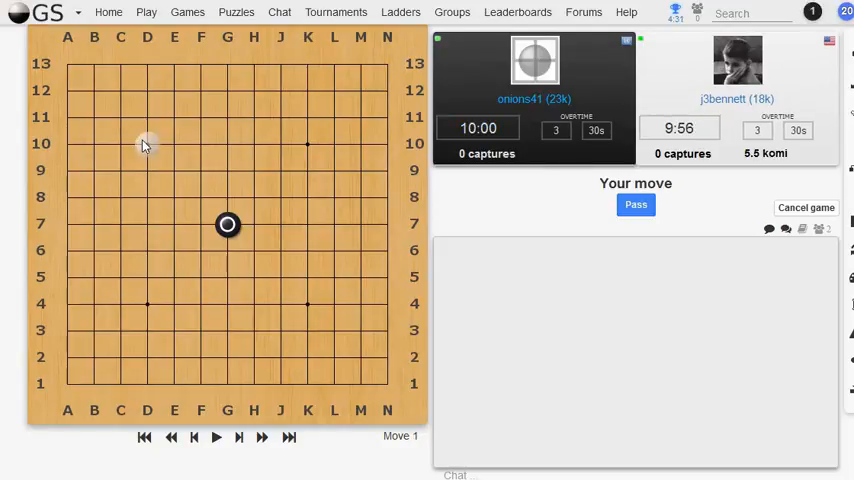
- Play white stones at C10 and C3 to take both left corners as the game reaches six moves
{"action": "left_click", "coordinate": [148, 144]}
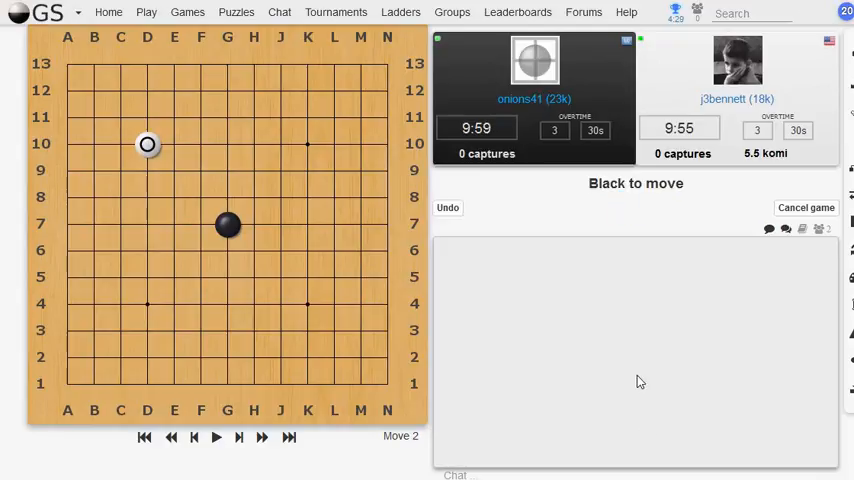
{"action": "left_click", "coordinate": [308, 144]}
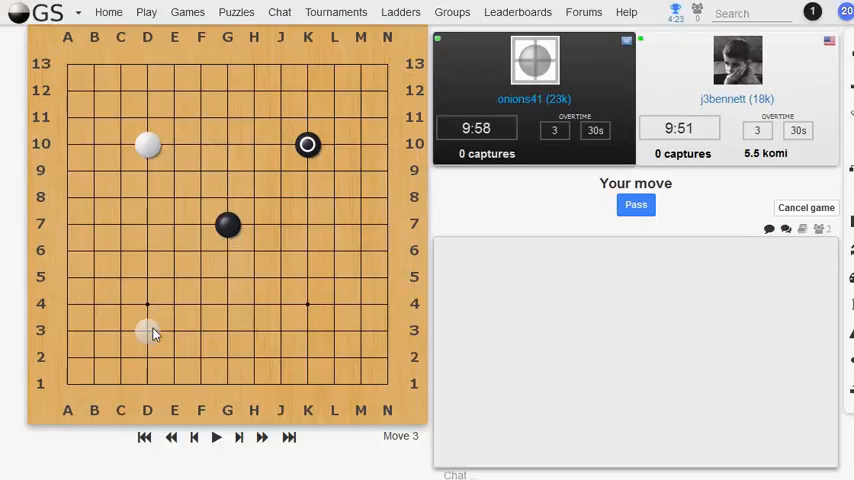
{"action": "left_click", "coordinate": [148, 332]}
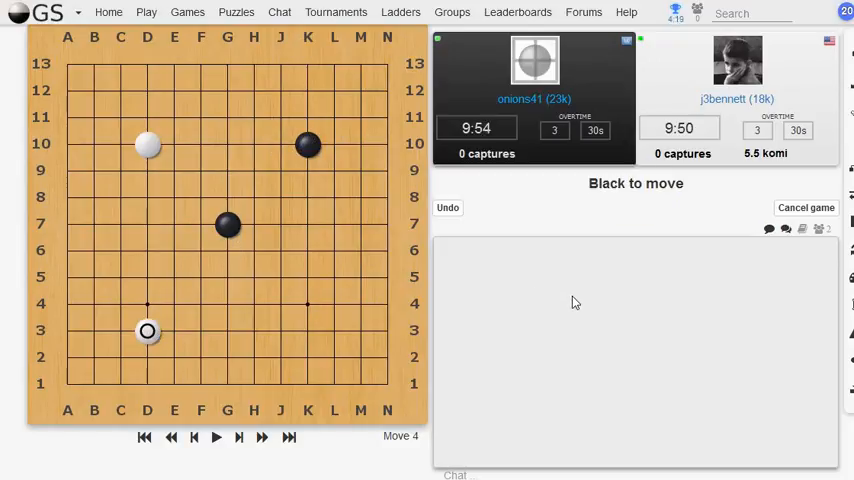
{"action": "left_click", "coordinate": [308, 304]}
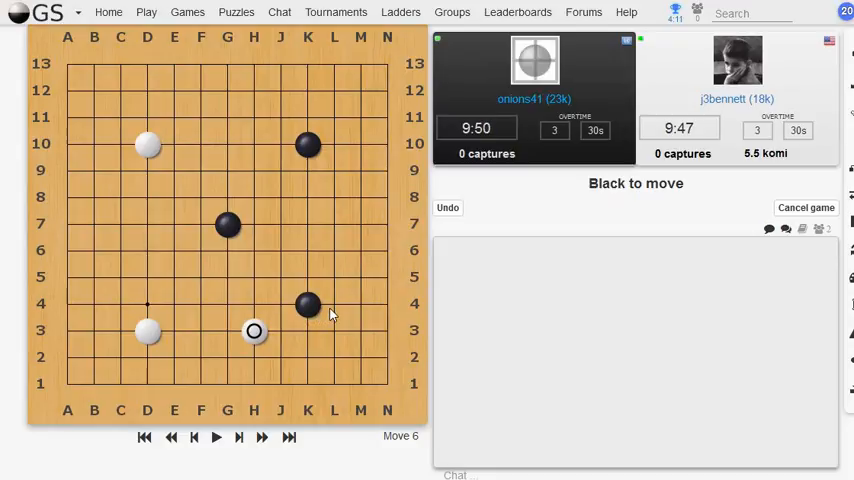
{"action": "mouse_move", "coordinate": [644, 318]}
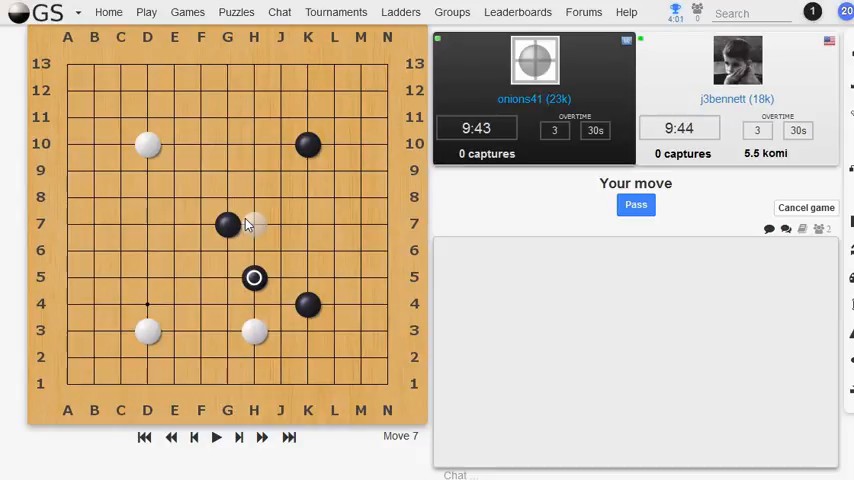
{"action": "mouse_move", "coordinate": [250, 250]}
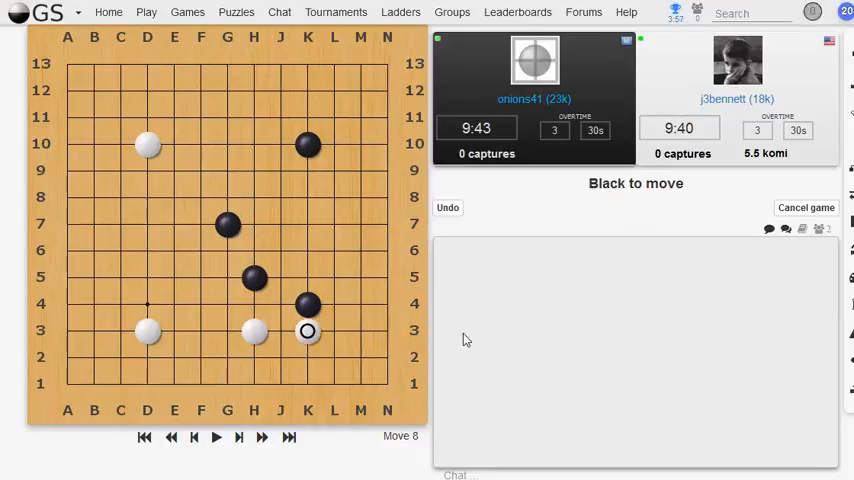
{"action": "mouse_move", "coordinate": [552, 324]}
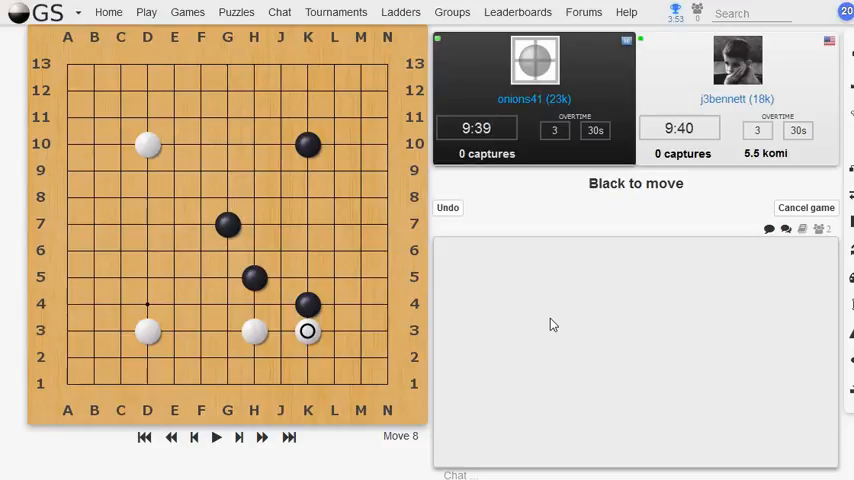
- Play White stones under Black's group along the bottom, including K2 and G3, reaching move 15
{"action": "left_click", "coordinate": [280, 332]}
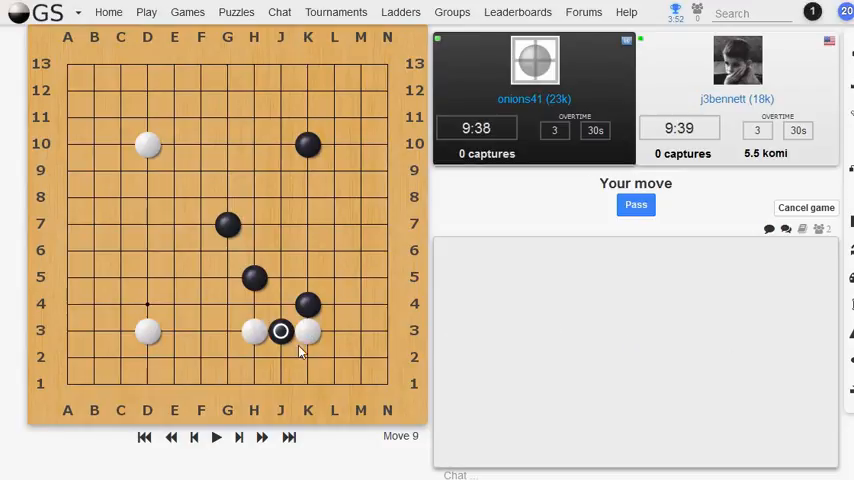
{"action": "mouse_move", "coordinate": [280, 360]}
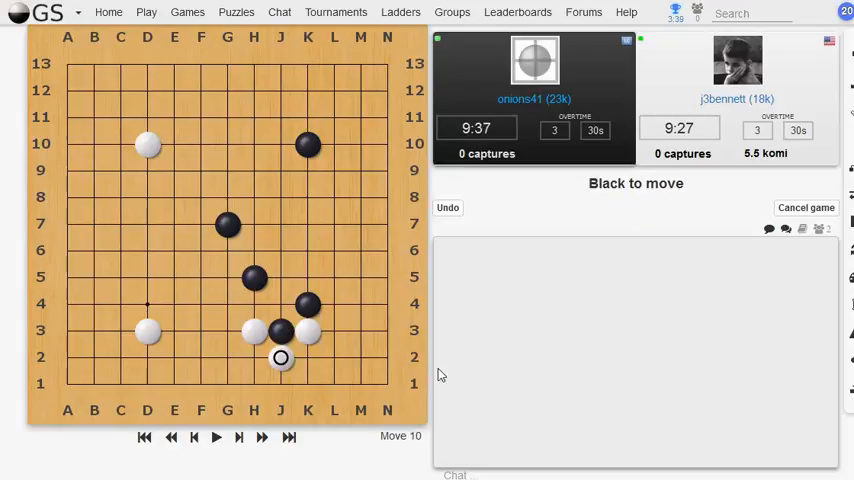
{"action": "mouse_move", "coordinate": [548, 372]}
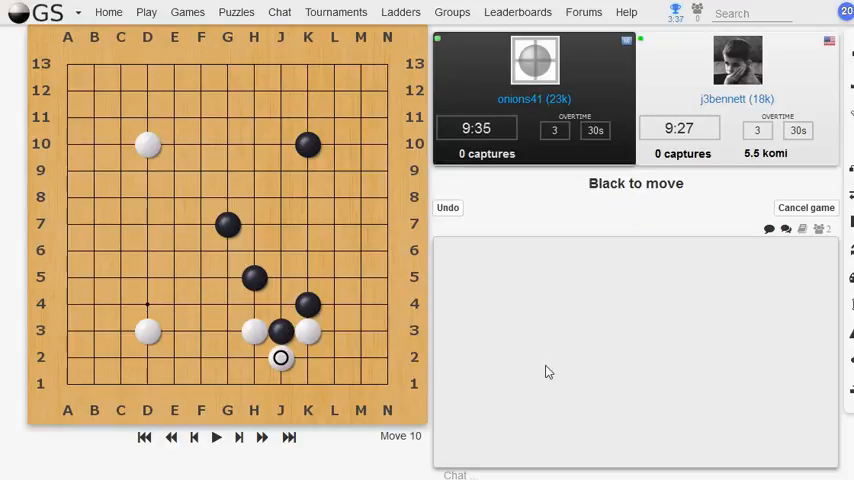
{"action": "left_click", "coordinate": [280, 304]}
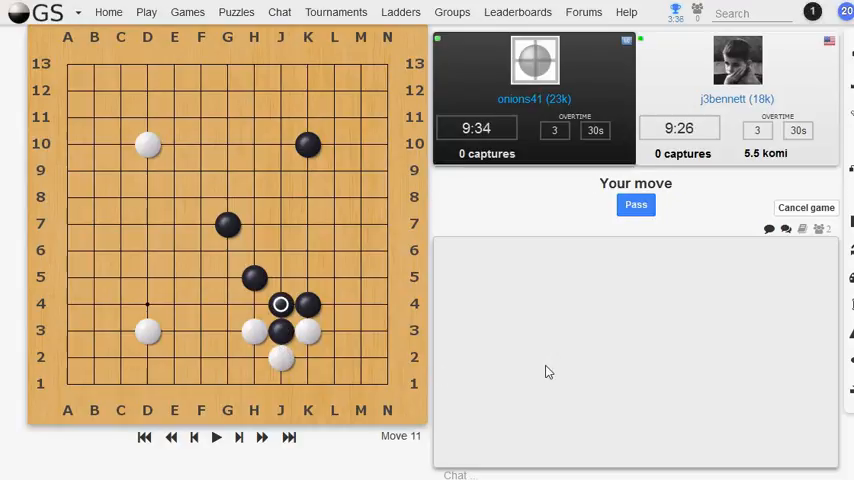
{"action": "left_click", "coordinate": [308, 358]}
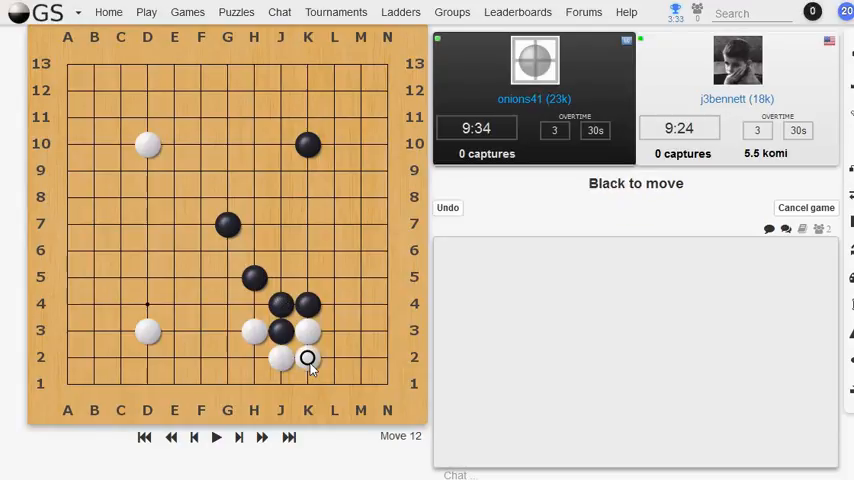
{"action": "mouse_move", "coordinate": [688, 346]}
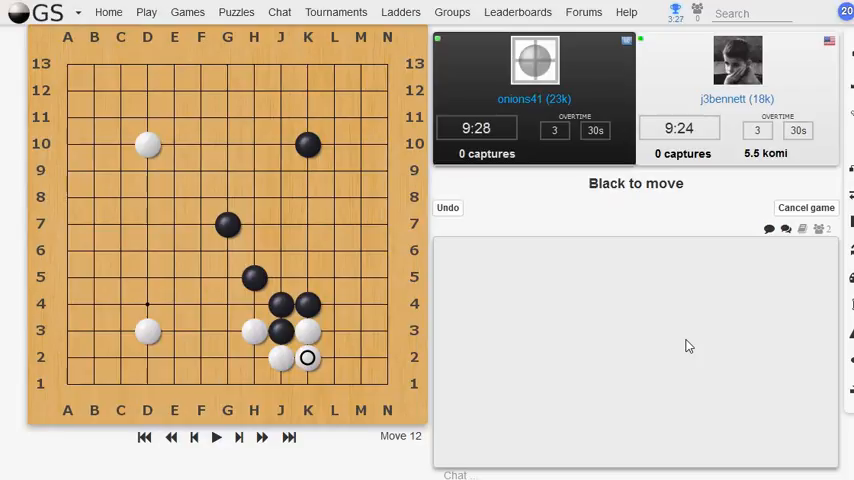
{"action": "left_click", "coordinate": [254, 304]}
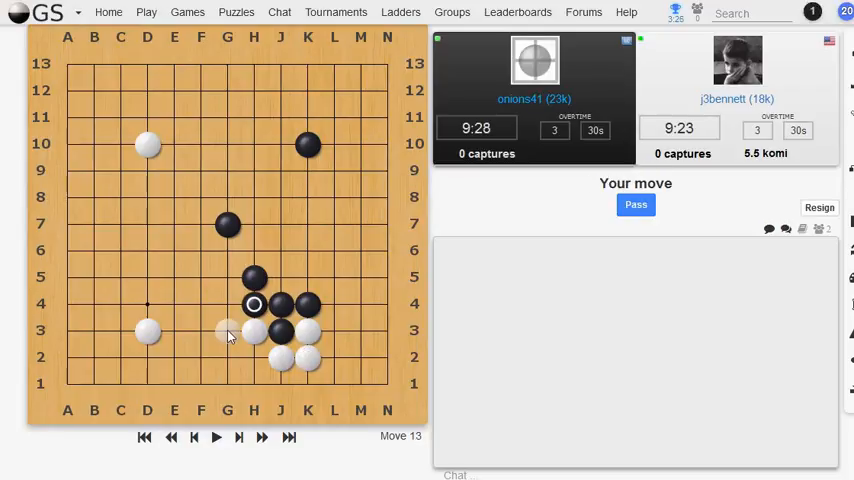
{"action": "left_click", "coordinate": [228, 332]}
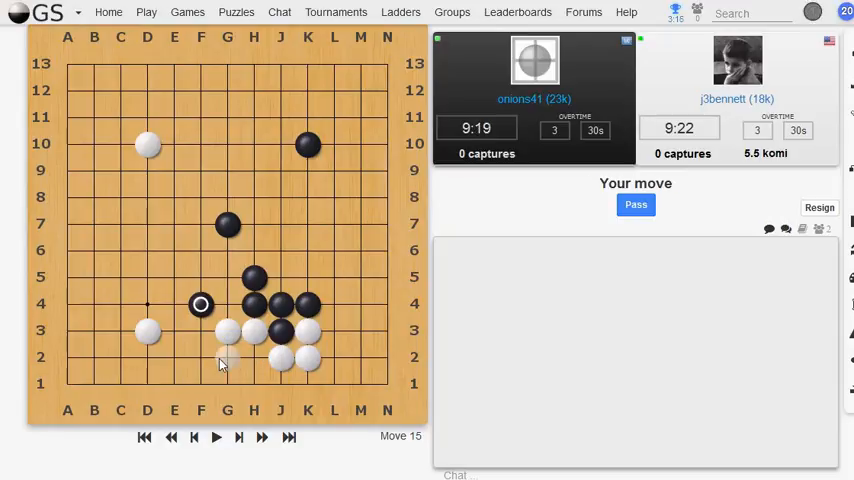
{"action": "mouse_move", "coordinate": [198, 336]}
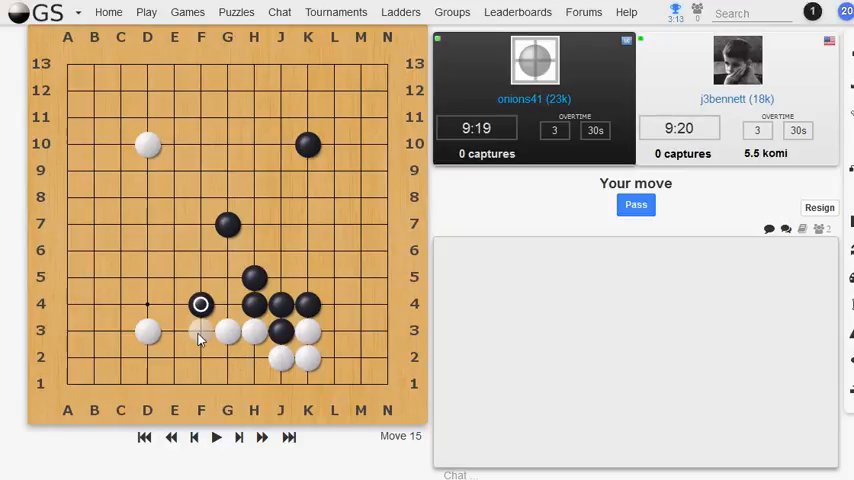
- Extend White leftward along the bottom with stones at F3, E2 and D2
{"action": "left_click", "coordinate": [200, 330]}
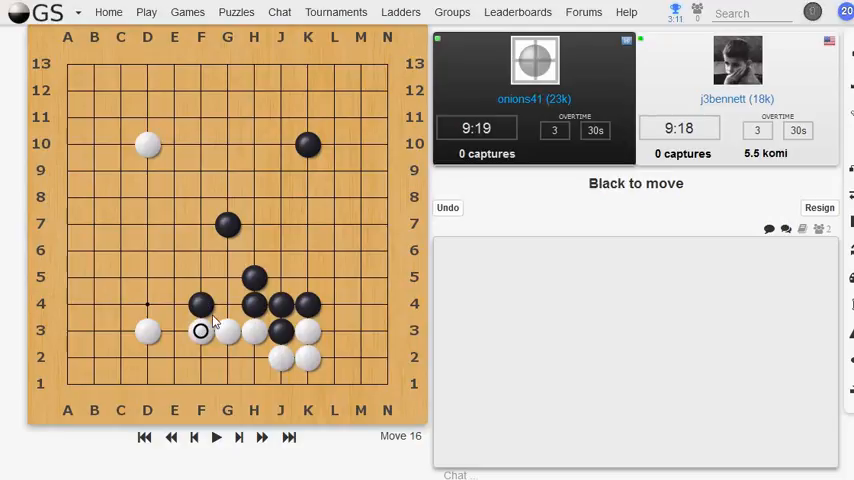
{"action": "mouse_move", "coordinate": [172, 338]}
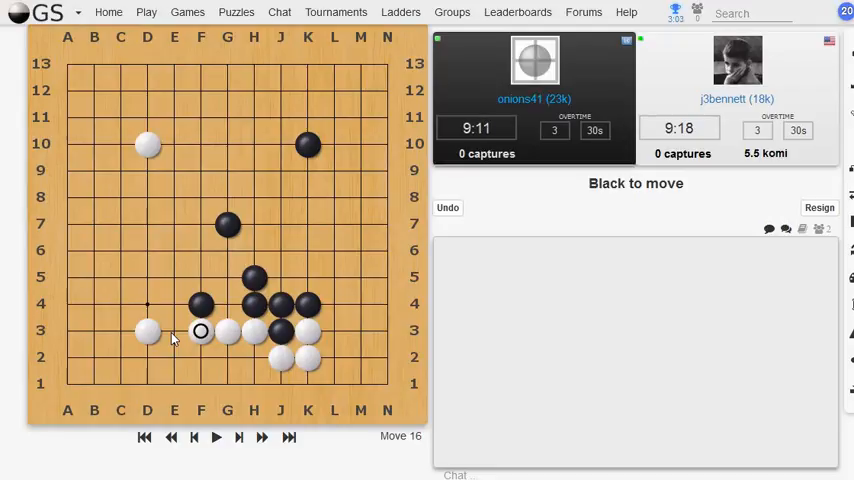
{"action": "left_click", "coordinate": [174, 332]}
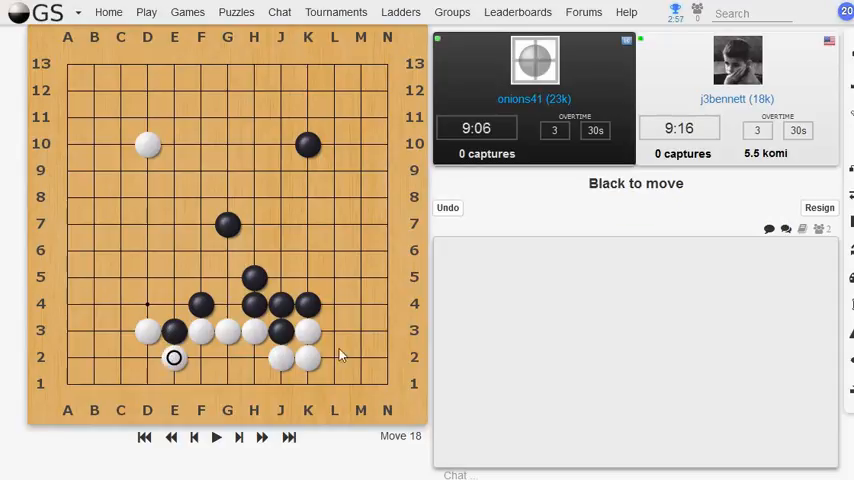
{"action": "left_click", "coordinate": [172, 304]}
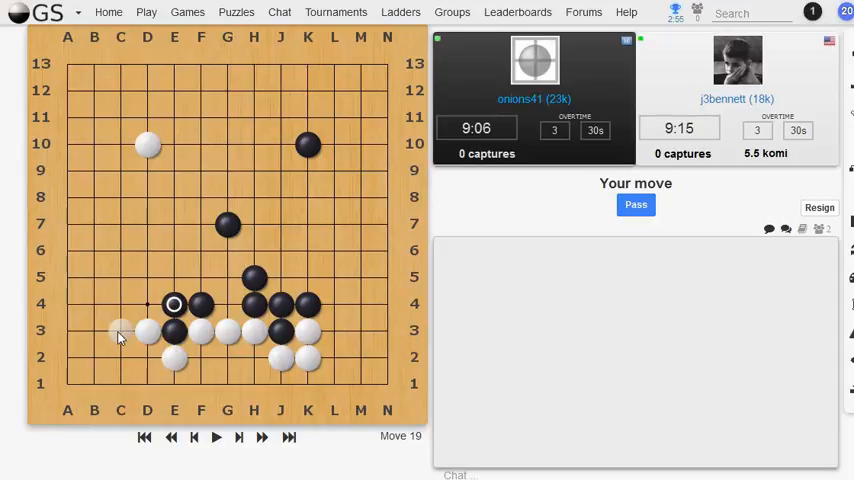
{"action": "mouse_move", "coordinate": [144, 364]}
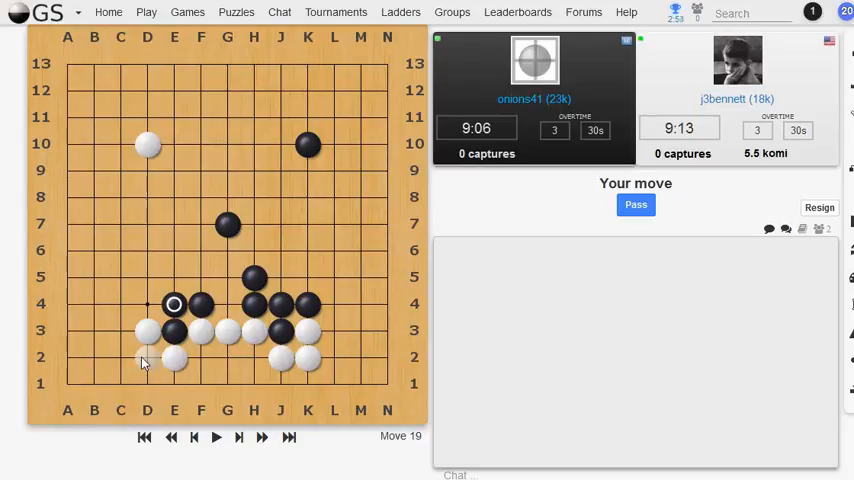
{"action": "left_click", "coordinate": [148, 356]}
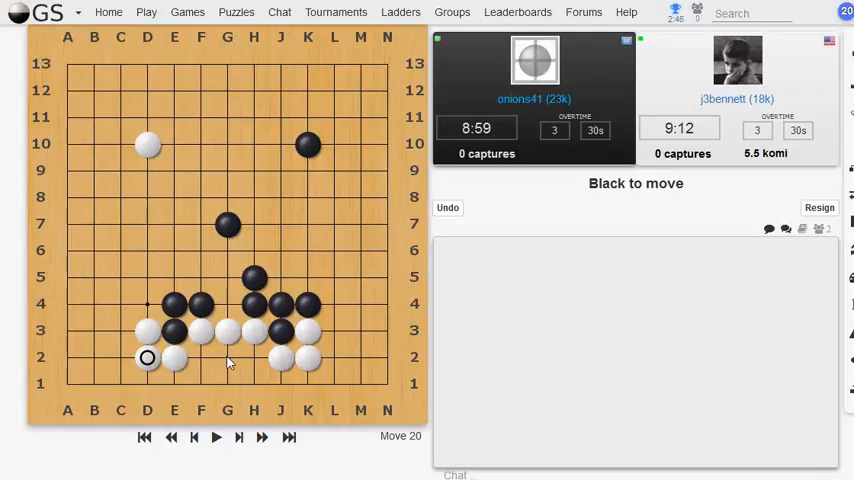
{"action": "mouse_move", "coordinate": [168, 388]}
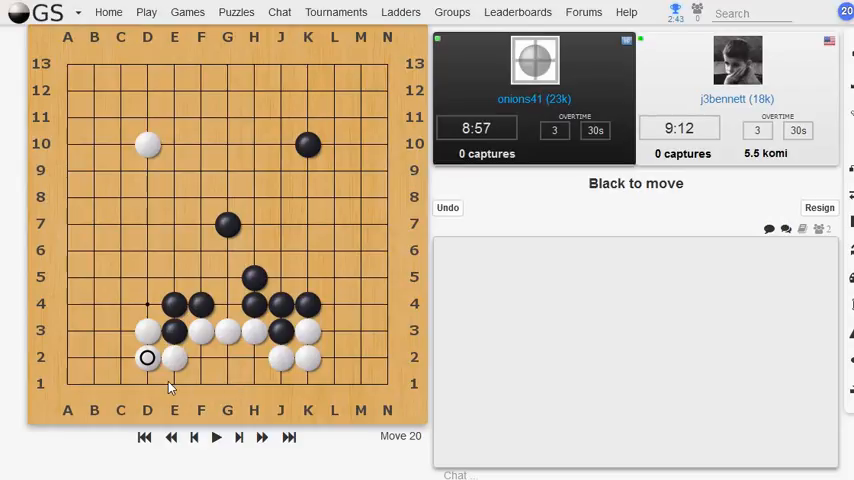
{"action": "mouse_move", "coordinate": [332, 356]}
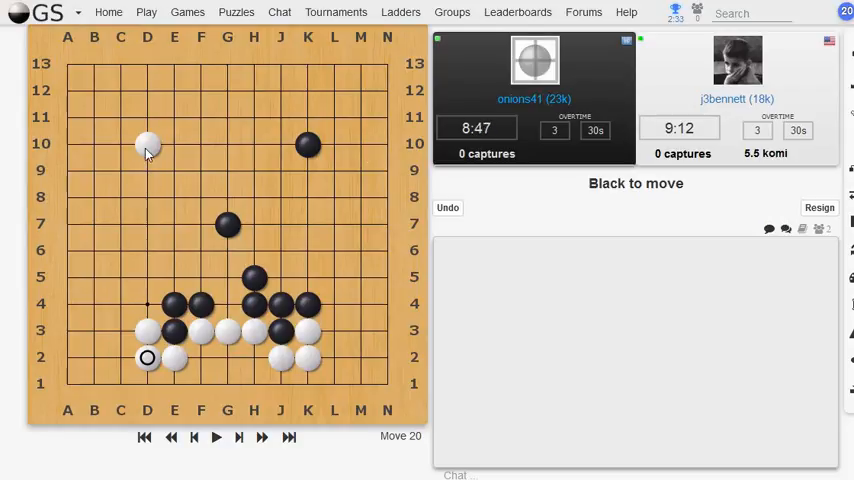
- Reinforce White's lower-left group with stones at D4 and C5
{"action": "left_click", "coordinate": [120, 304]}
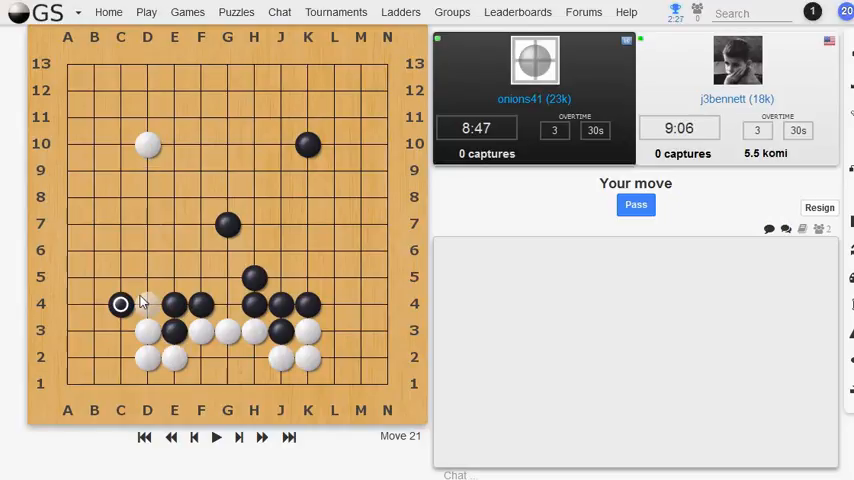
{"action": "left_click", "coordinate": [148, 304]}
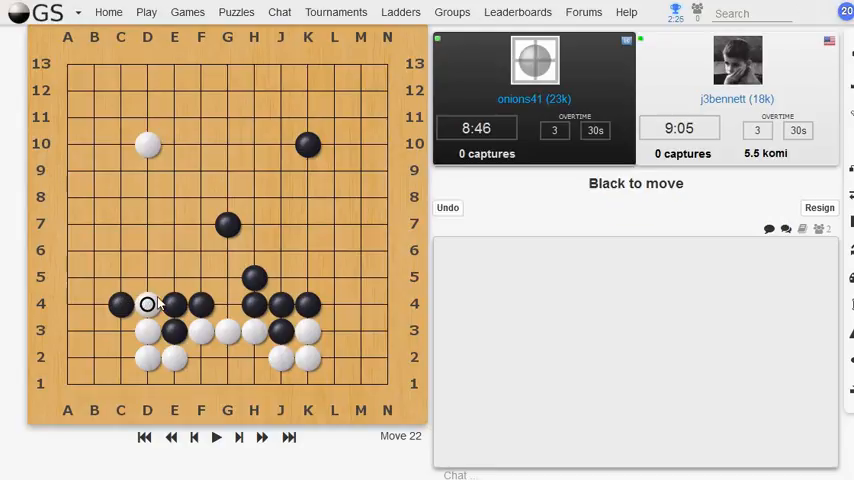
{"action": "mouse_move", "coordinate": [124, 260]}
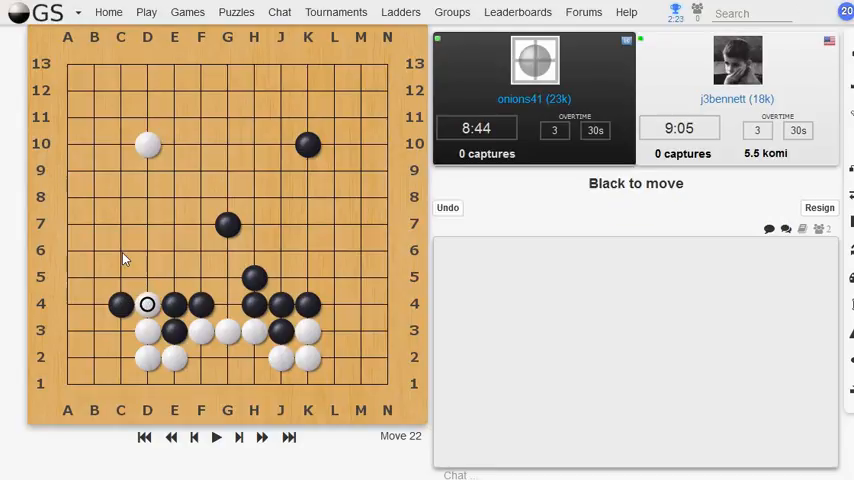
{"action": "mouse_move", "coordinate": [148, 272]}
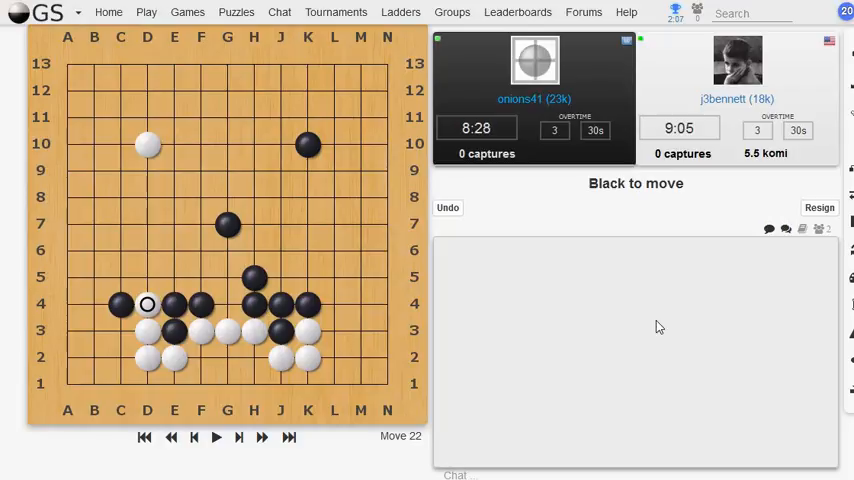
{"action": "left_click", "coordinate": [148, 276]}
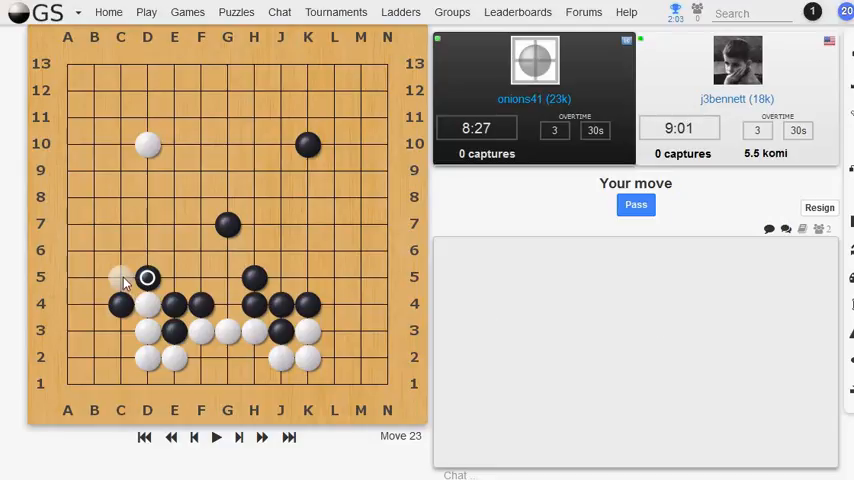
{"action": "left_click", "coordinate": [120, 276]}
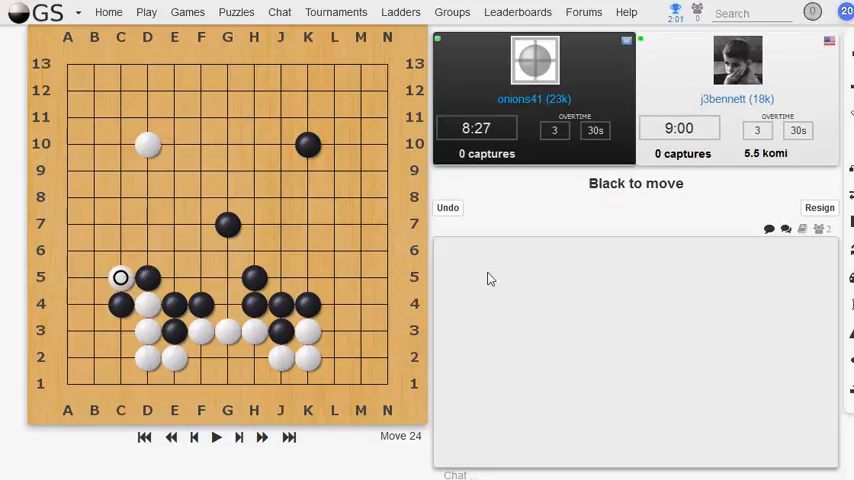
{"action": "mouse_move", "coordinate": [548, 310]}
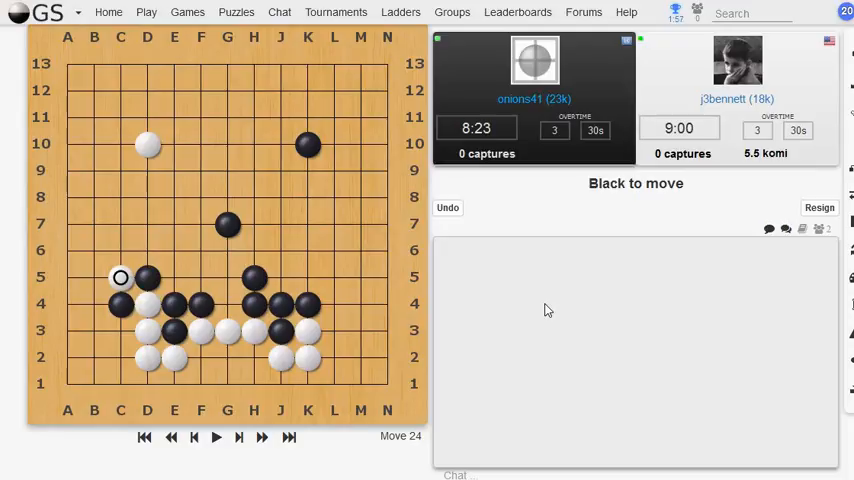
{"action": "mouse_move", "coordinate": [62, 284]}
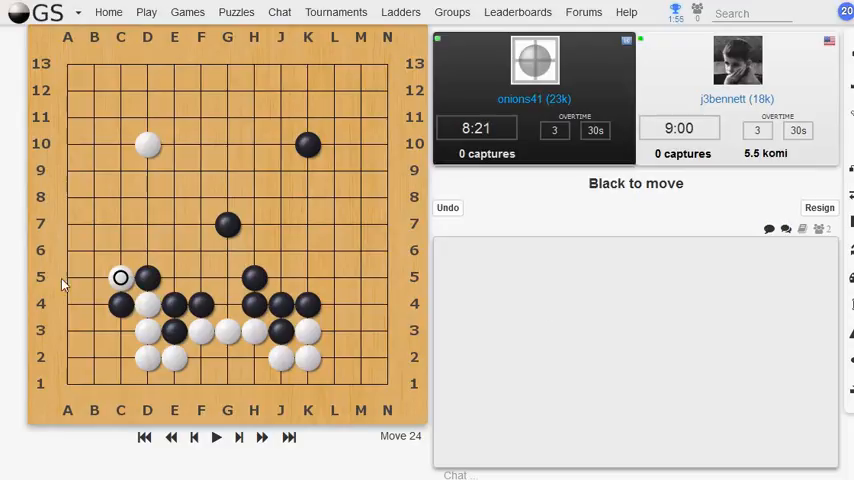
- Secure the left edge with White stones at B4 and B3 as the fight wraps the corner
{"action": "left_click", "coordinate": [120, 250]}
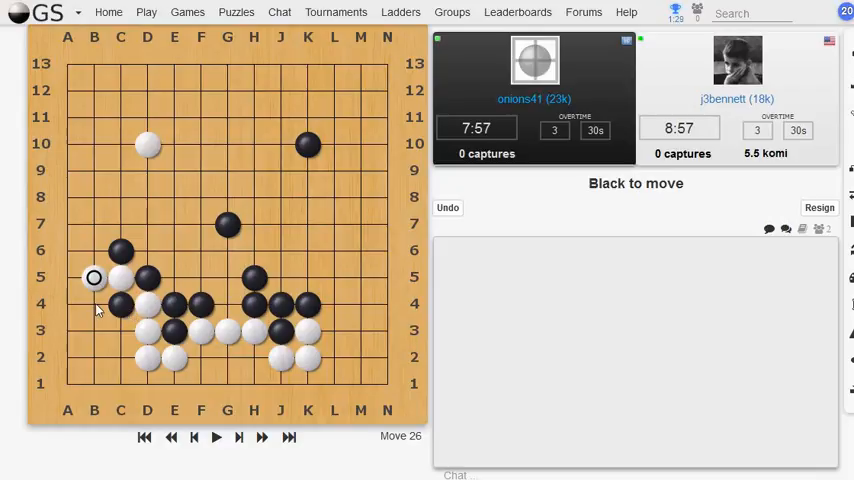
{"action": "mouse_move", "coordinate": [72, 310]}
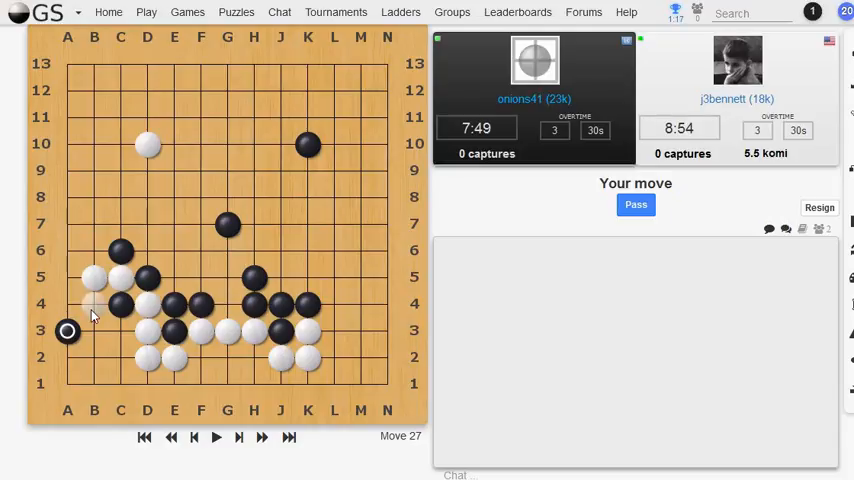
{"action": "left_click", "coordinate": [92, 304]}
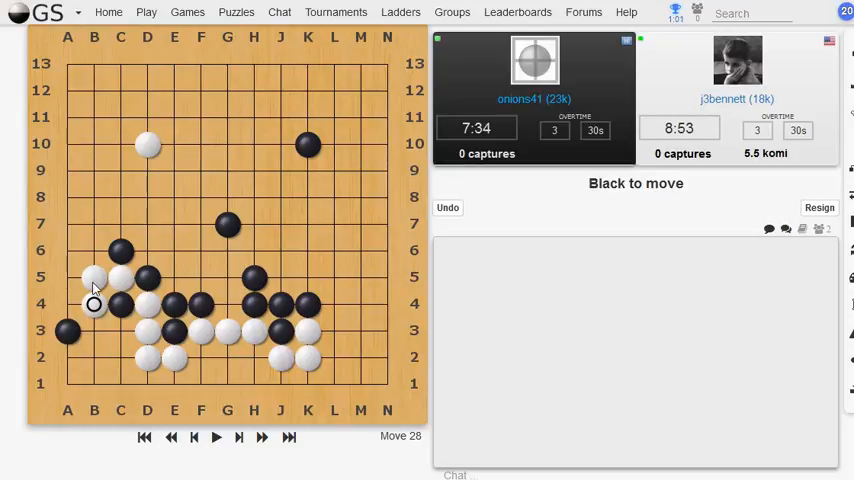
{"action": "mouse_move", "coordinate": [120, 284]}
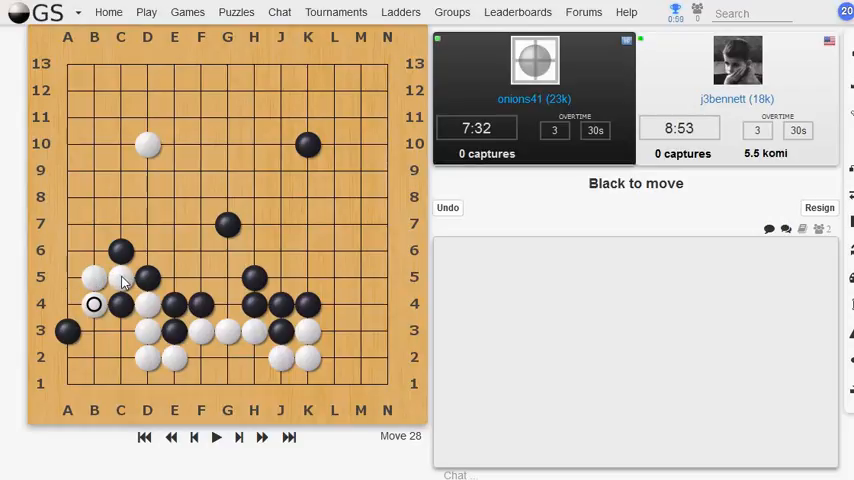
{"action": "mouse_move", "coordinate": [96, 304]}
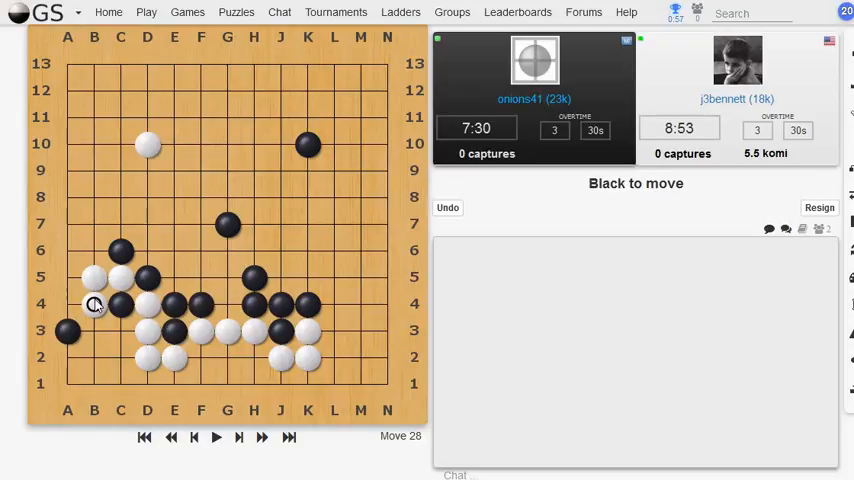
{"action": "mouse_move", "coordinate": [130, 232]}
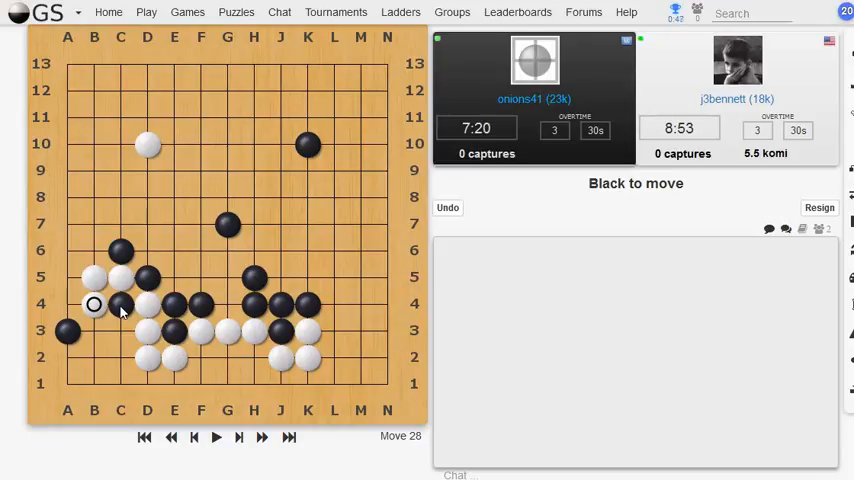
{"action": "left_click", "coordinate": [118, 330]}
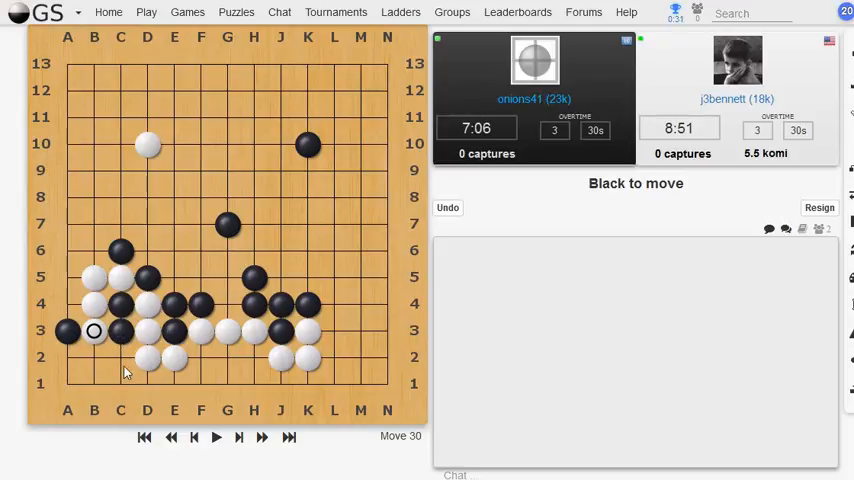
{"action": "mouse_move", "coordinate": [120, 362]}
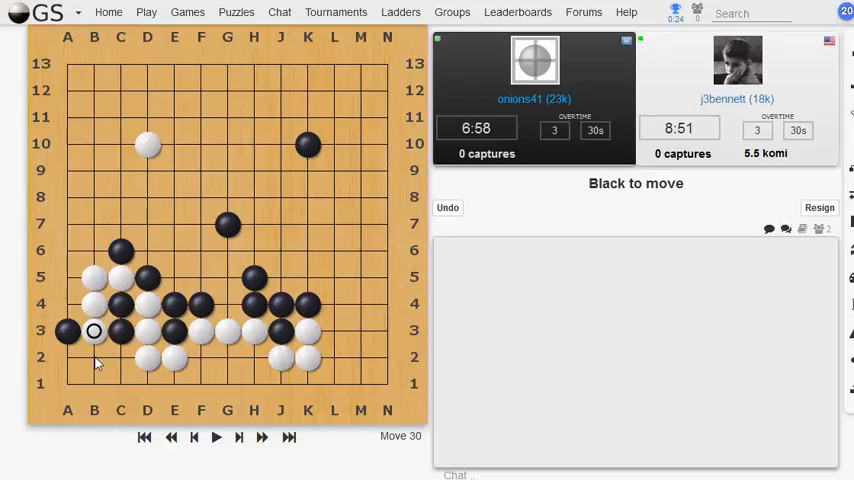
{"action": "mouse_move", "coordinate": [144, 352]}
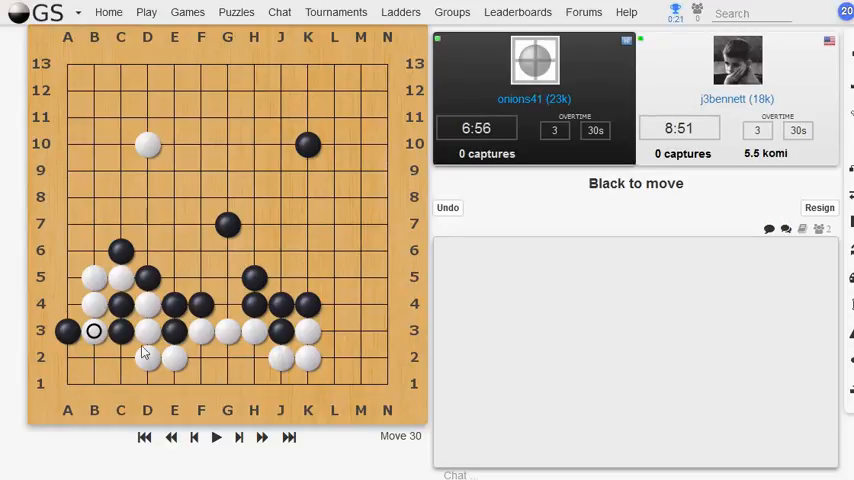
{"action": "left_click", "coordinate": [148, 170]}
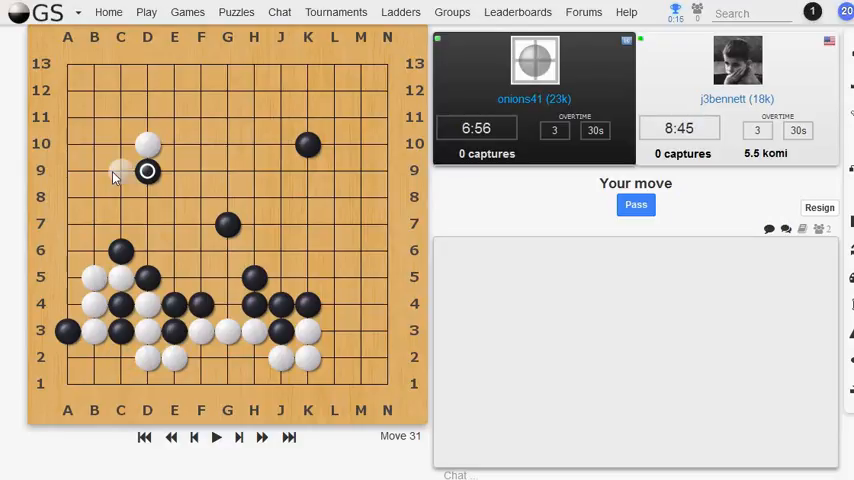
{"action": "mouse_move", "coordinate": [122, 172]}
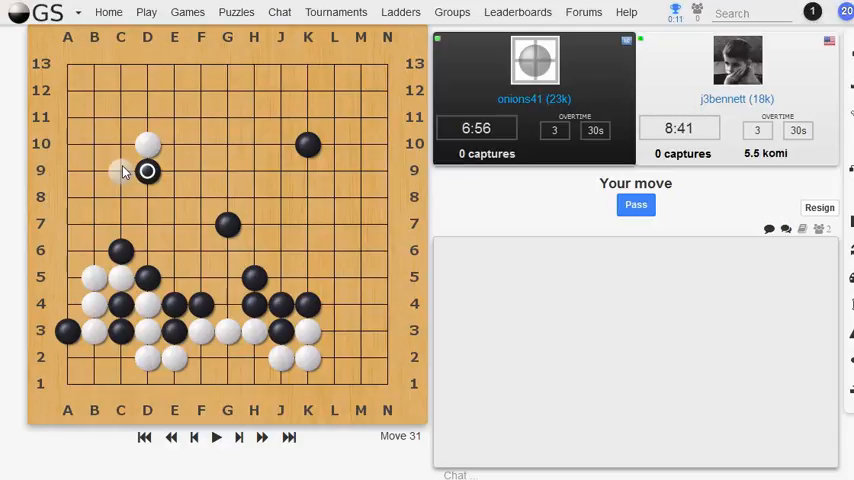
- Answer Black's upper-left stone with White at C10 and B9, then begin the next reply
{"action": "left_click", "coordinate": [120, 170]}
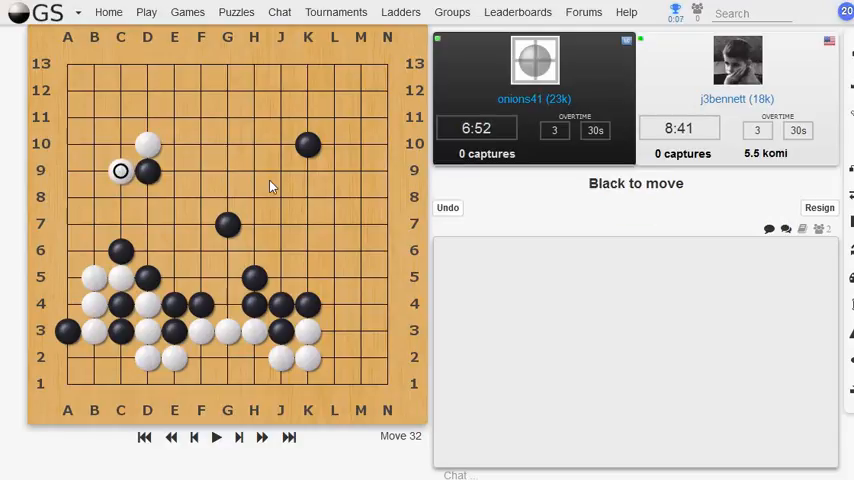
{"action": "left_click", "coordinate": [120, 196]}
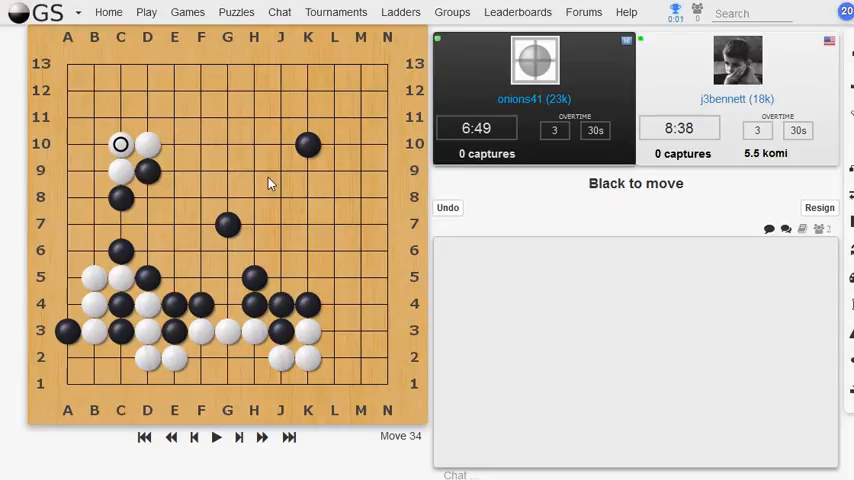
{"action": "mouse_move", "coordinate": [156, 148]}
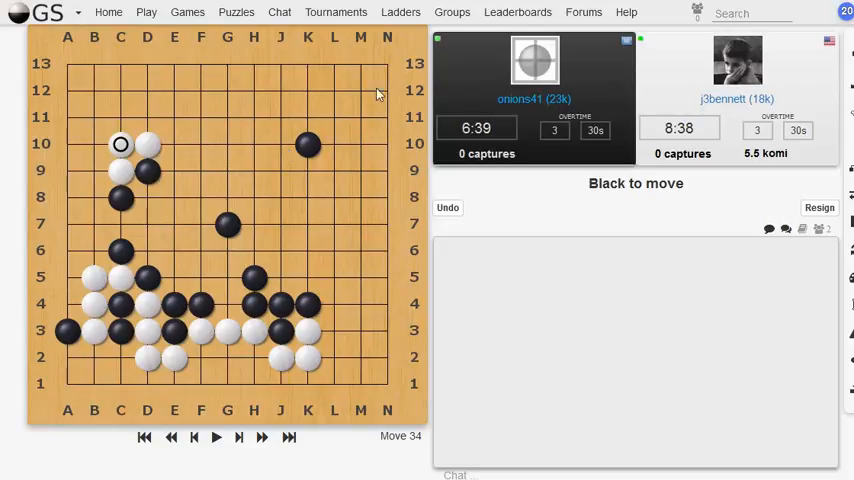
{"action": "mouse_move", "coordinate": [164, 92]}
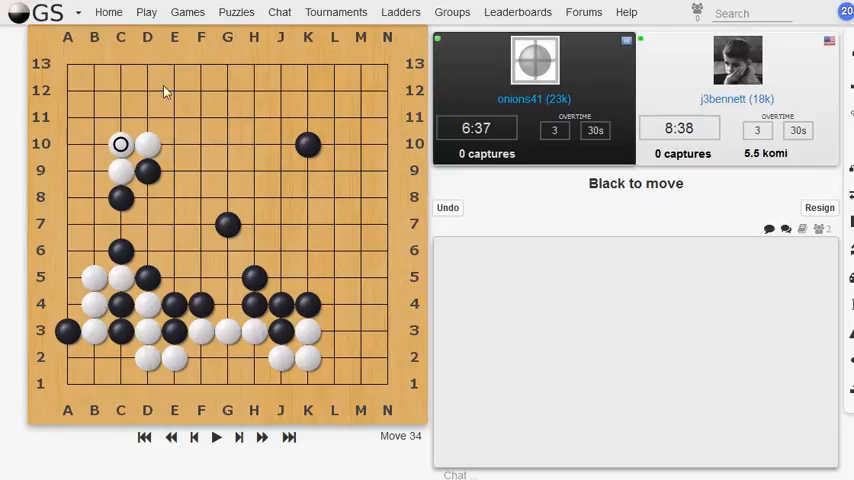
{"action": "left_click", "coordinate": [174, 196]}
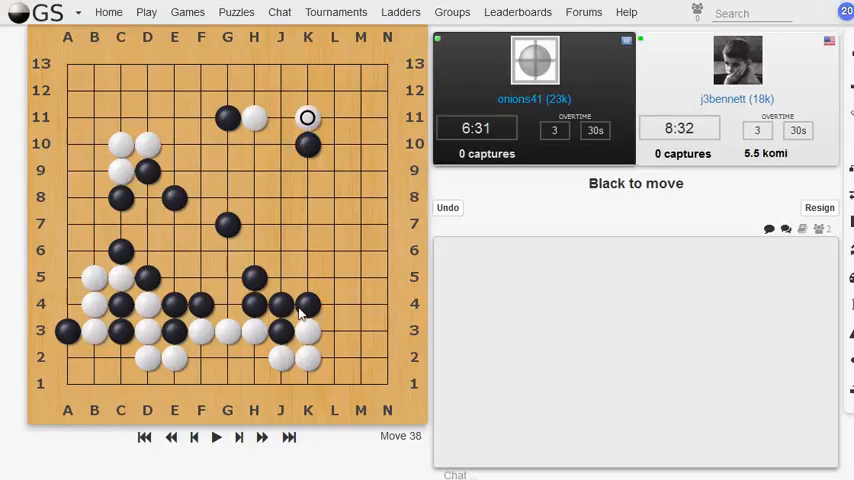
{"action": "mouse_move", "coordinate": [304, 236]}
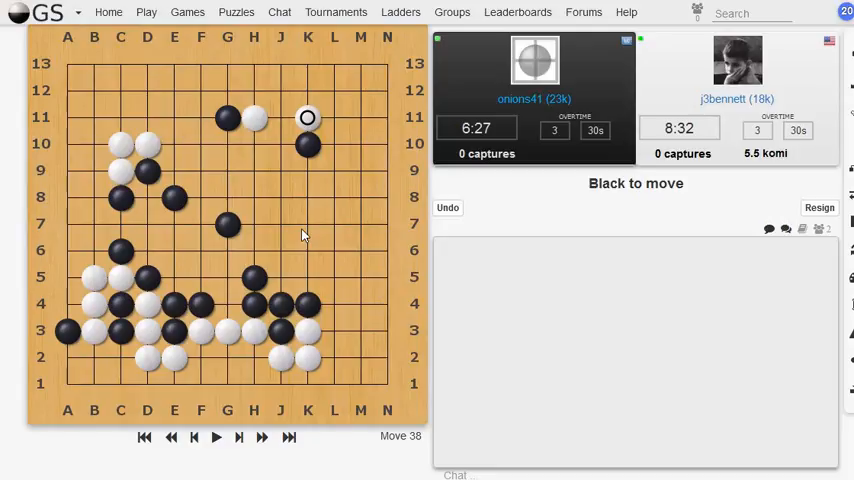
- Defend the top edge in the upper right with White stones, including one at K12
{"action": "left_click", "coordinate": [280, 118]}
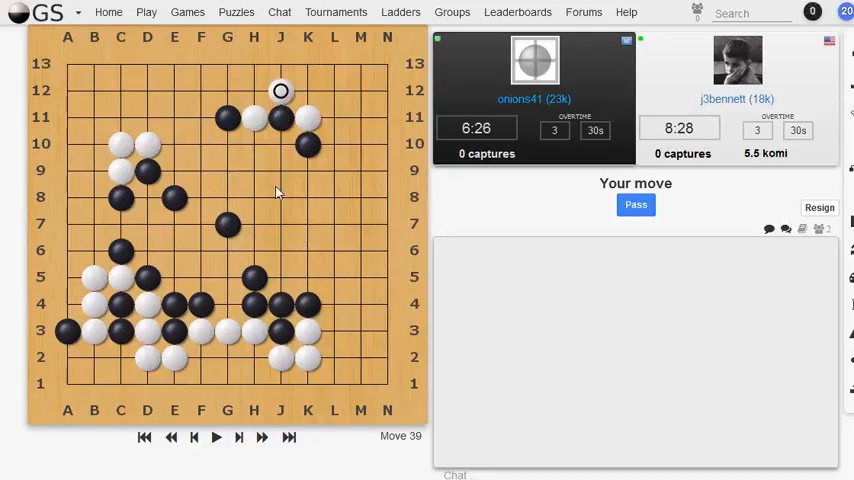
{"action": "left_click", "coordinate": [636, 204]}
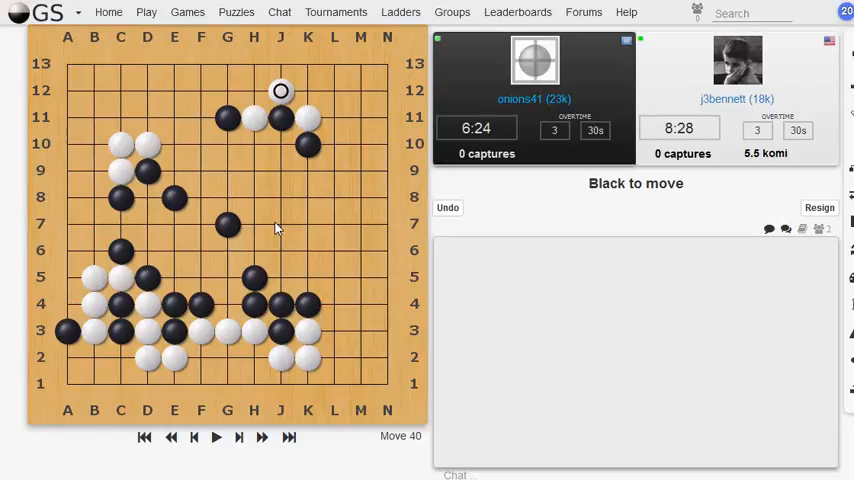
{"action": "left_click", "coordinate": [280, 144]}
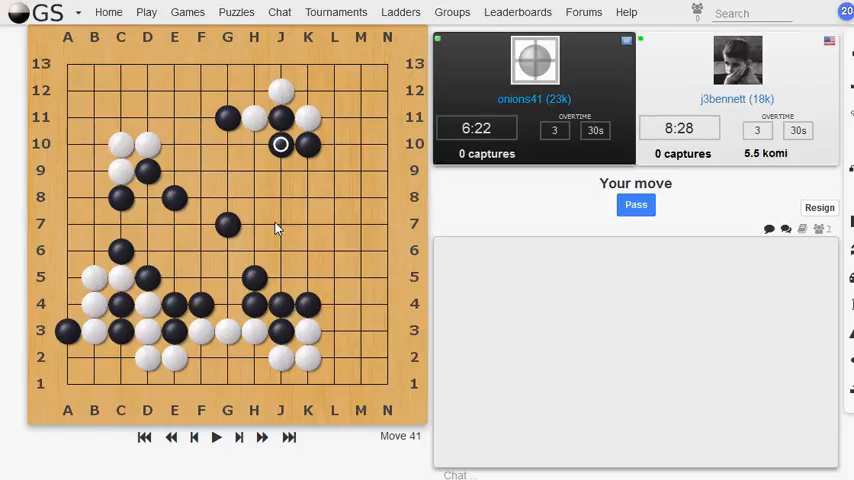
{"action": "left_click", "coordinate": [308, 90]}
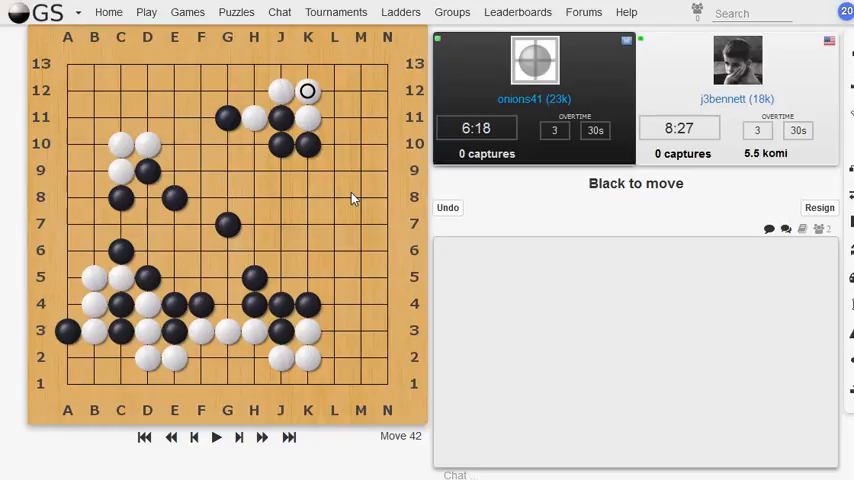
{"action": "left_click", "coordinate": [254, 92]}
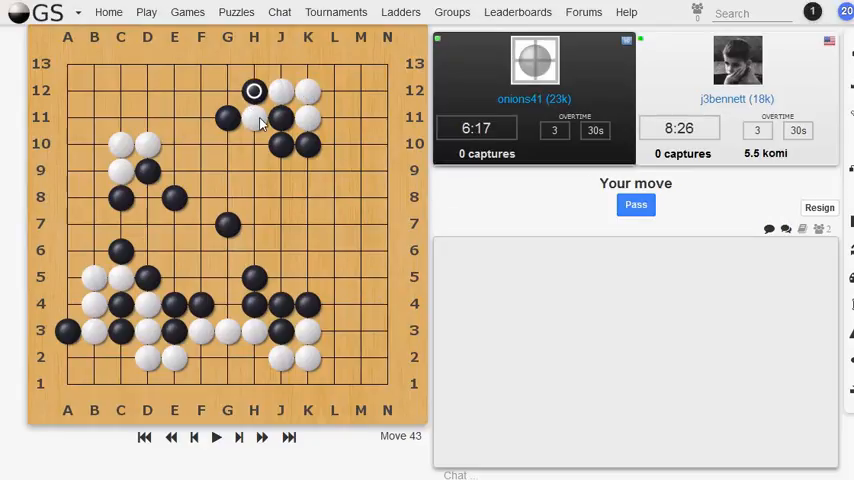
{"action": "mouse_move", "coordinate": [332, 148]}
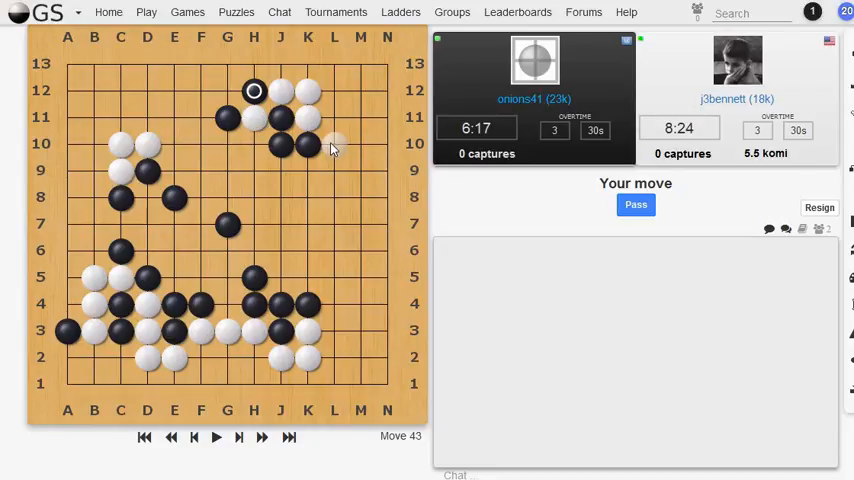
- Run White down the right side with stones at L10 and L9
{"action": "left_click", "coordinate": [336, 144]}
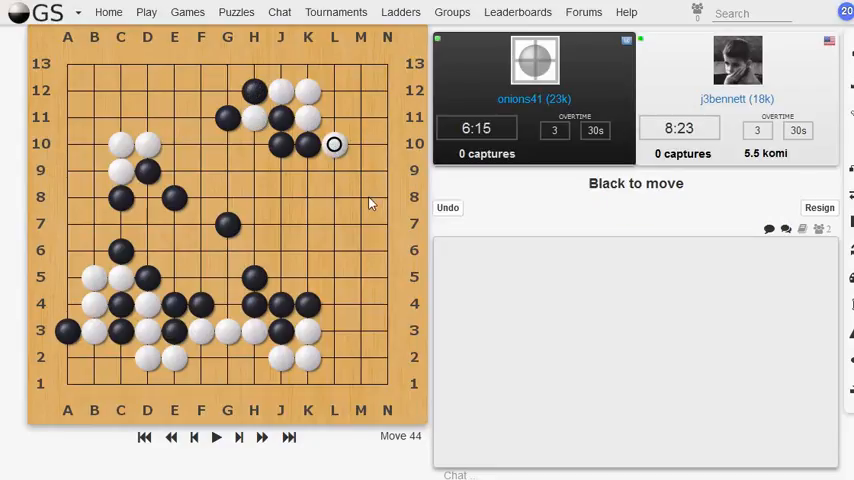
{"action": "left_click", "coordinate": [254, 144]}
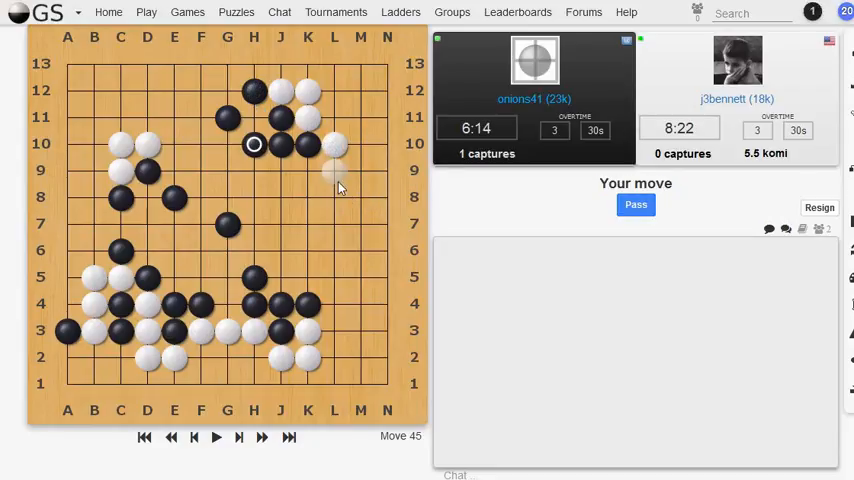
{"action": "left_click", "coordinate": [336, 172]}
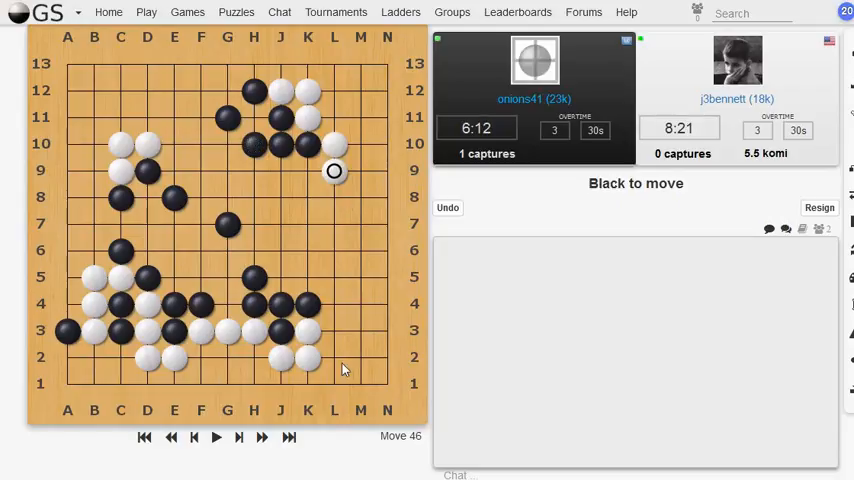
{"action": "mouse_move", "coordinate": [350, 256]}
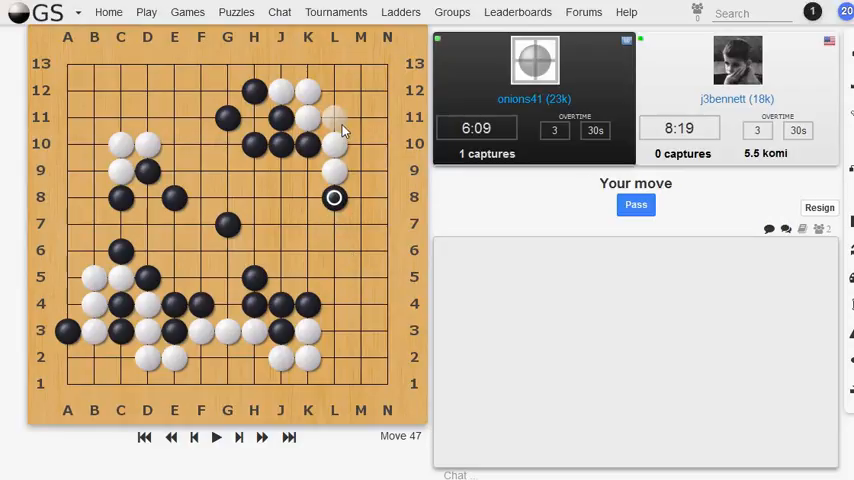
- Build White's right-side wall with stones at L11, N8 and N7
{"action": "left_click", "coordinate": [336, 118]}
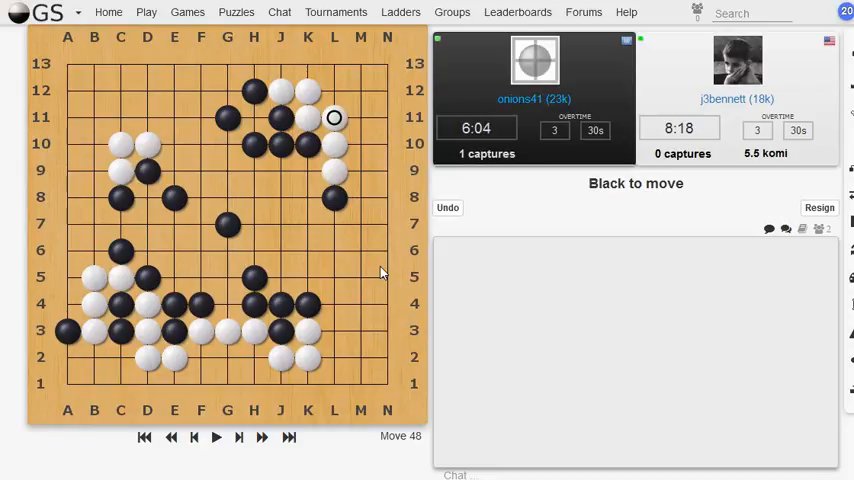
{"action": "left_click", "coordinate": [308, 170]}
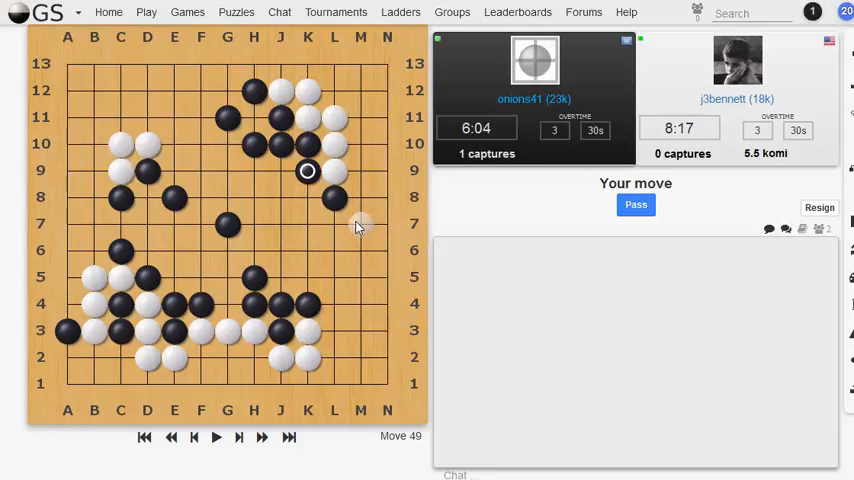
{"action": "left_click", "coordinate": [336, 196]}
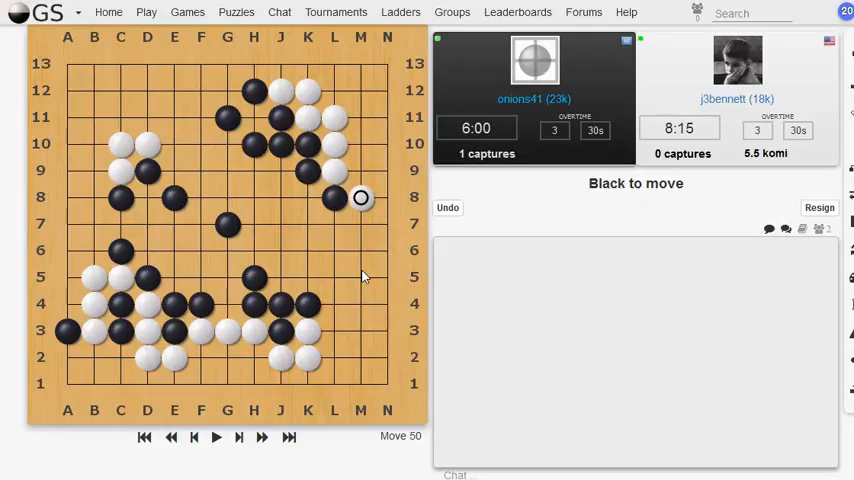
{"action": "left_click", "coordinate": [360, 224]}
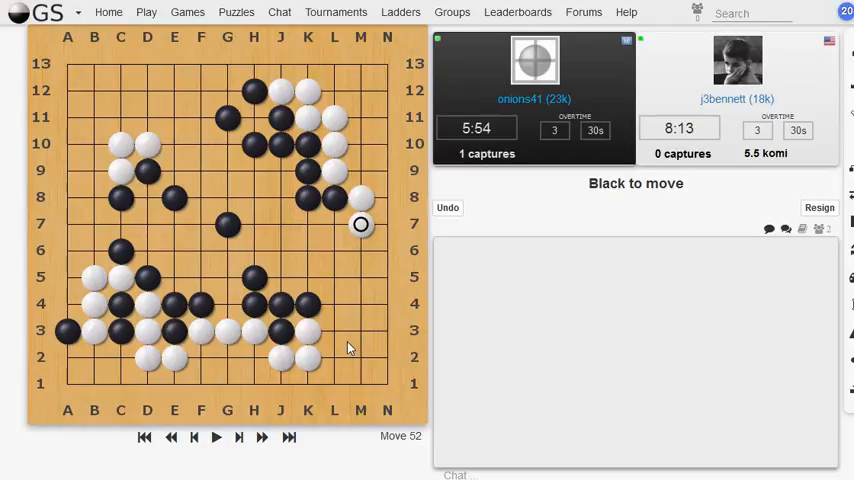
{"action": "mouse_move", "coordinate": [336, 304]}
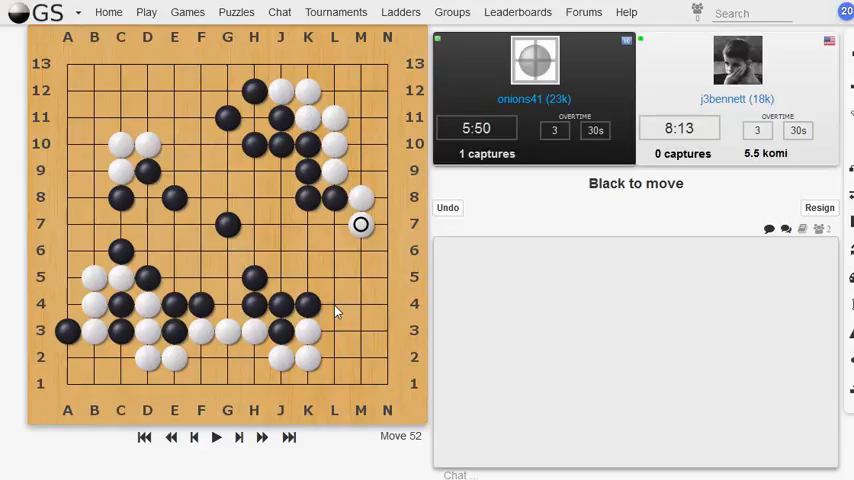
- Hold off Black's pushes with White stones at N5, M4 and a reply beside M5
{"action": "left_click", "coordinate": [360, 250]}
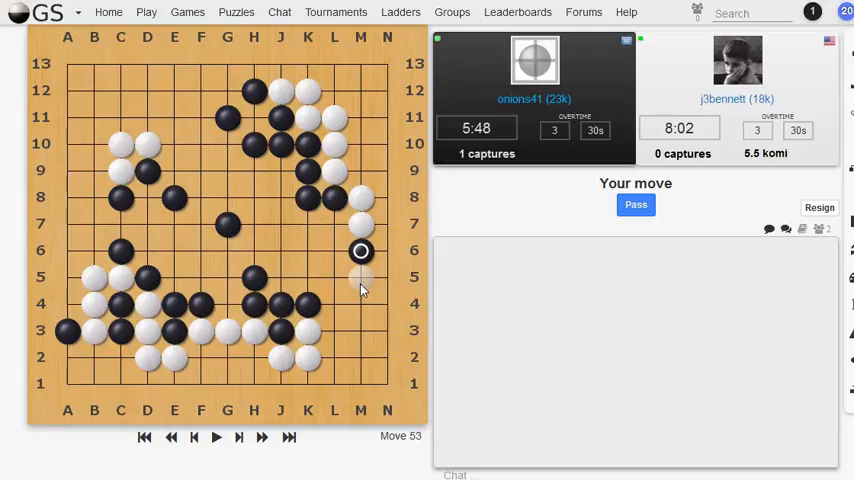
{"action": "left_click", "coordinate": [360, 276]}
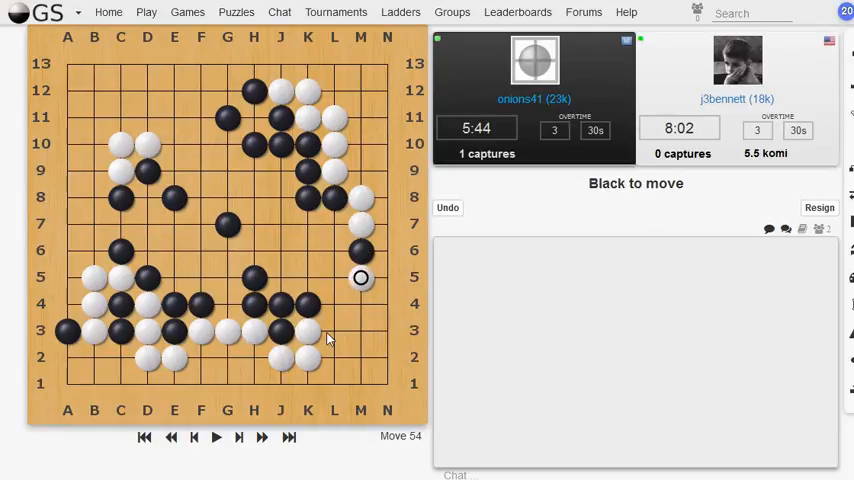
{"action": "mouse_move", "coordinate": [352, 334]}
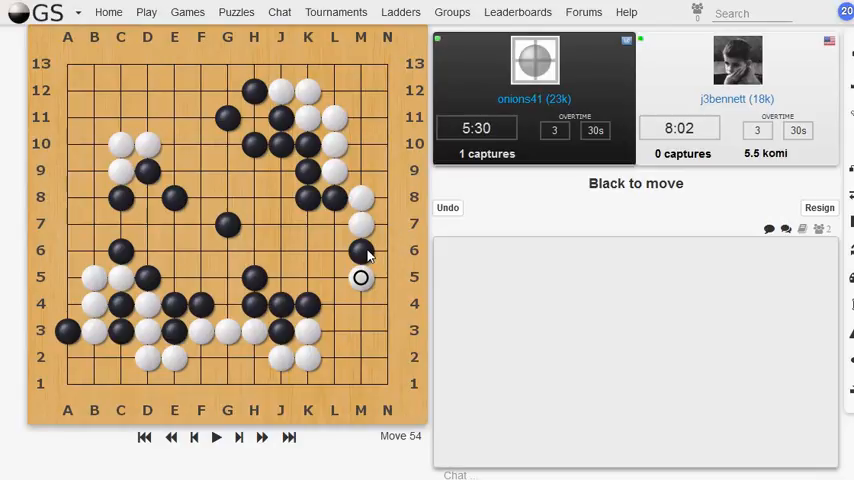
{"action": "mouse_move", "coordinate": [338, 256]}
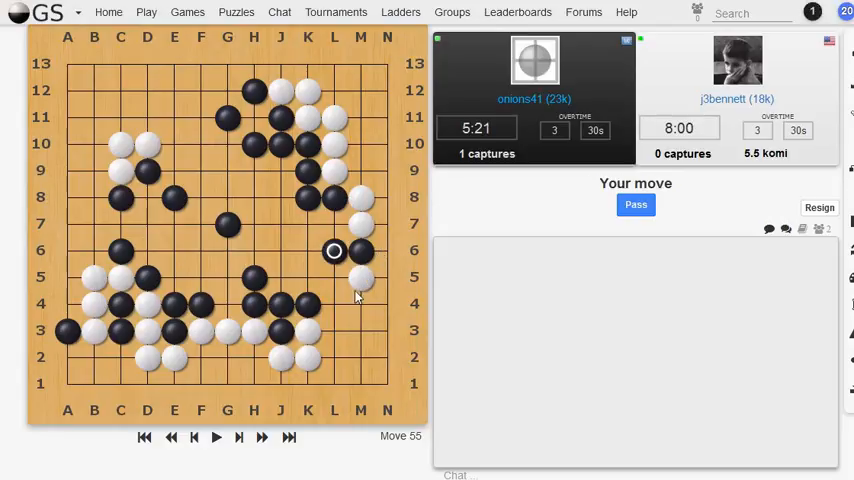
{"action": "left_click", "coordinate": [334, 304]}
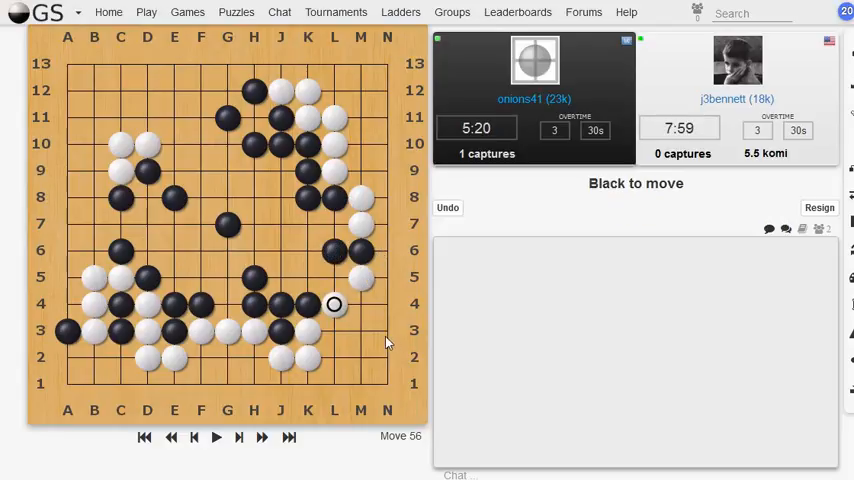
{"action": "mouse_move", "coordinate": [344, 304]}
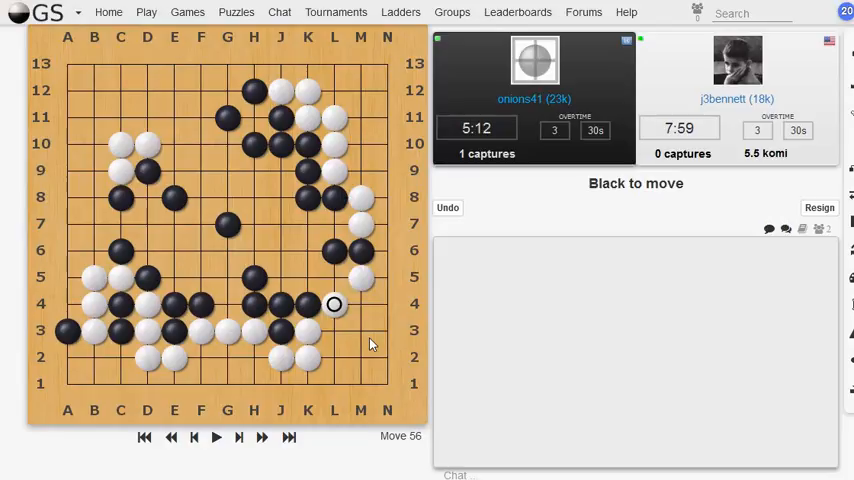
{"action": "left_click", "coordinate": [336, 278]}
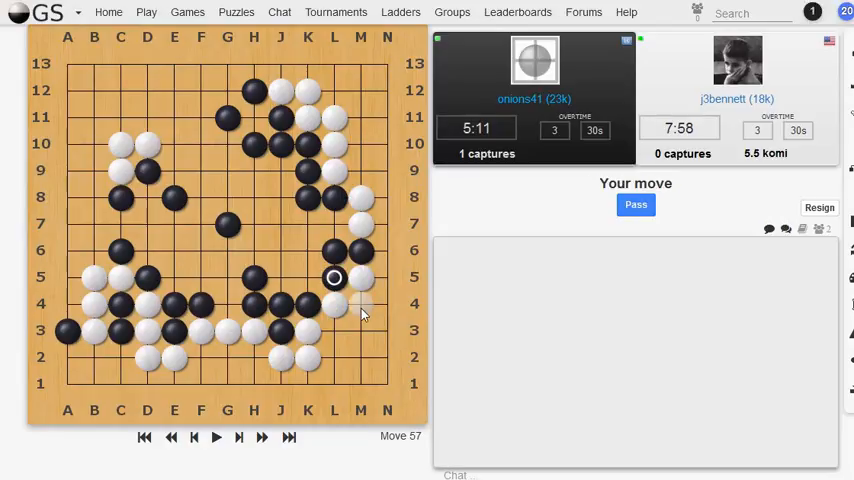
{"action": "left_click", "coordinate": [360, 304]}
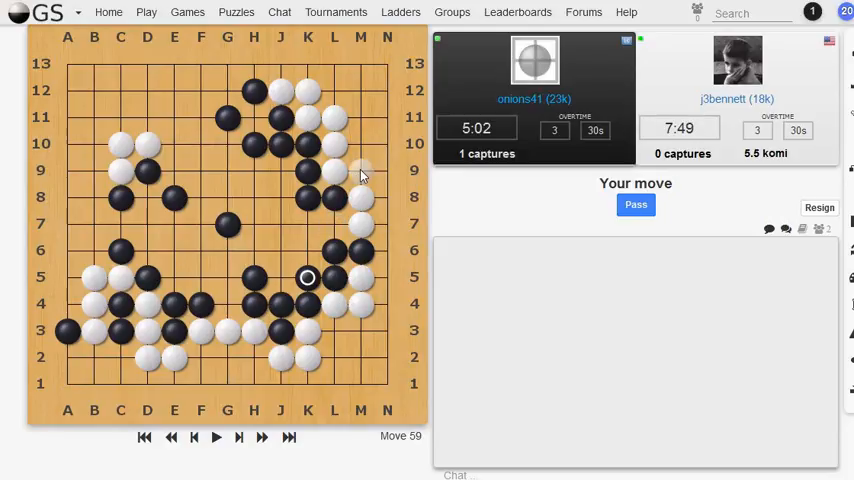
{"action": "mouse_move", "coordinate": [378, 140]}
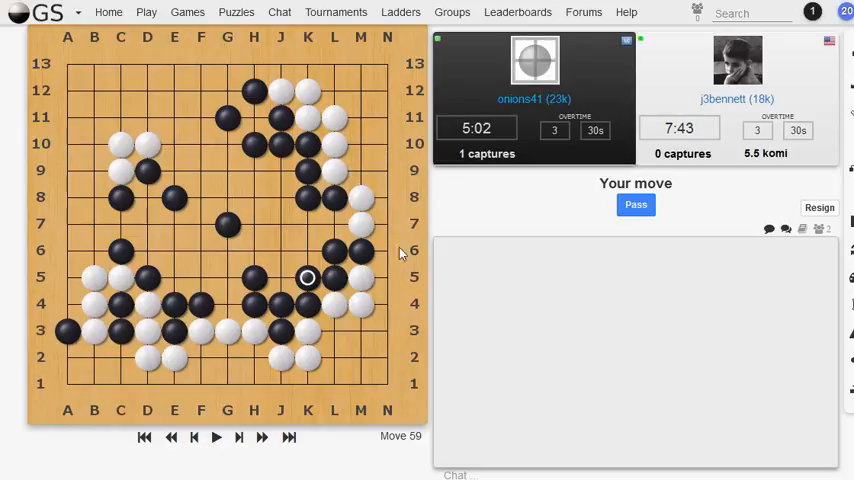
{"action": "mouse_move", "coordinate": [364, 168]}
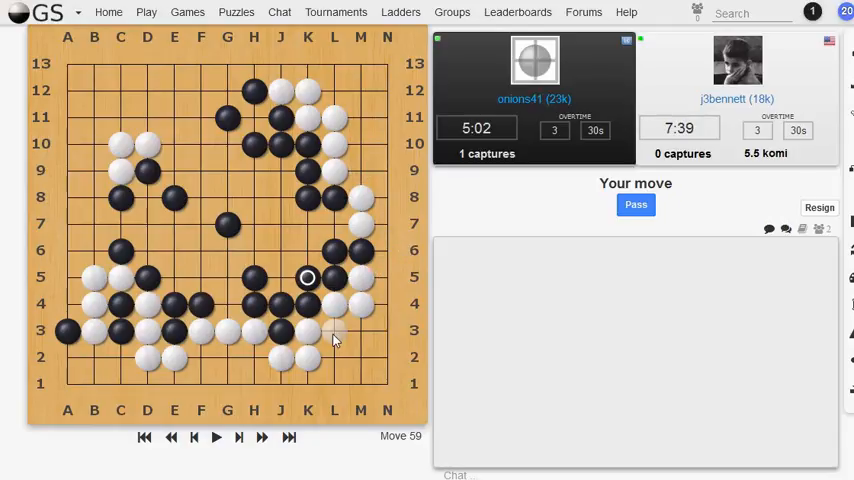
{"action": "mouse_move", "coordinate": [358, 336]}
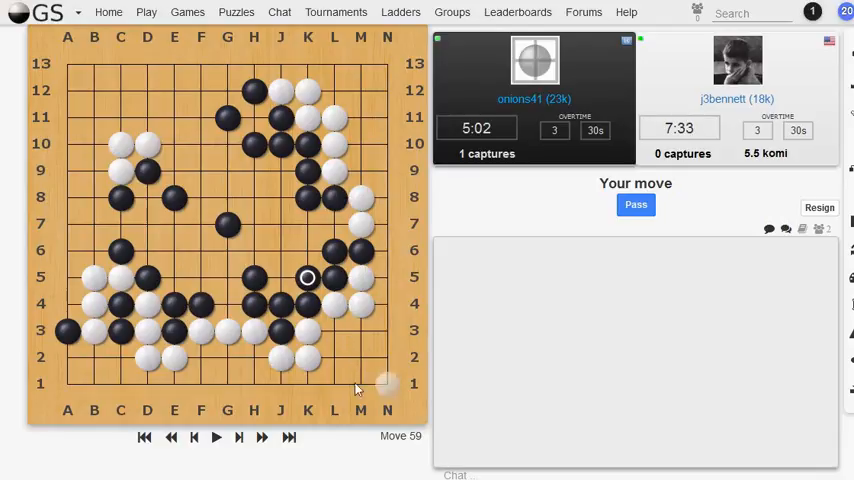
{"action": "mouse_move", "coordinate": [368, 336]}
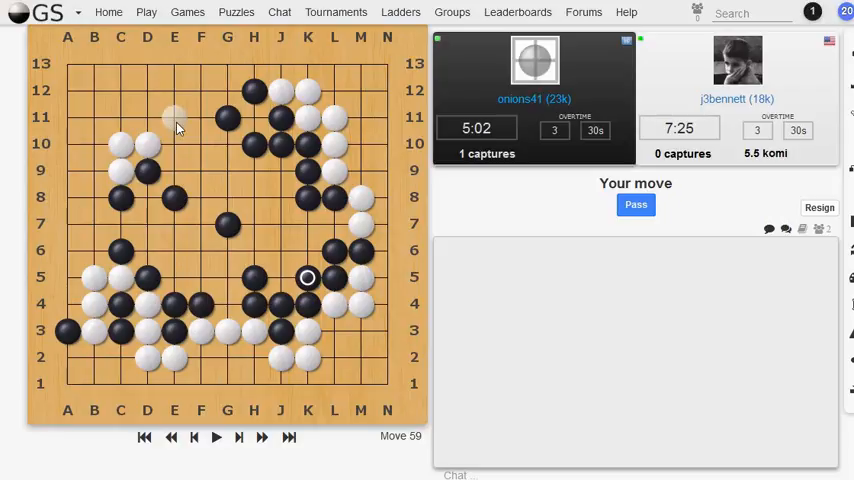
- Answer Black in the upper left with White stones at D11 and B10
{"action": "left_click", "coordinate": [174, 118]}
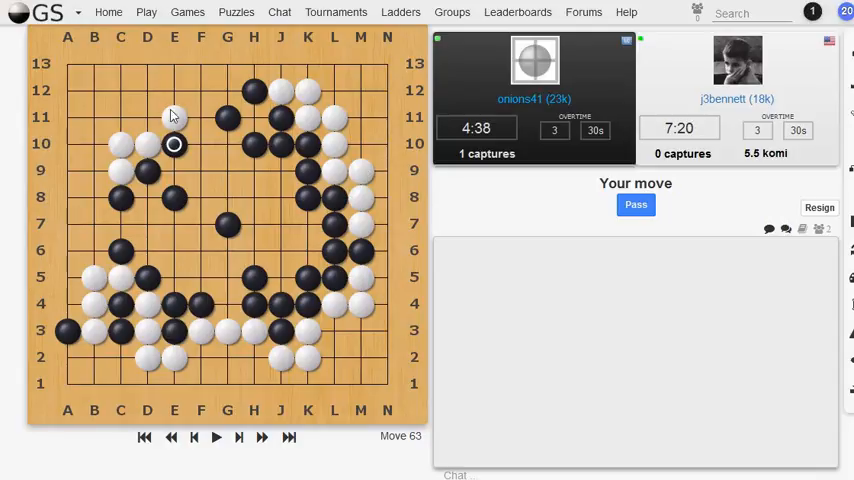
{"action": "left_click", "coordinate": [148, 116]}
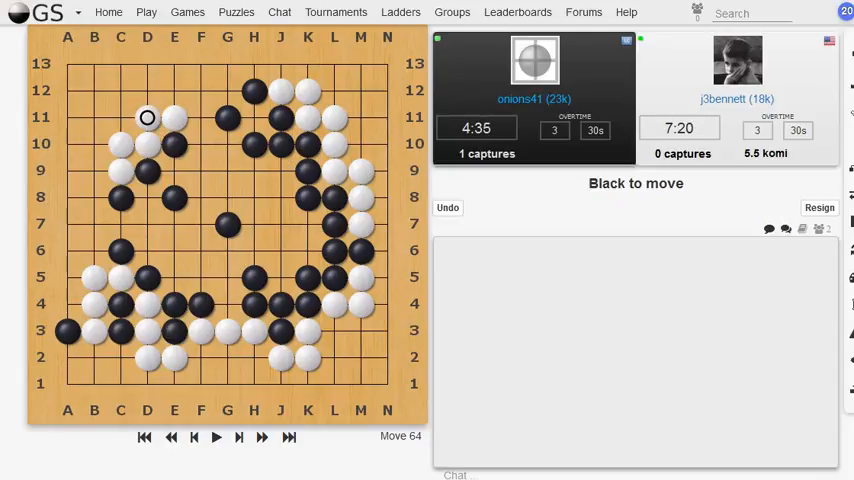
{"action": "left_click", "coordinate": [94, 170]}
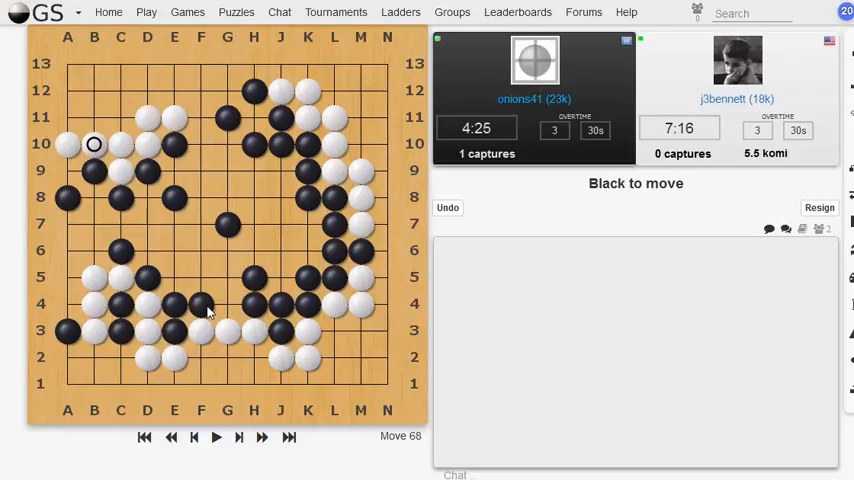
{"action": "mouse_move", "coordinate": [176, 250]}
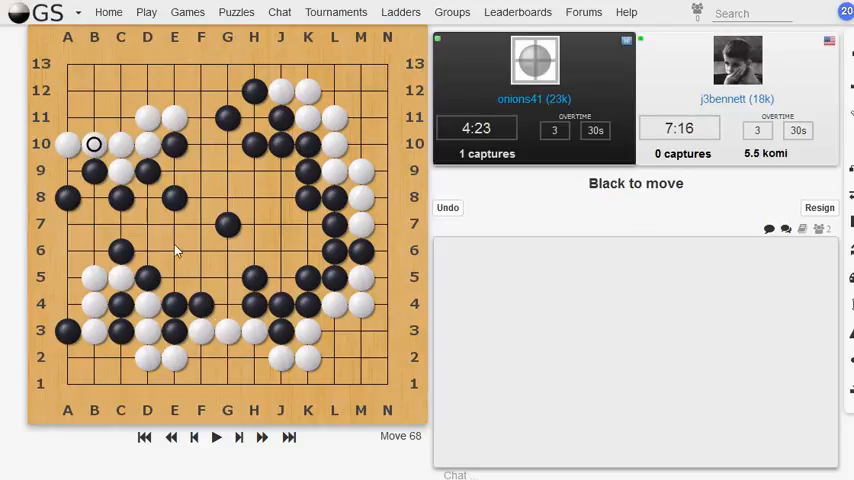
{"action": "mouse_move", "coordinate": [192, 276]}
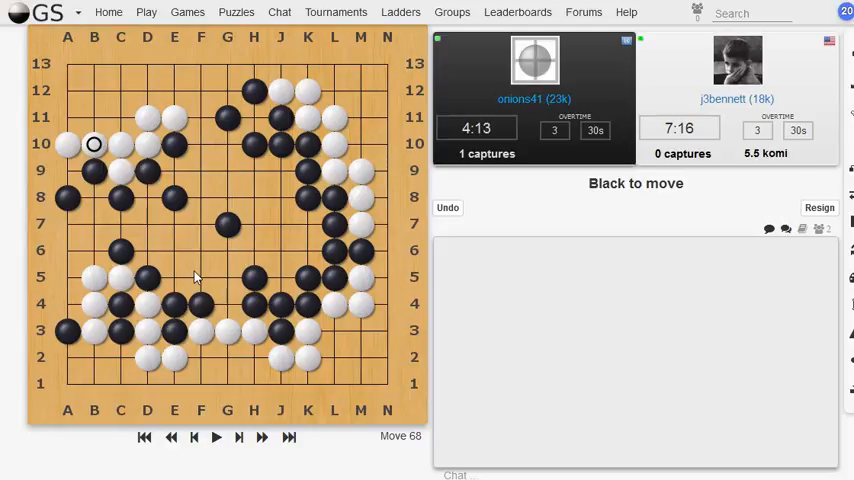
- Reply to Black's F8 stone and play White at G12 along the top side
{"action": "left_click", "coordinate": [200, 198]}
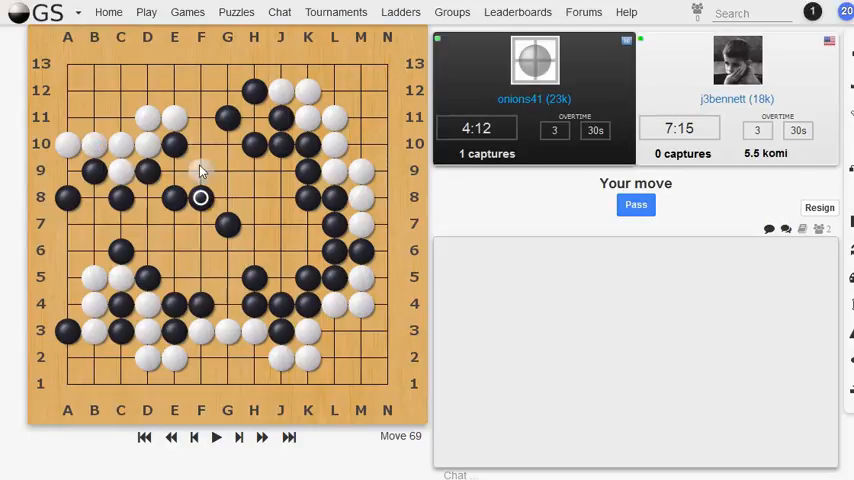
{"action": "left_click", "coordinate": [200, 118]}
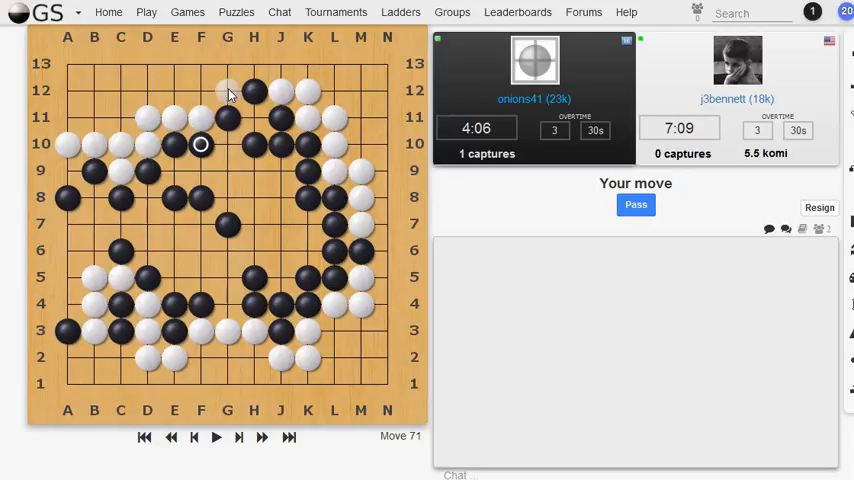
{"action": "left_click", "coordinate": [228, 92]}
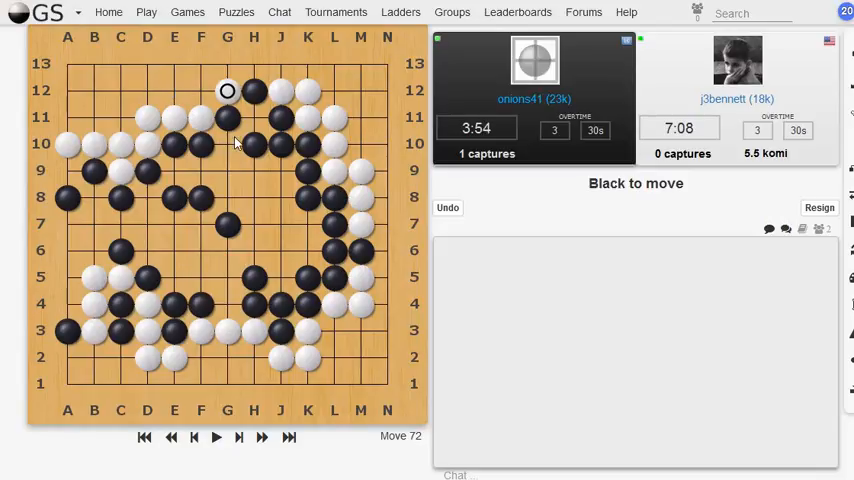
{"action": "mouse_move", "coordinate": [230, 182]}
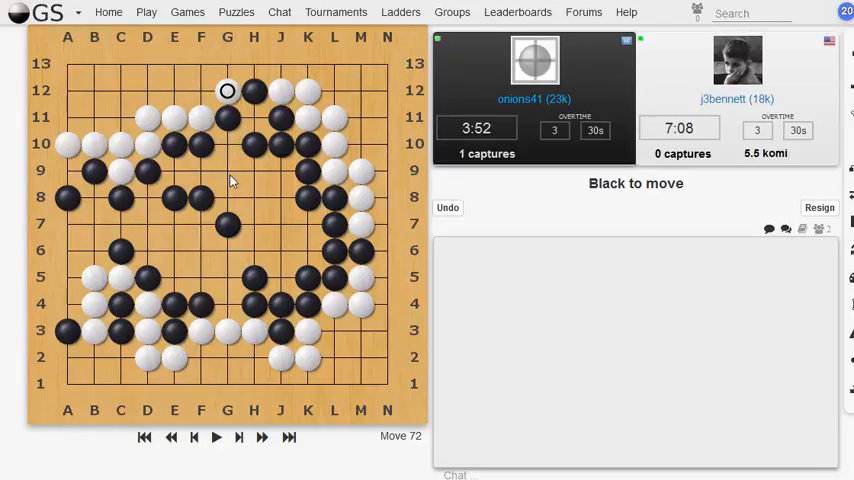
{"action": "mouse_move", "coordinate": [206, 100]}
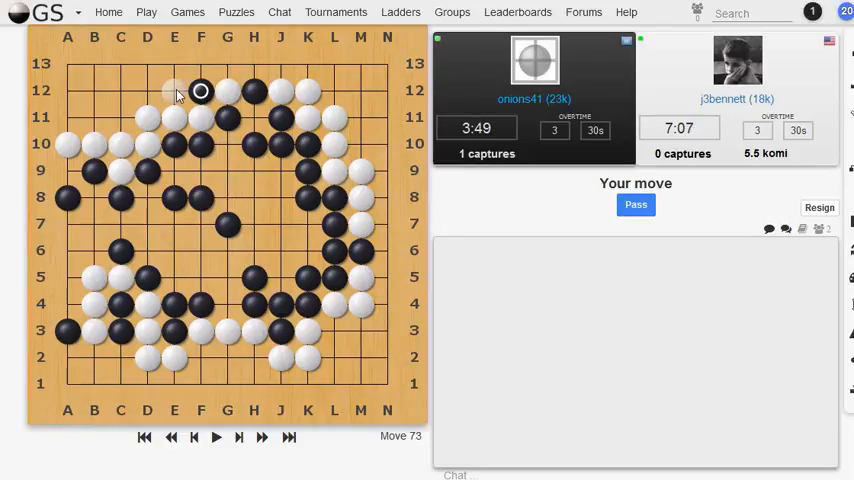
{"action": "mouse_move", "coordinate": [228, 64]}
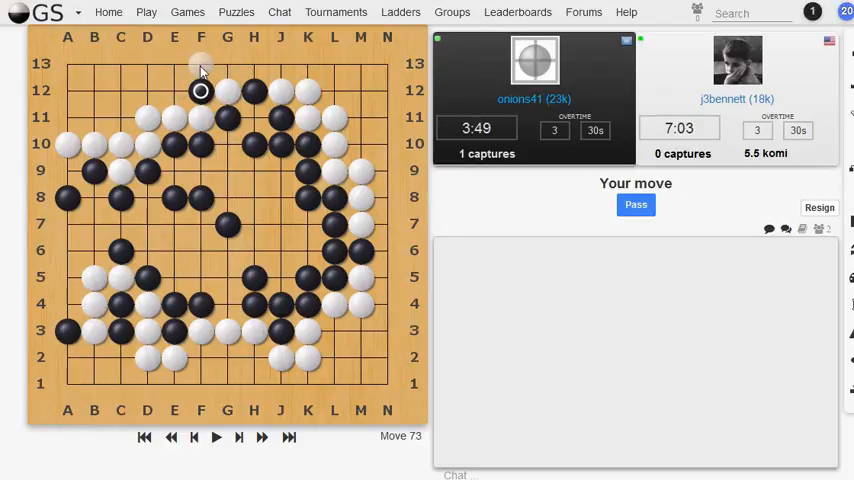
{"action": "mouse_move", "coordinate": [252, 66]}
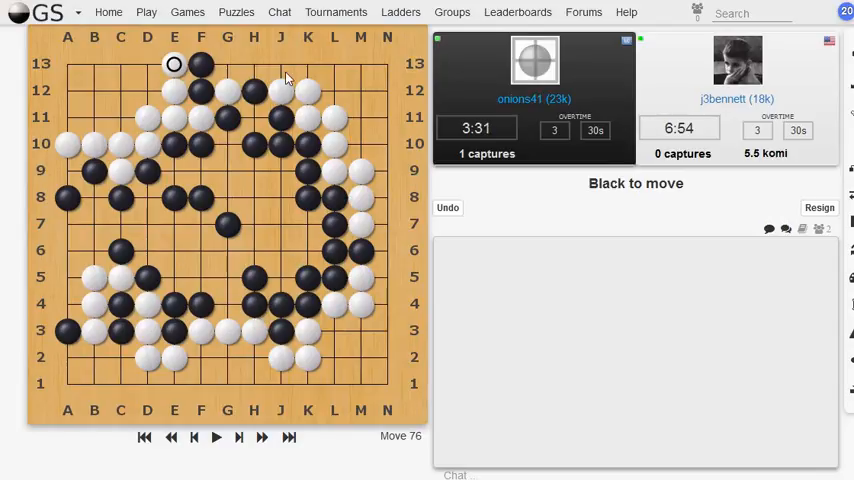
- Play White's stone on the left edge after the exchange at the top, reaching move 82
{"action": "left_click", "coordinate": [228, 64]}
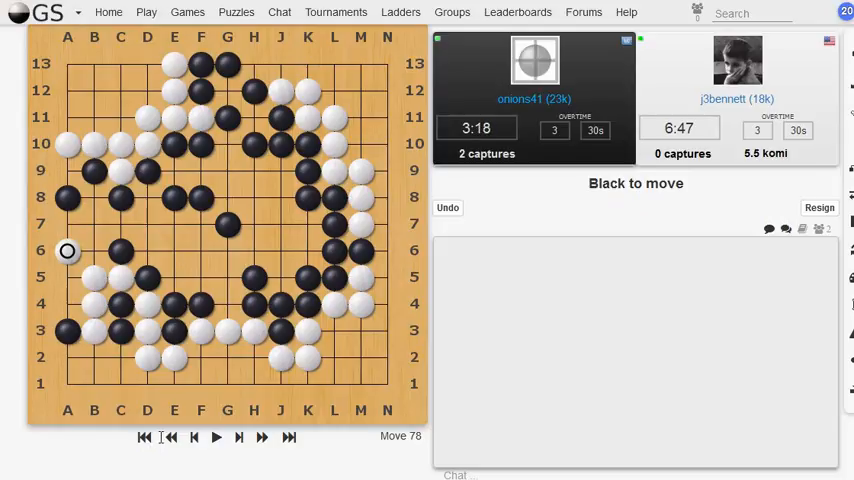
{"action": "left_click", "coordinate": [92, 224]}
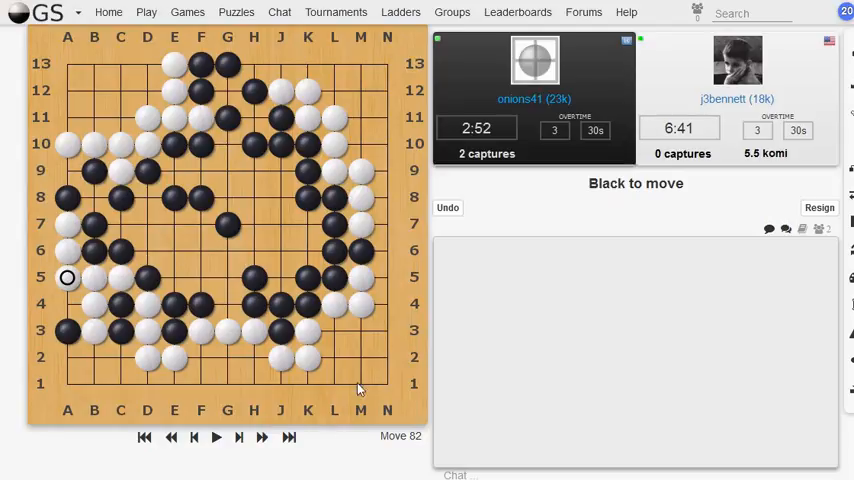
- Reply near the bottom-left corner and capture three Black stones along the bottom edge
{"action": "left_click", "coordinate": [120, 356]}
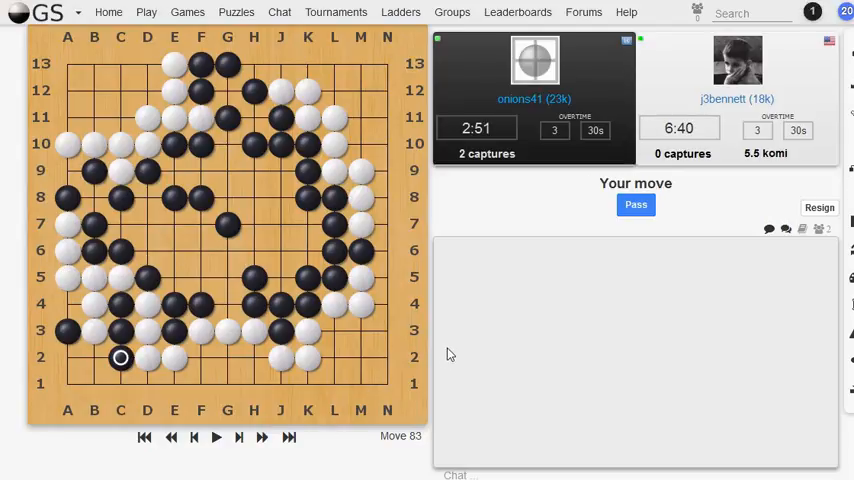
{"action": "left_click", "coordinate": [92, 356]}
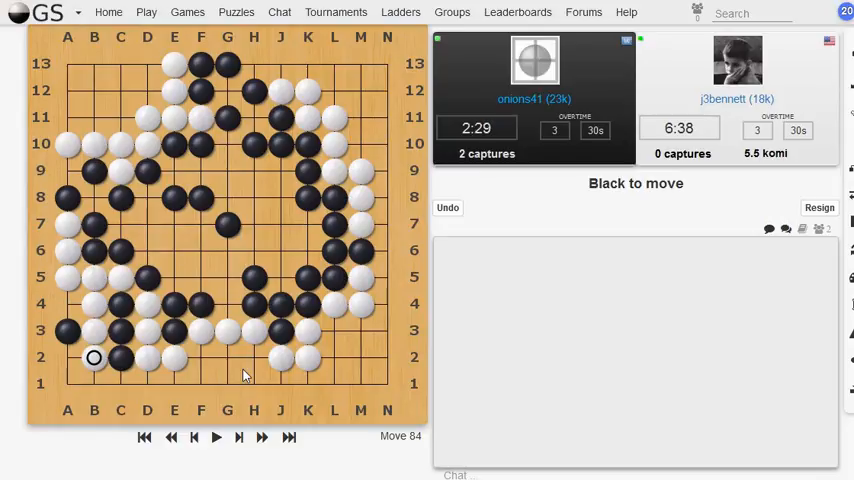
{"action": "mouse_move", "coordinate": [208, 470]}
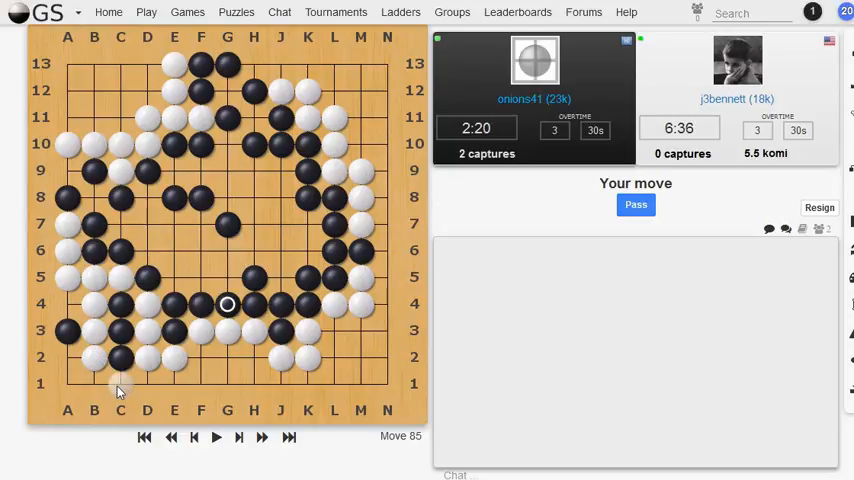
{"action": "left_click", "coordinate": [120, 384]}
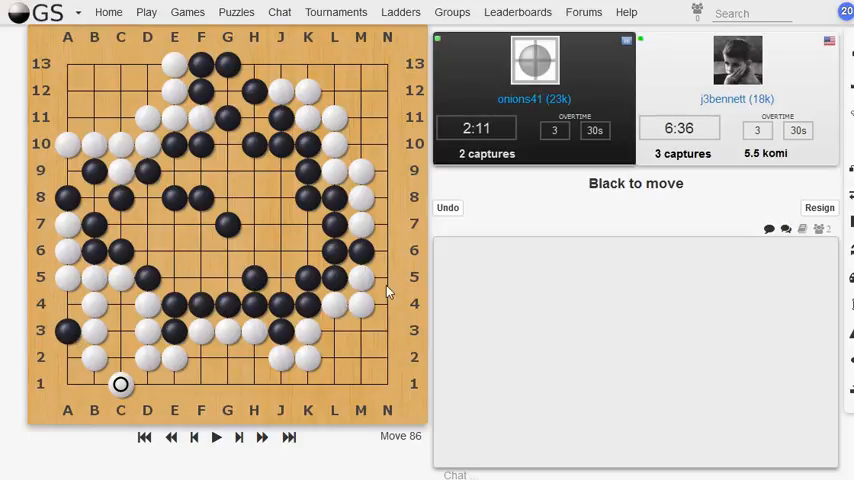
{"action": "left_click", "coordinate": [68, 170]}
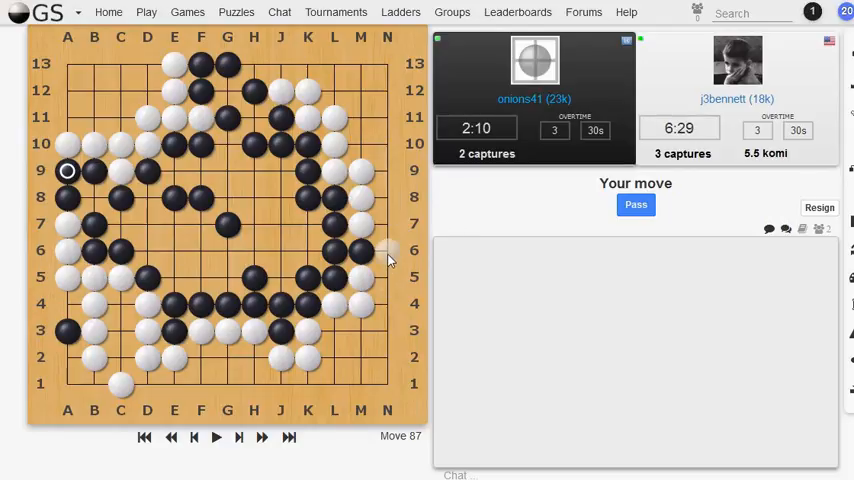
- Play White stones on the right and top edges, capturing a Black stone to reach move 92
{"action": "left_click", "coordinate": [388, 250]}
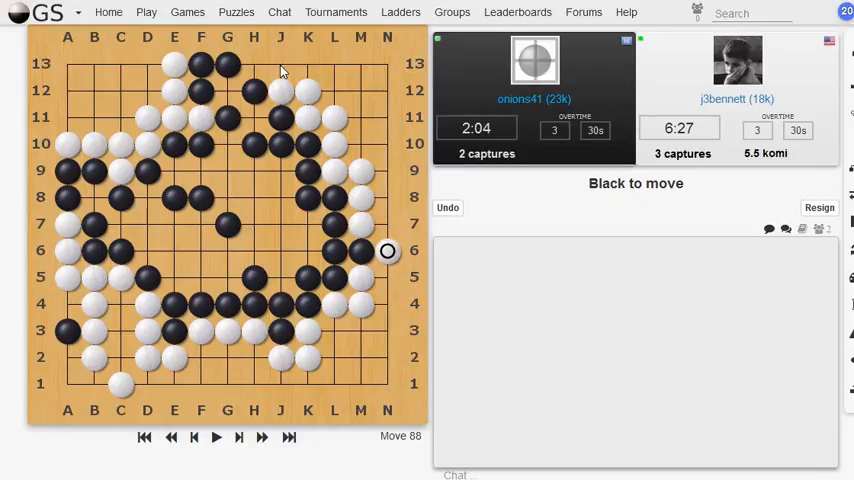
{"action": "left_click", "coordinate": [280, 64]}
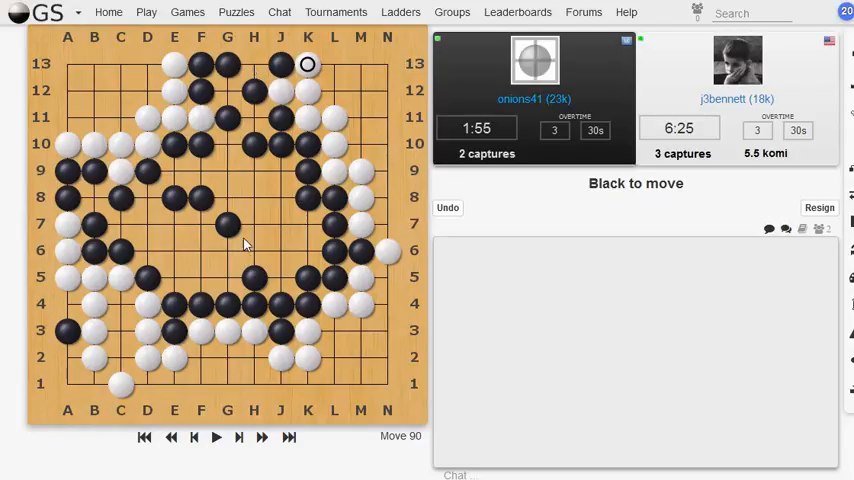
{"action": "left_click", "coordinate": [228, 252]}
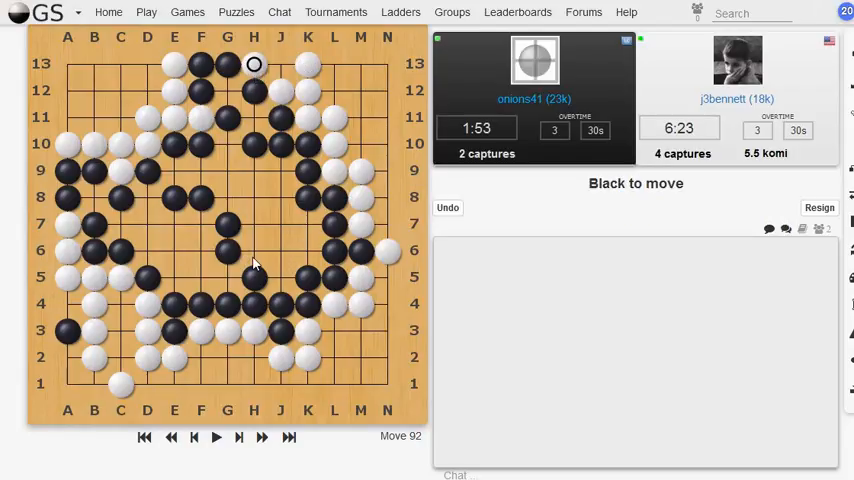
{"action": "mouse_move", "coordinate": [266, 236]}
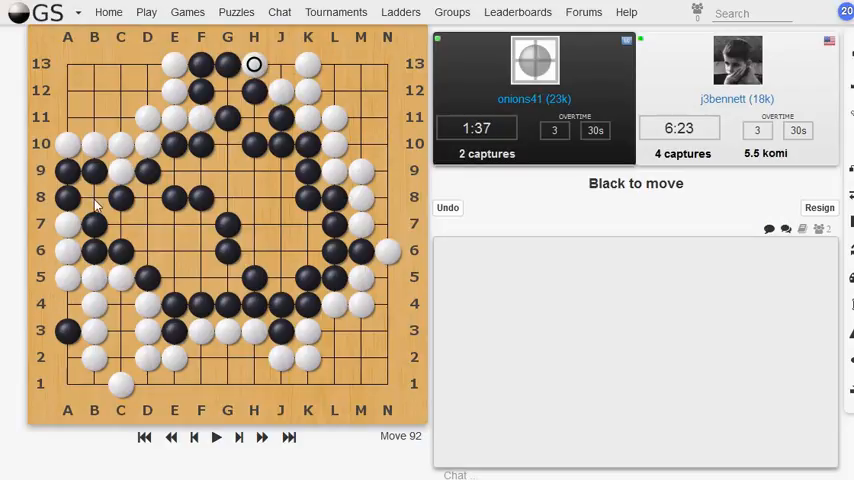
{"action": "mouse_move", "coordinate": [164, 270]}
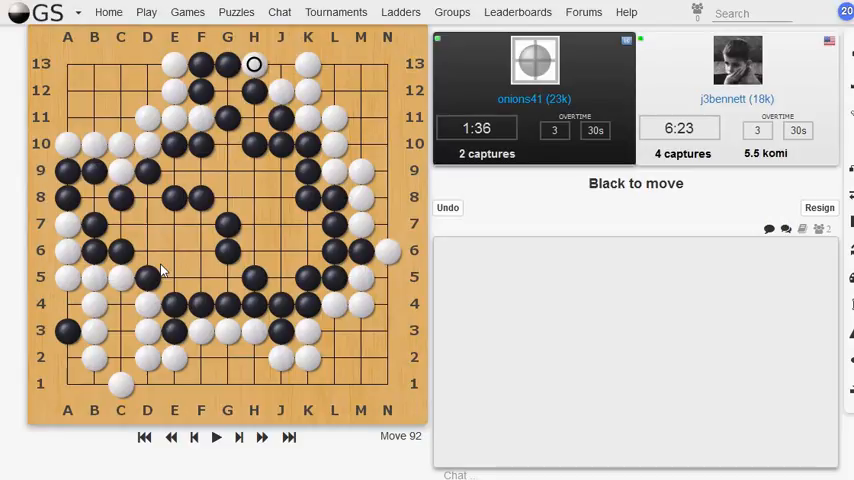
{"action": "mouse_move", "coordinate": [128, 190]}
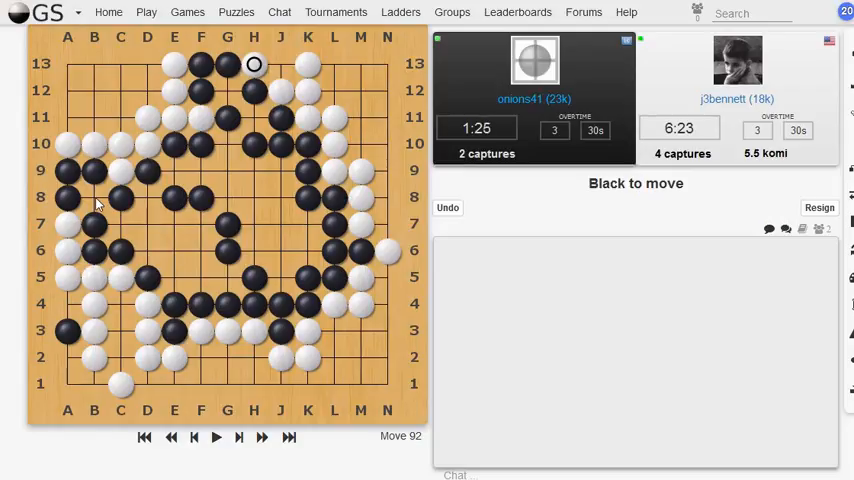
- Play White's last moves near the top and left, capturing Black stones before the resignation
{"action": "left_click", "coordinate": [228, 92]}
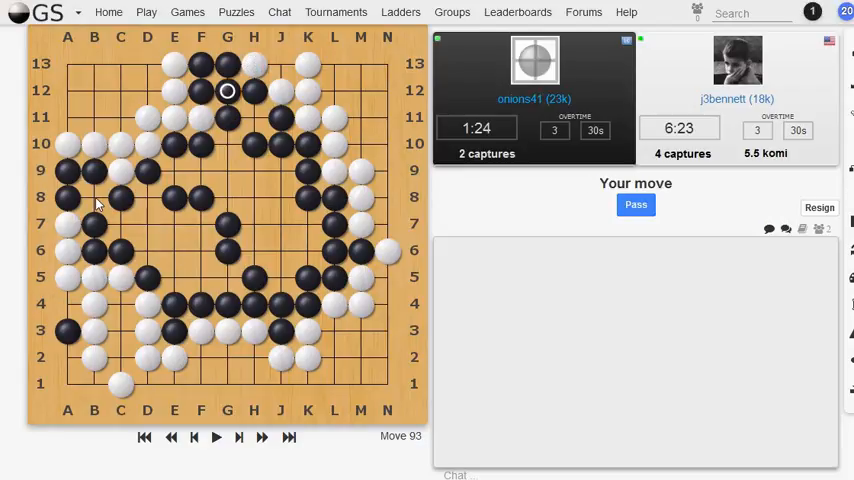
{"action": "mouse_move", "coordinate": [290, 92]}
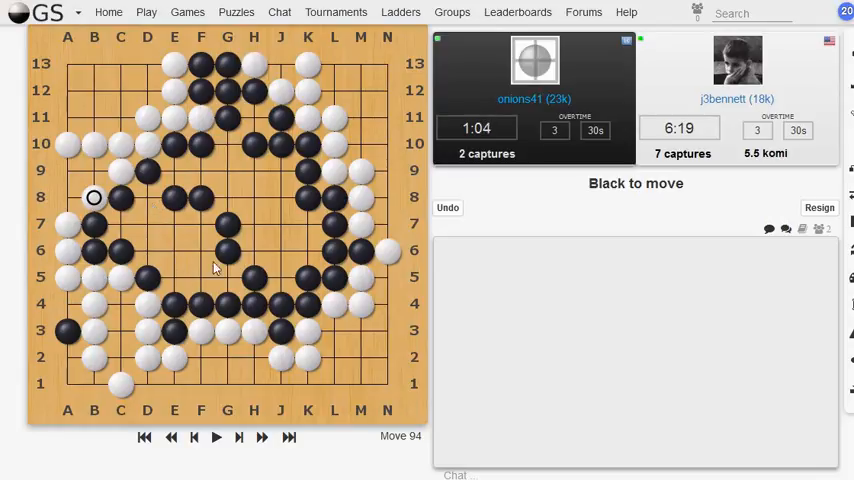
{"action": "mouse_move", "coordinate": [294, 244]}
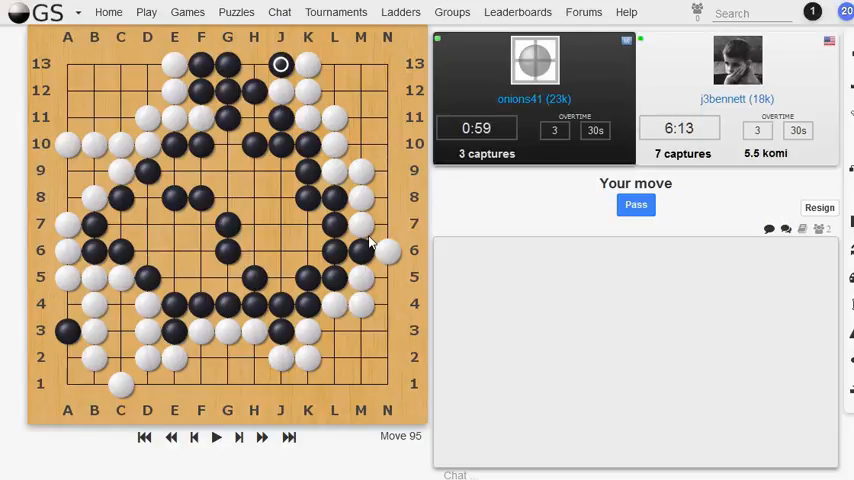
{"action": "mouse_move", "coordinate": [172, 276]}
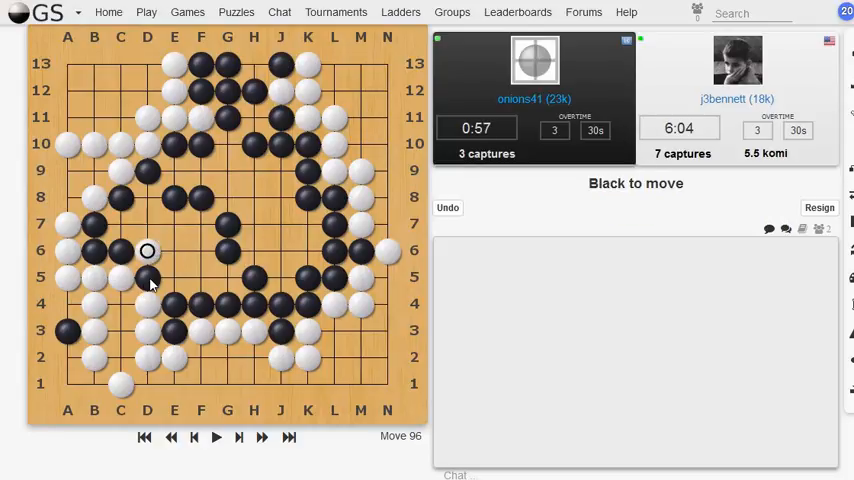
{"action": "left_click", "coordinate": [172, 276]}
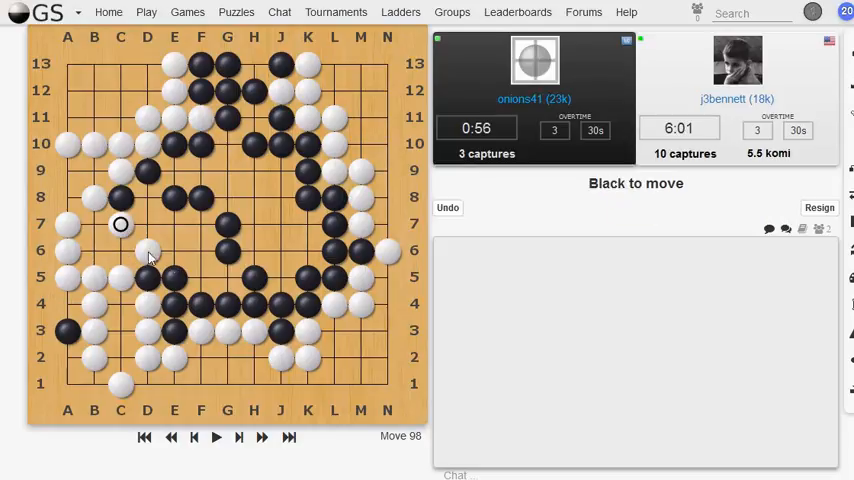
{"action": "mouse_move", "coordinate": [120, 200]}
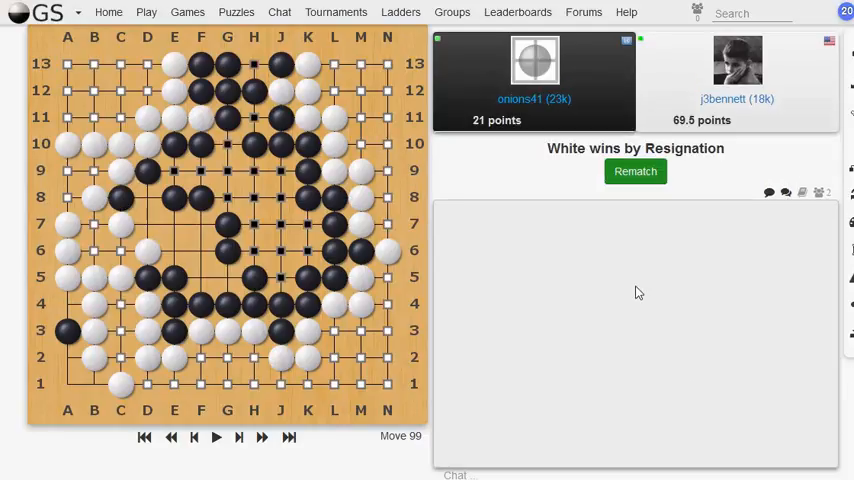
{"action": "mouse_move", "coordinate": [640, 284]}
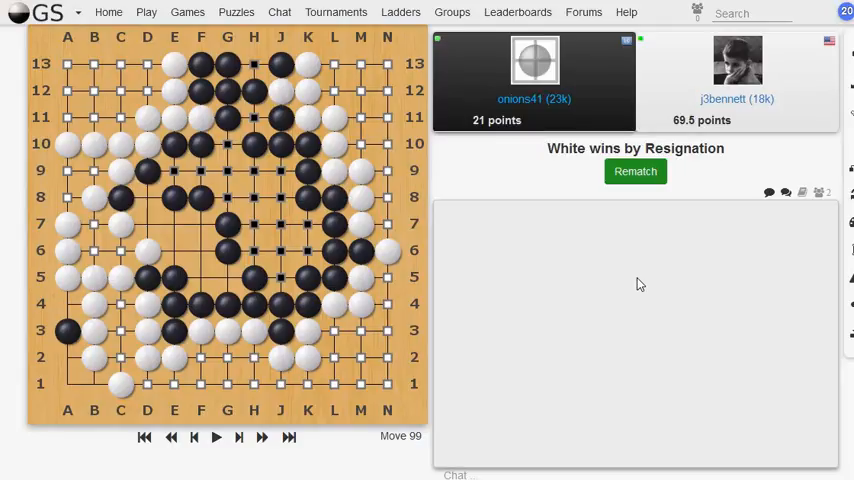
- Get a score estimate of the final position, showing White ahead by 50.5
{"action": "left_click", "coordinate": [846, 52]}
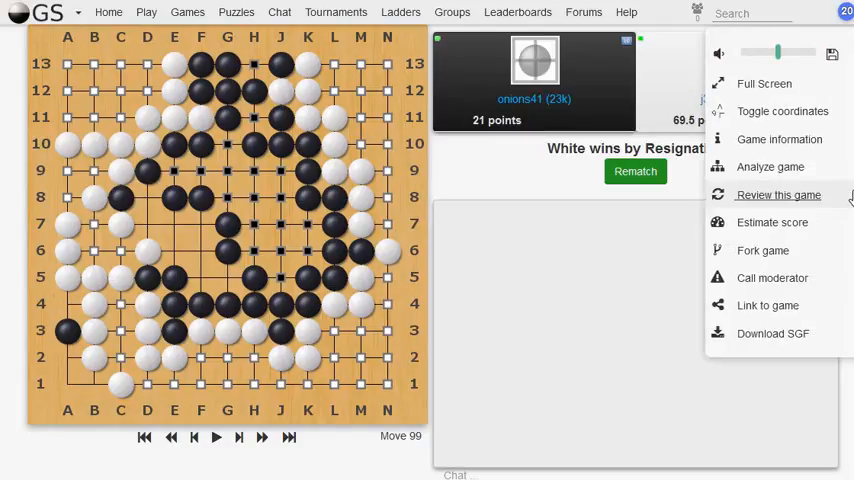
{"action": "mouse_move", "coordinate": [770, 168]}
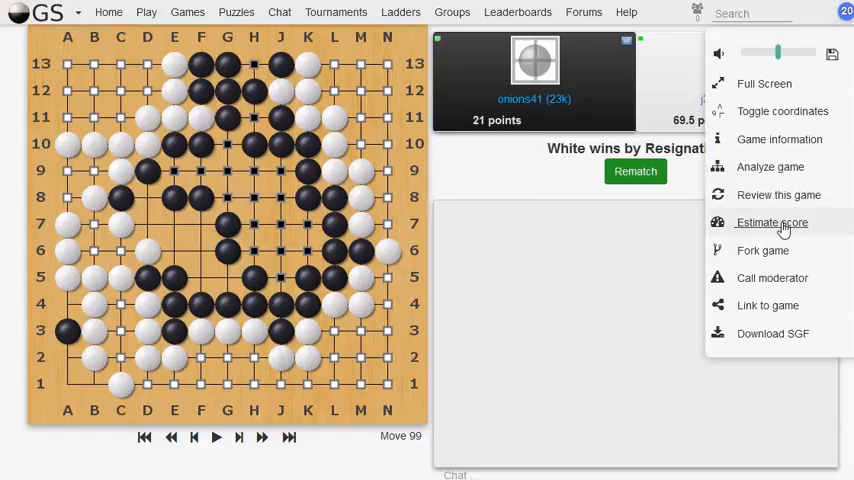
{"action": "left_click", "coordinate": [772, 222]}
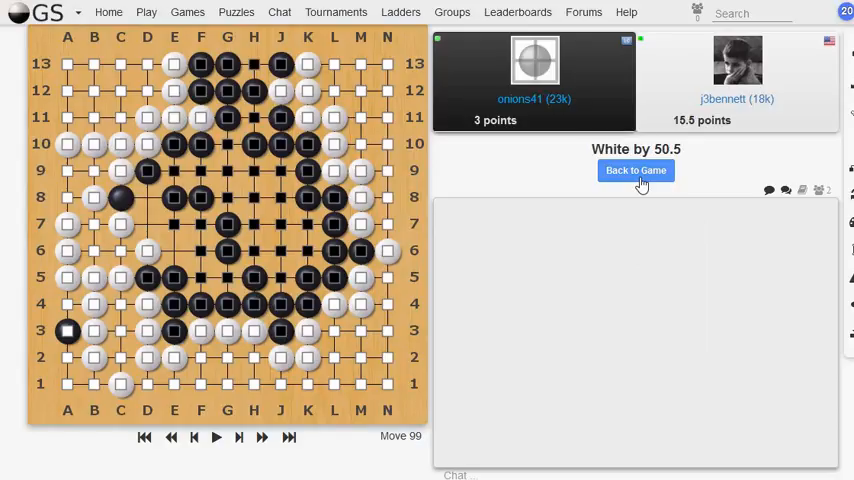
{"action": "mouse_move", "coordinate": [628, 314]}
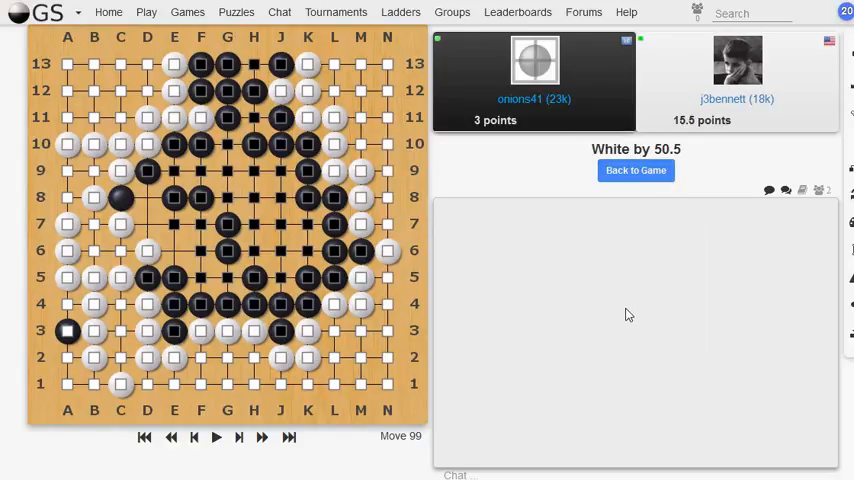
{"action": "mouse_move", "coordinate": [244, 88]}
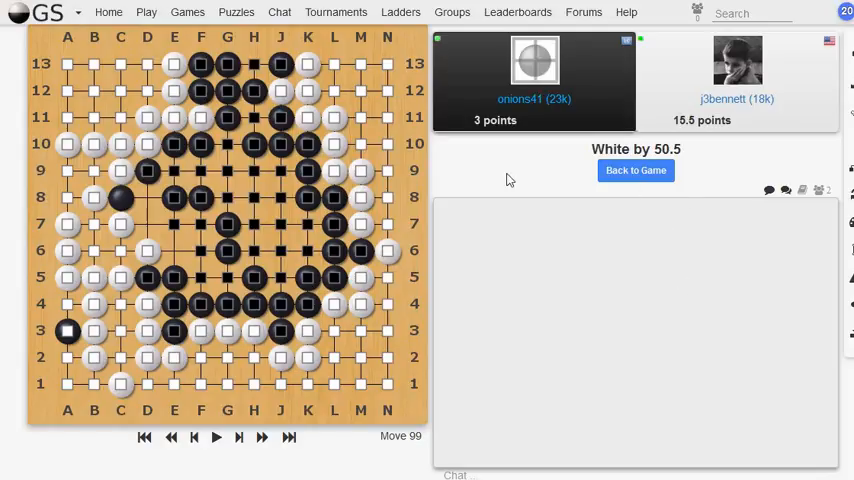
{"action": "mouse_move", "coordinate": [692, 402]}
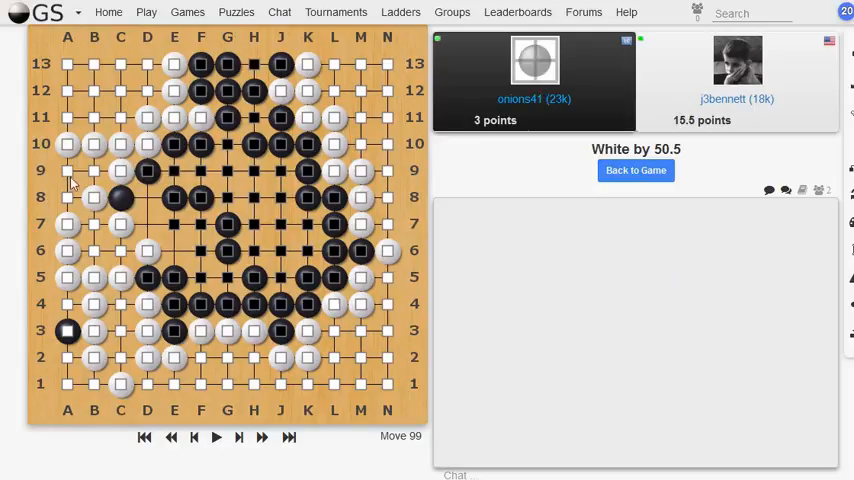
{"action": "mouse_move", "coordinate": [356, 334]}
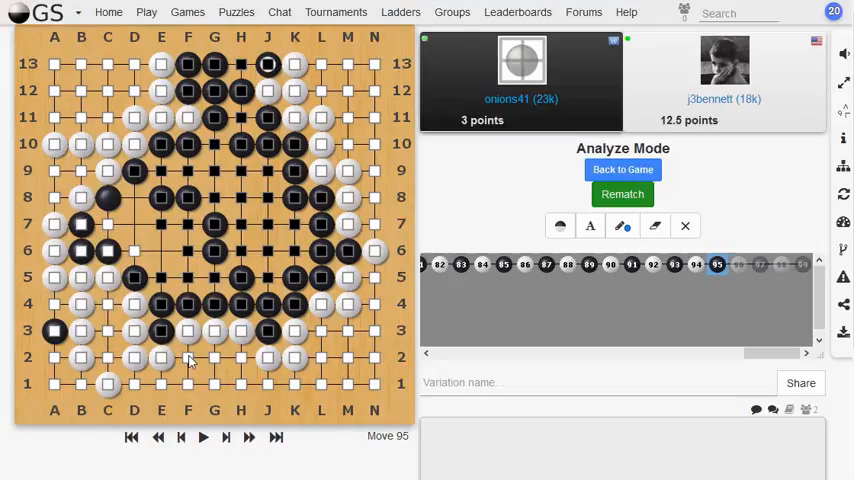
{"action": "mouse_move", "coordinate": [602, 462]}
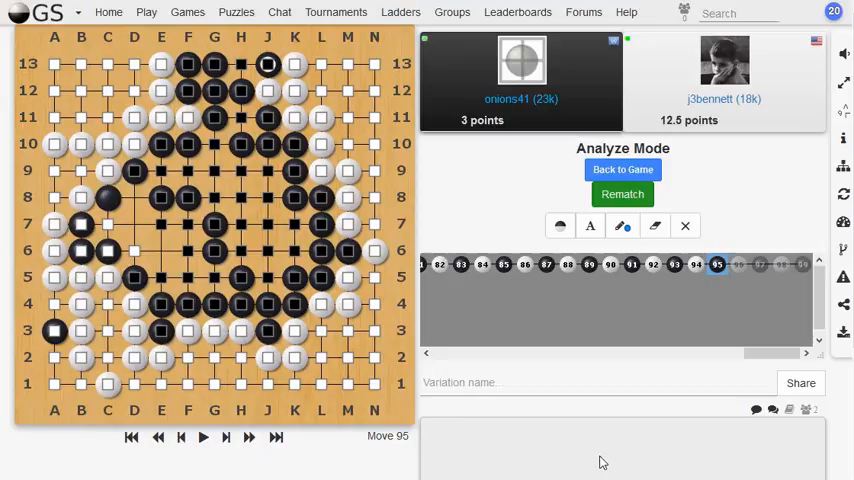